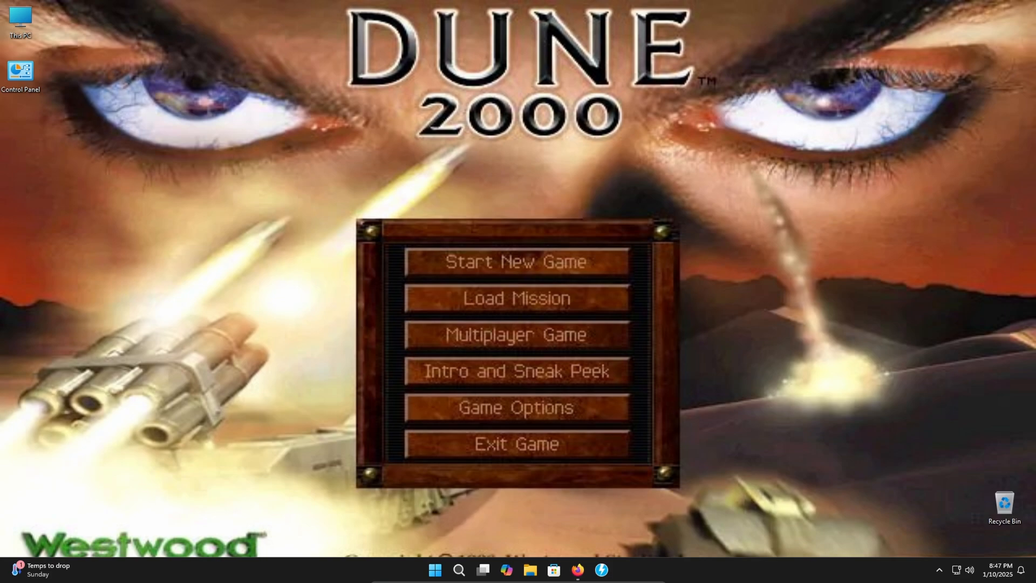
mouse_move(391, 505)
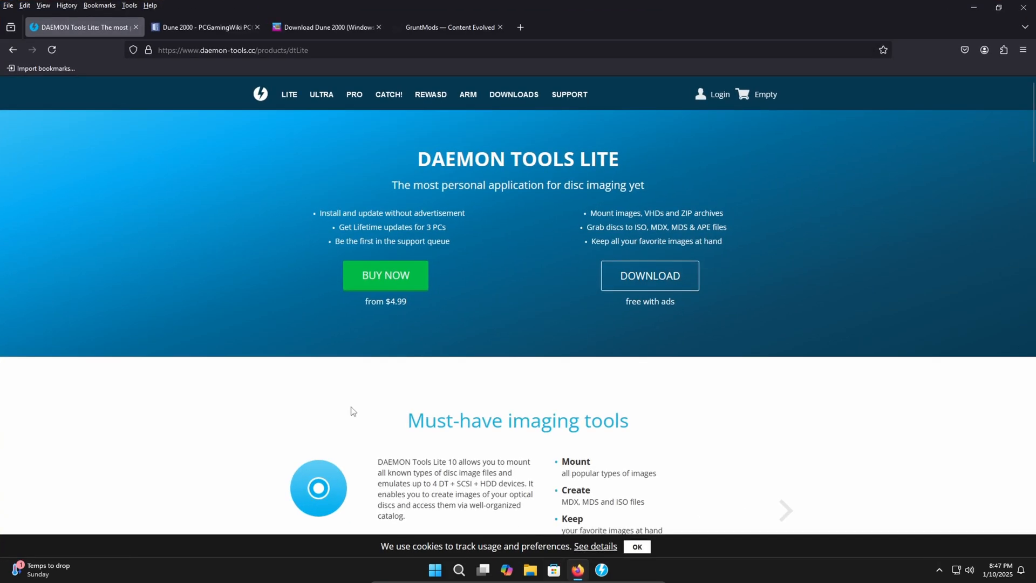
mouse_move(277, 363)
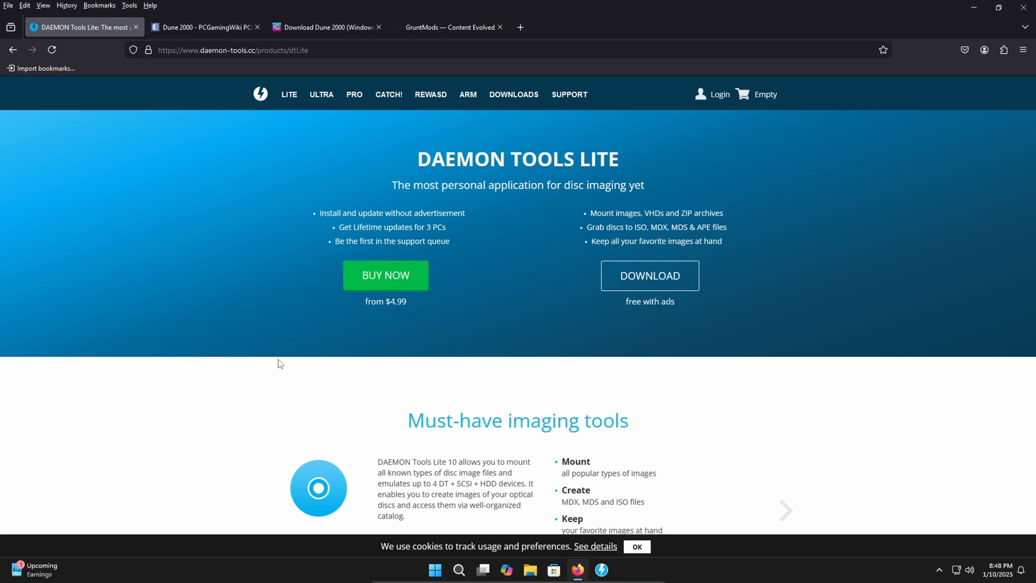
mouse_move(426, 451)
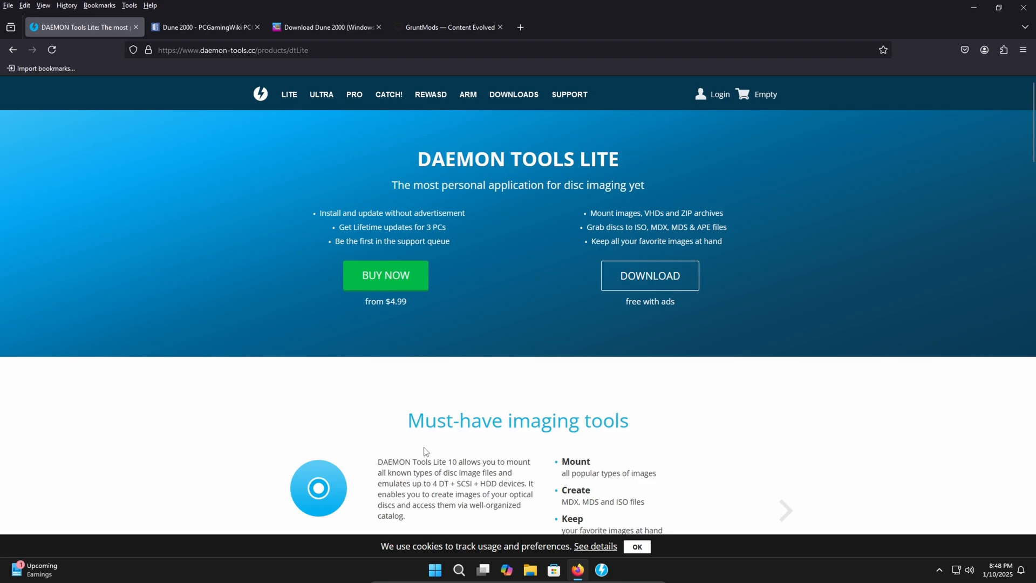
Close the DAEMON Tools Lite tab so the PCGamingWiki Dune 2000 article is in front
click(79, 27)
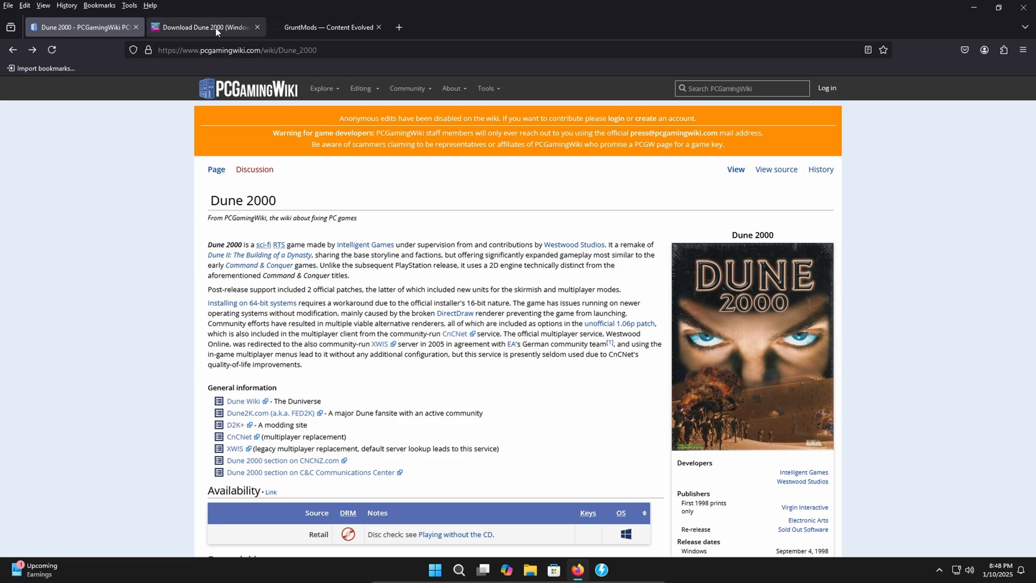
click(202, 27)
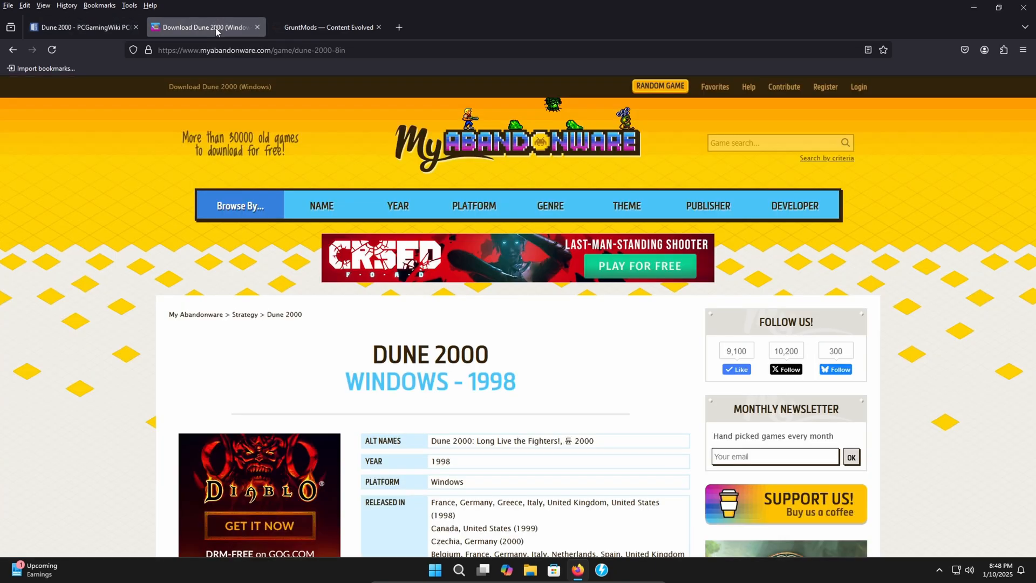
click(323, 27)
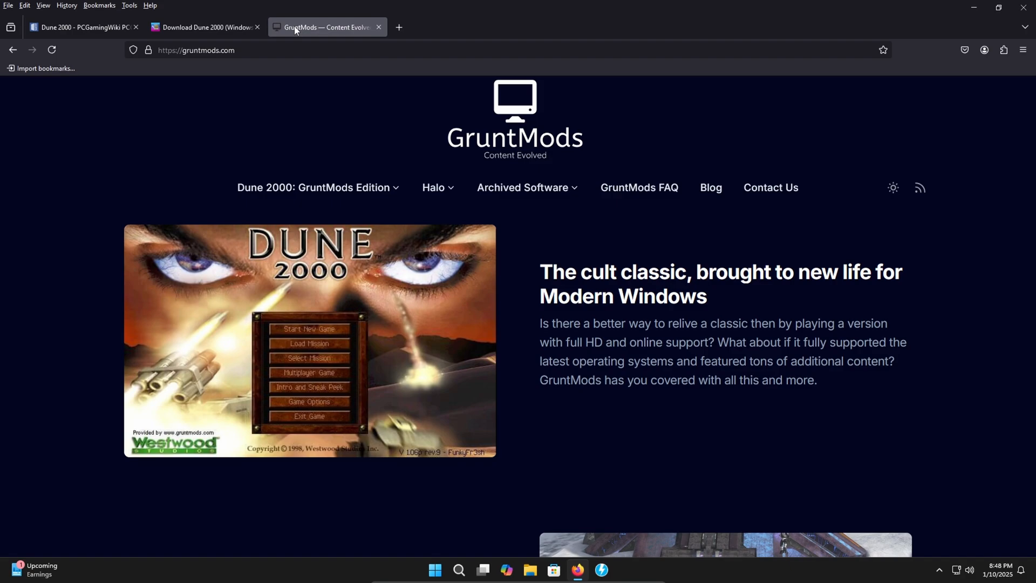
mouse_move(205, 27)
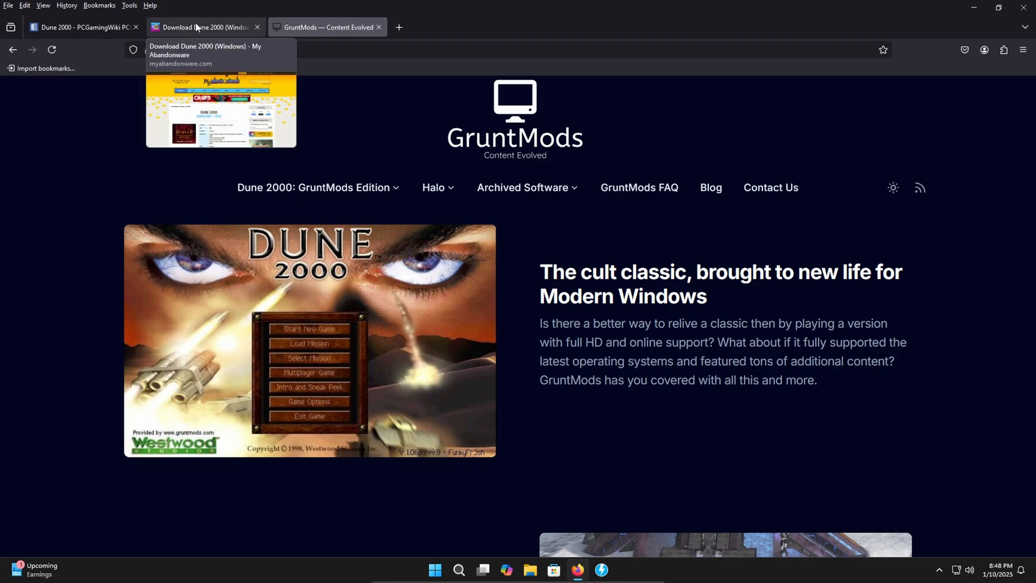
click(198, 27)
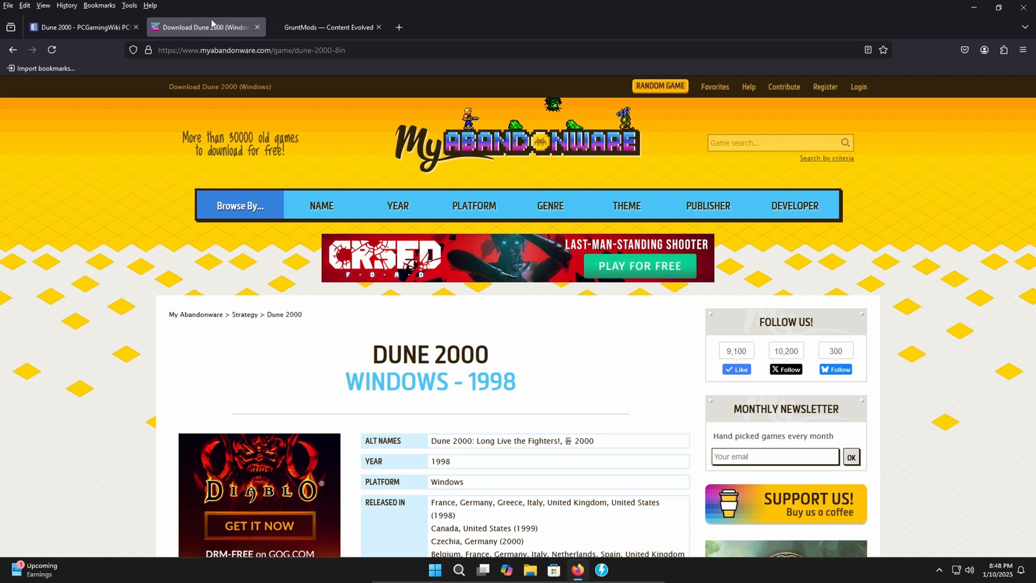
scroll(down, 3)
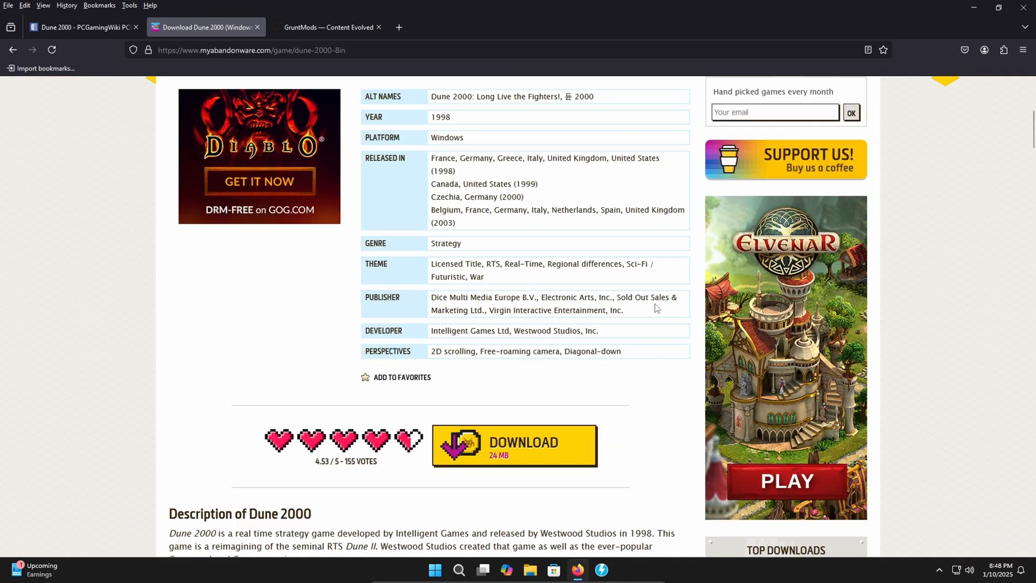
scroll(down, 3)
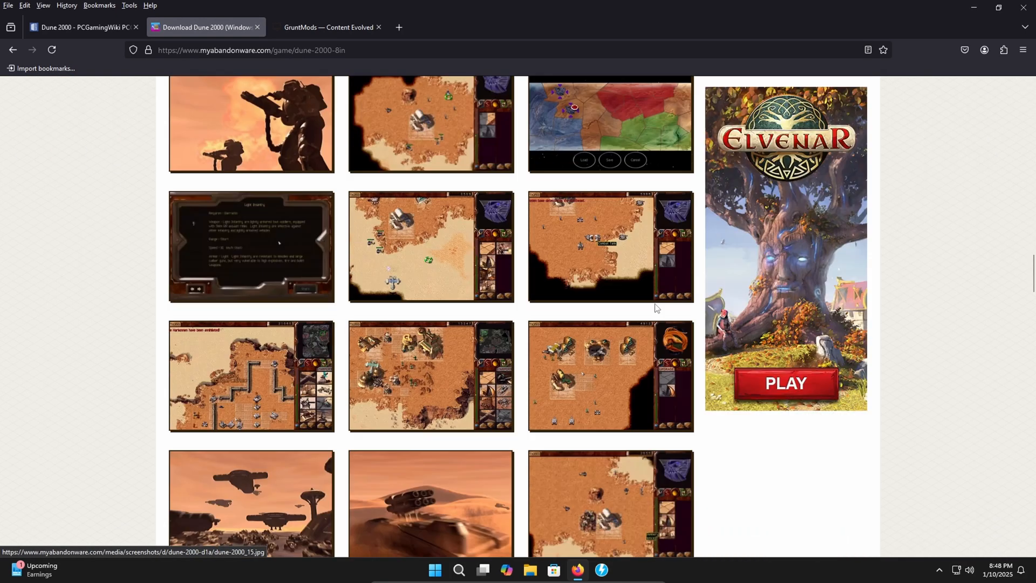
scroll(down, 3)
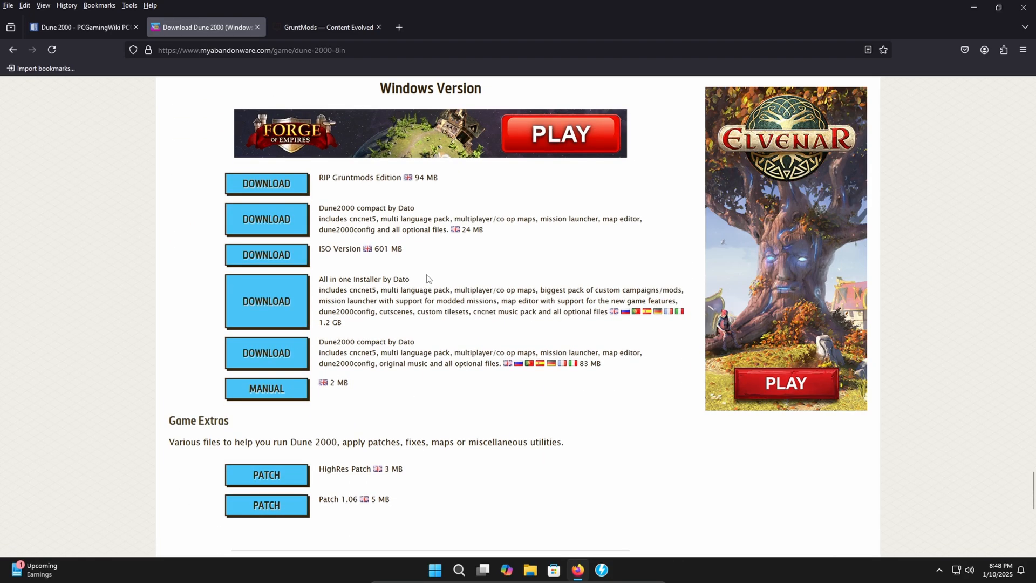
mouse_move(265, 254)
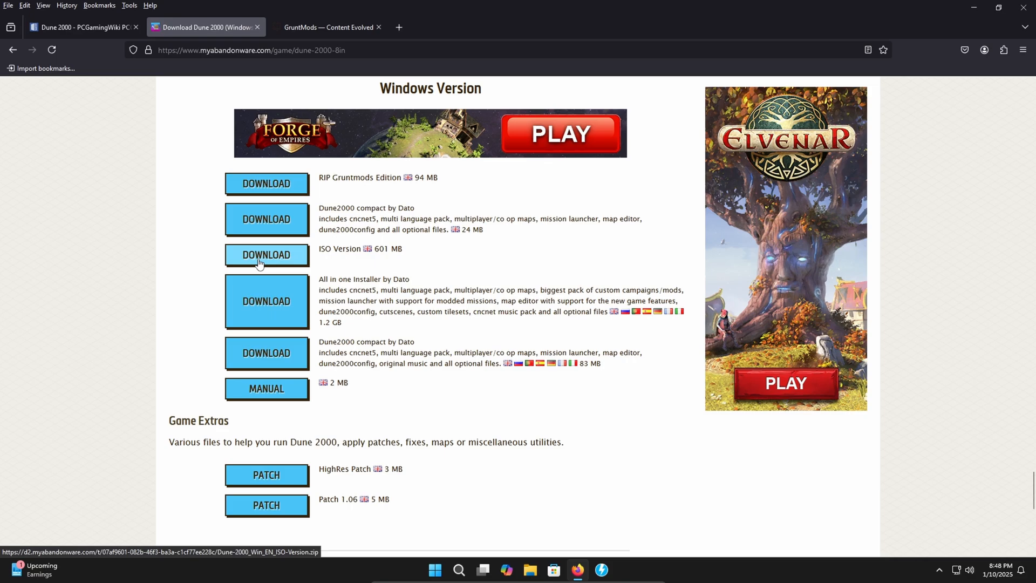
mouse_move(258, 263)
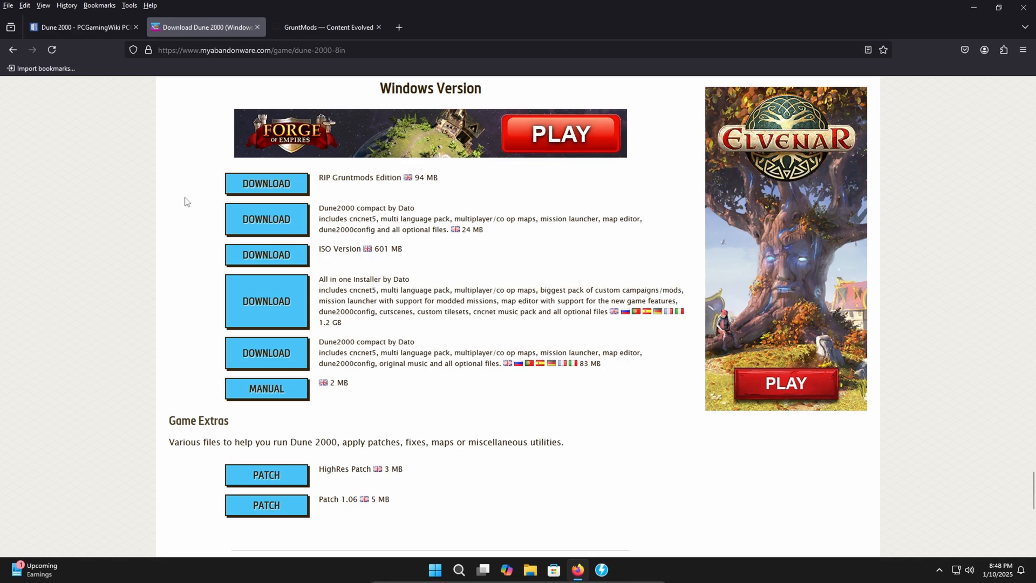
mouse_move(266, 183)
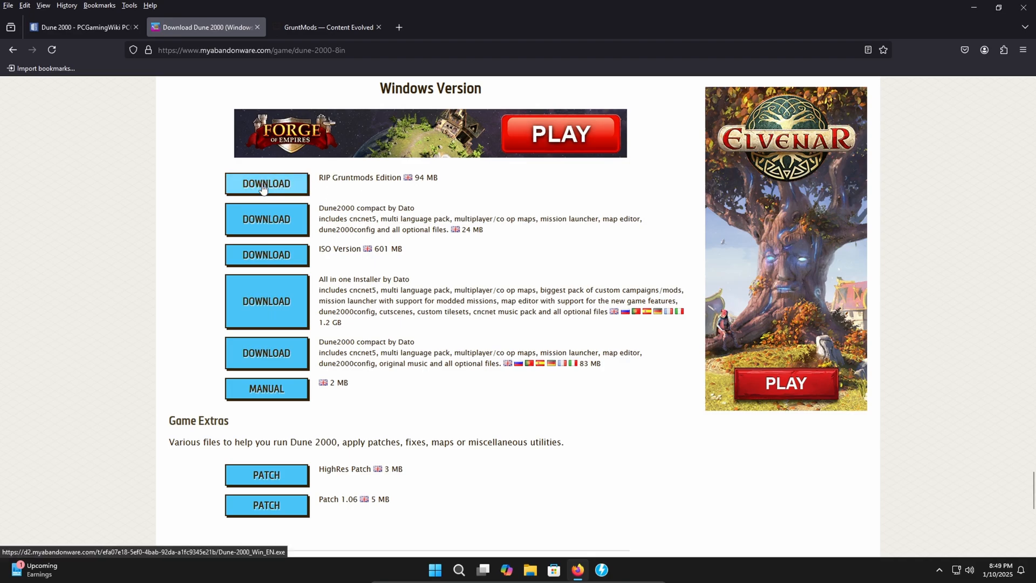
mouse_move(341, 172)
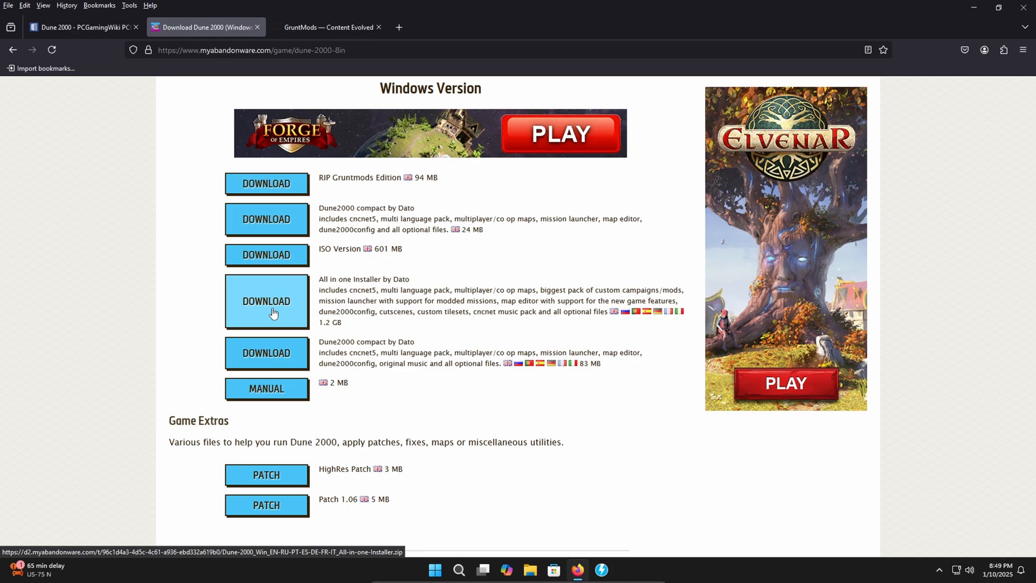
click(79, 27)
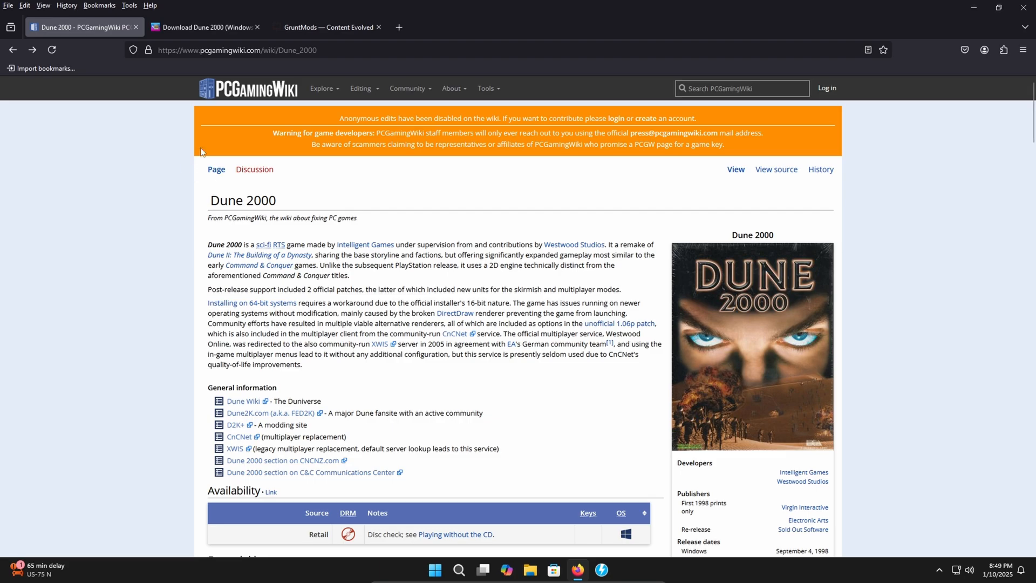
Download the official 1.06 US/Canada patch and the unofficial 1.06p patch from FED2k
scroll(down, 3)
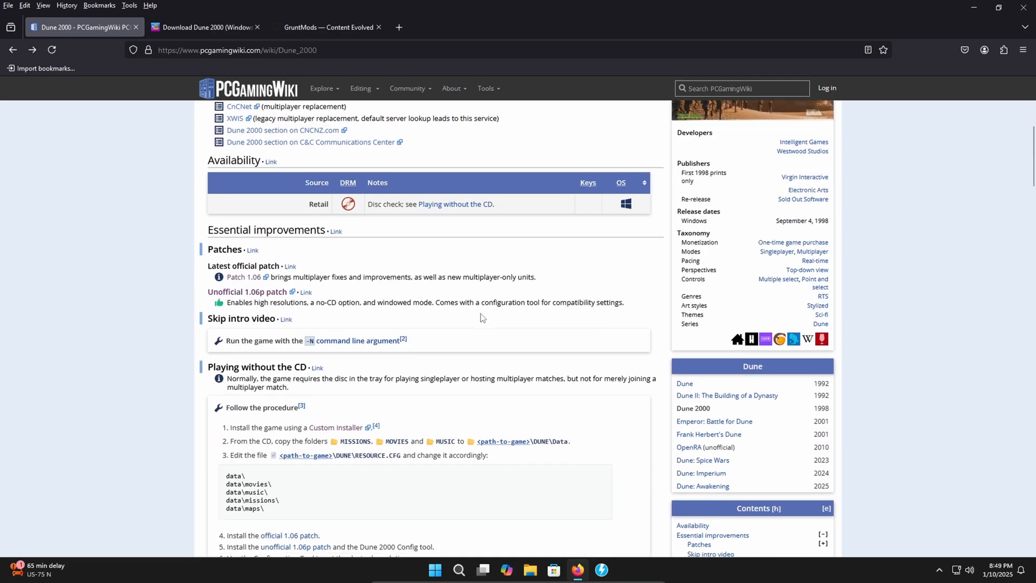
scroll(down, 3)
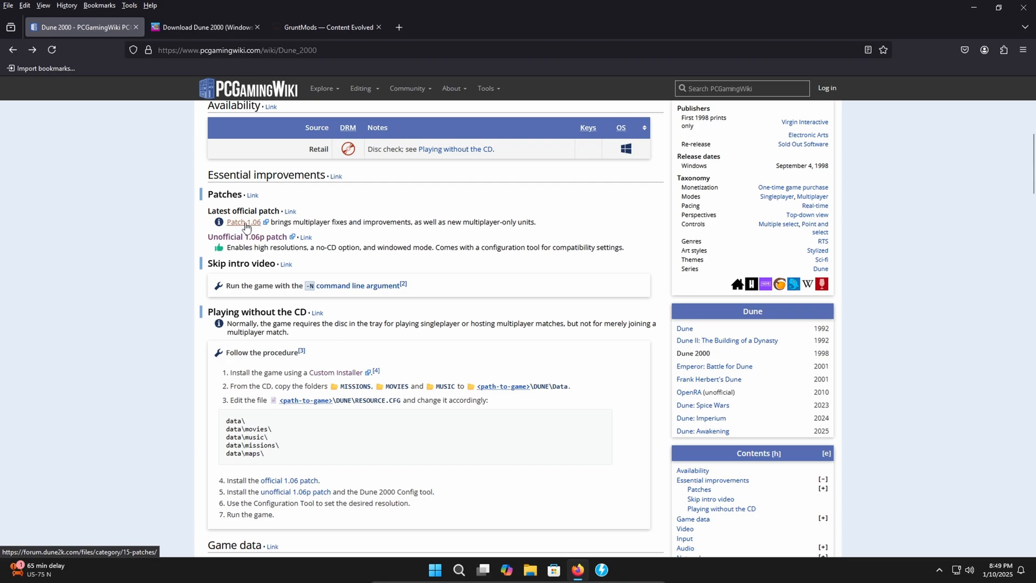
click(236, 221)
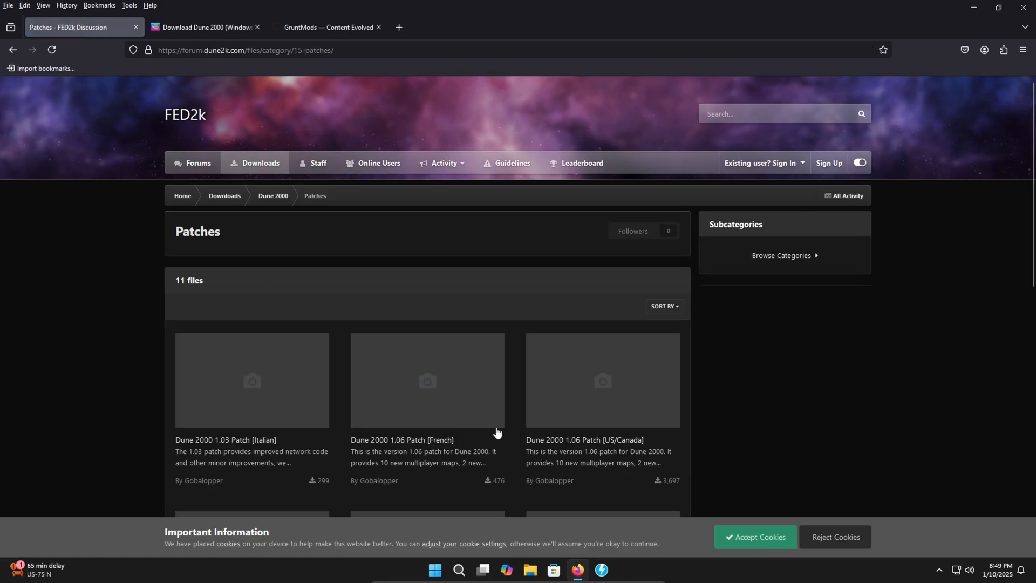
scroll(down, 3)
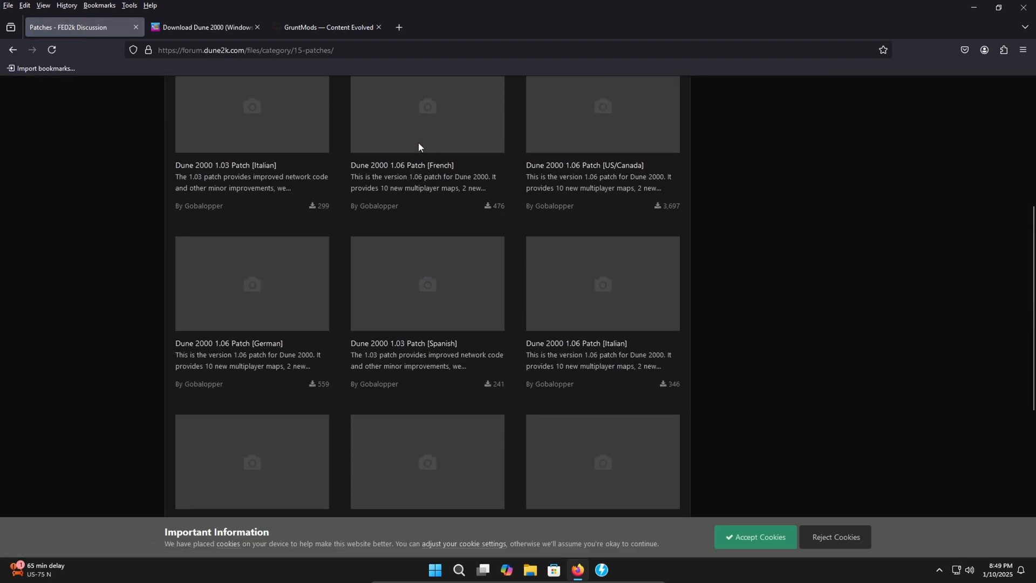
mouse_move(599, 173)
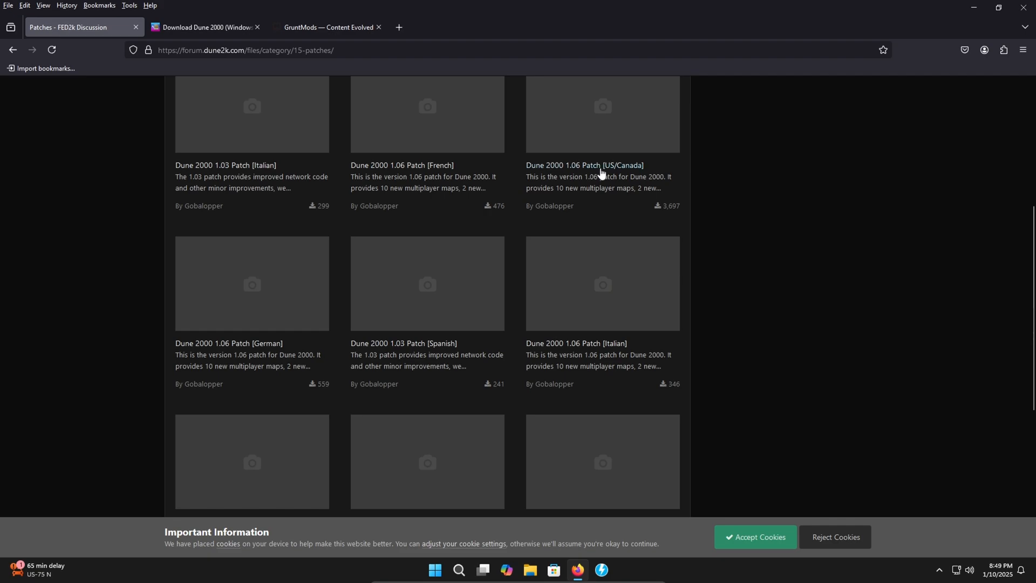
mouse_move(583, 165)
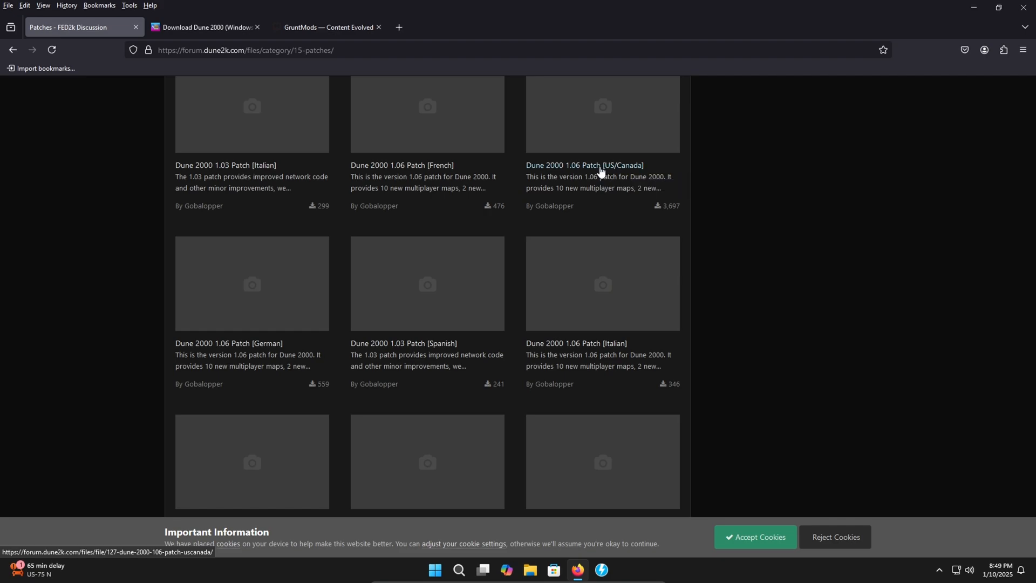
click(584, 166)
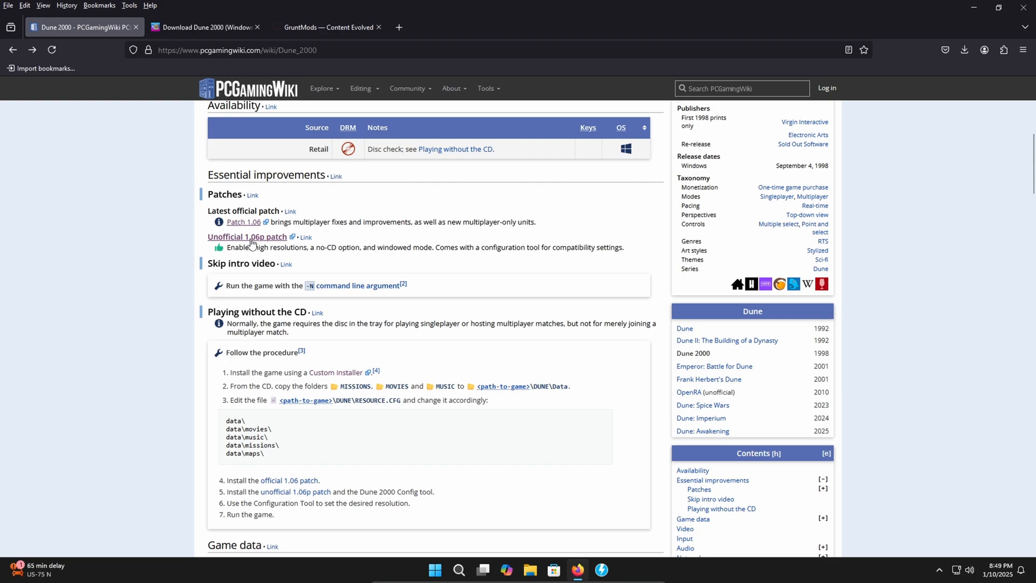
mouse_move(258, 243)
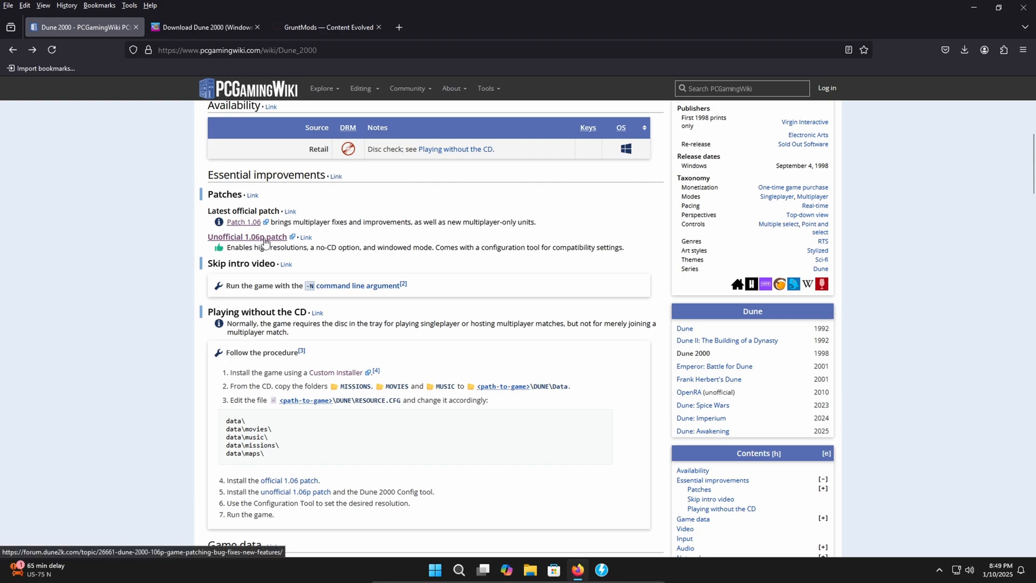
click(244, 236)
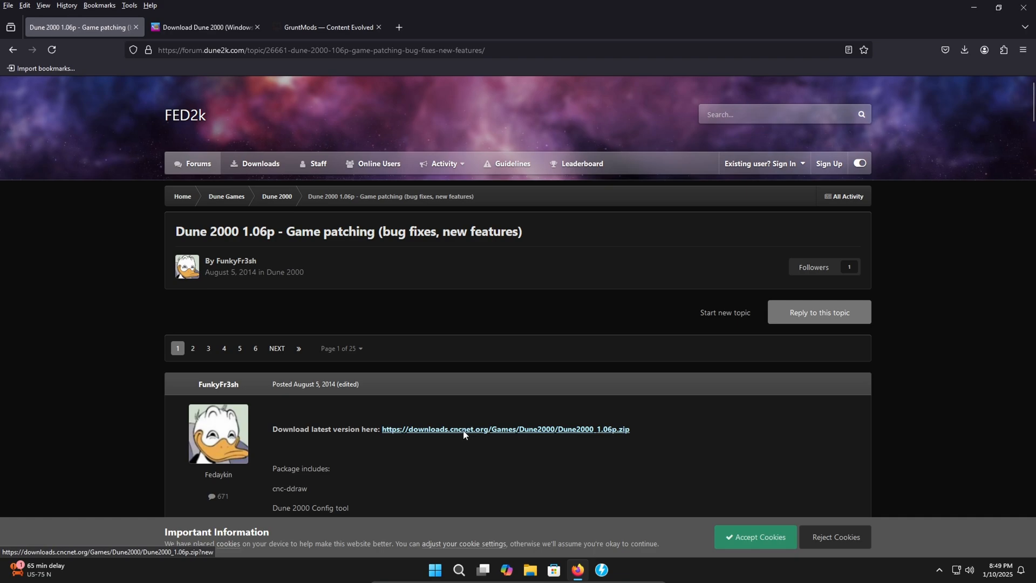
click(964, 50)
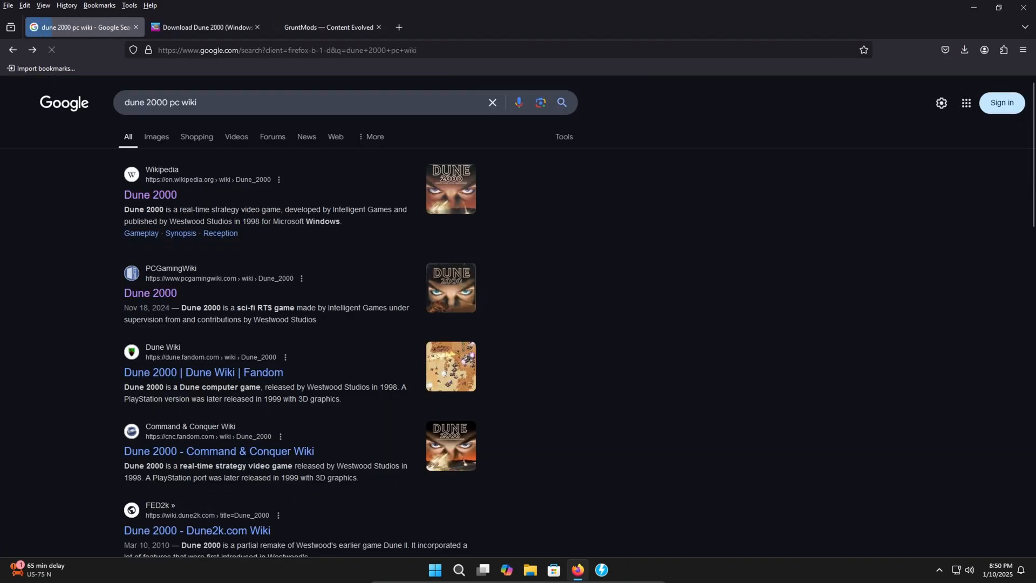
Download the D2KInst.zip installer from the CnCNet forum, then switch to the My Abandonware Dune 2000 tab
click(150, 294)
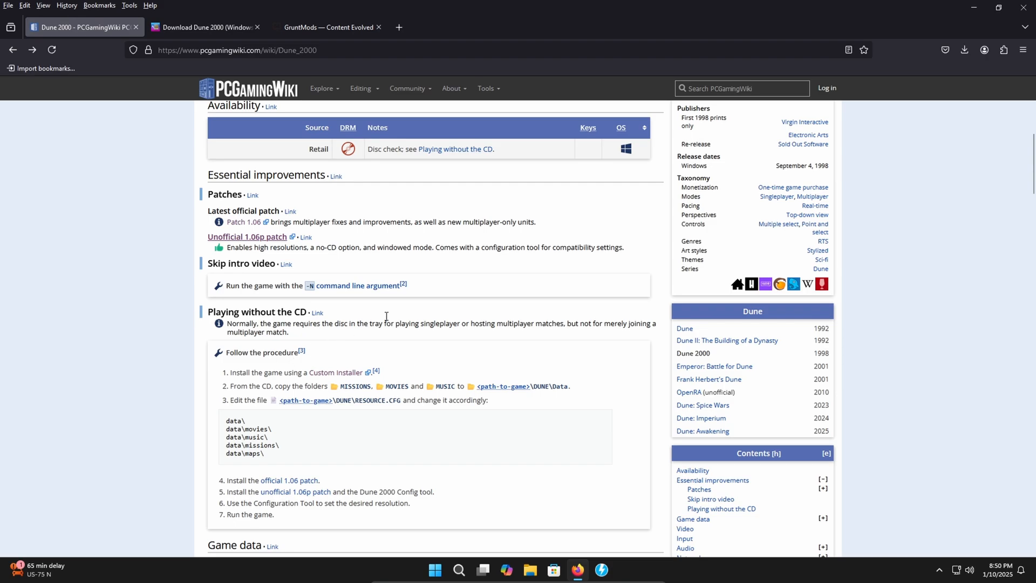
scroll(down, 3)
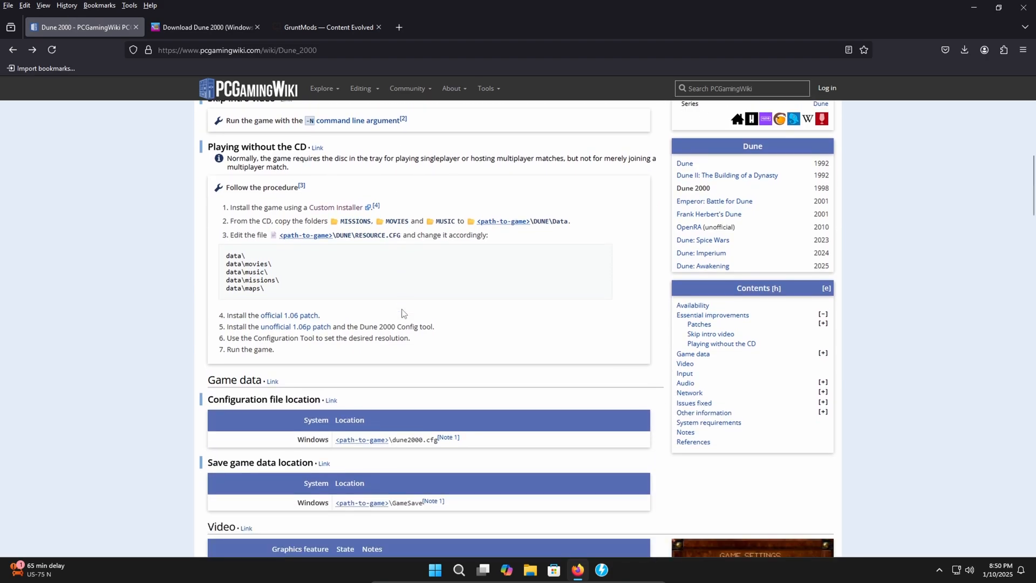
scroll(down, 3)
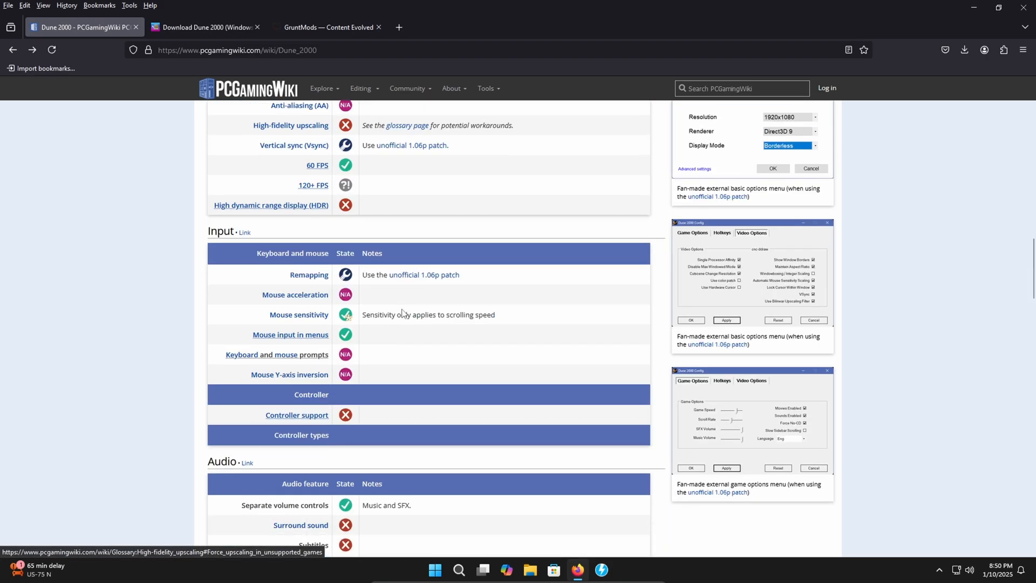
scroll(down, 3)
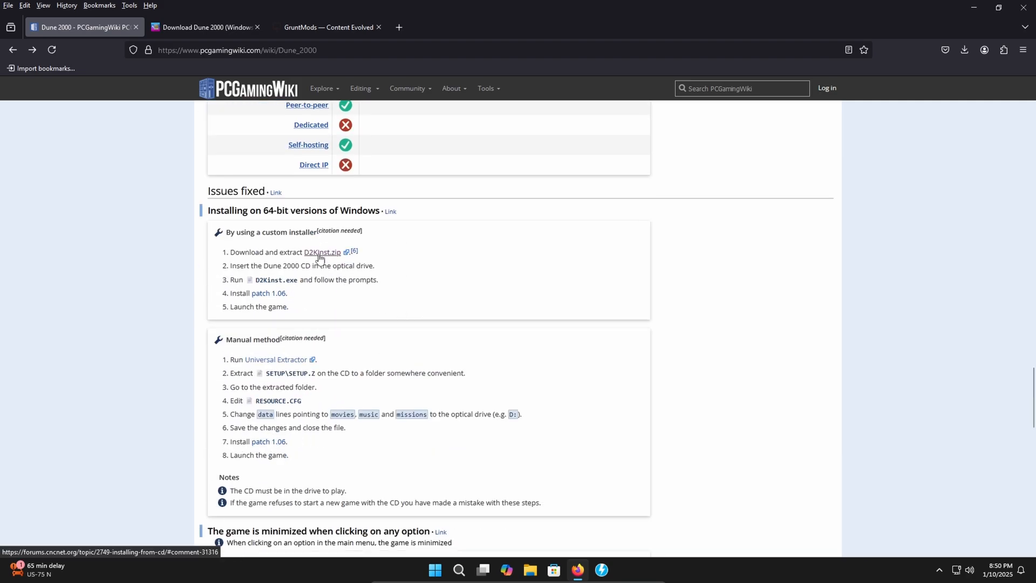
mouse_move(324, 259)
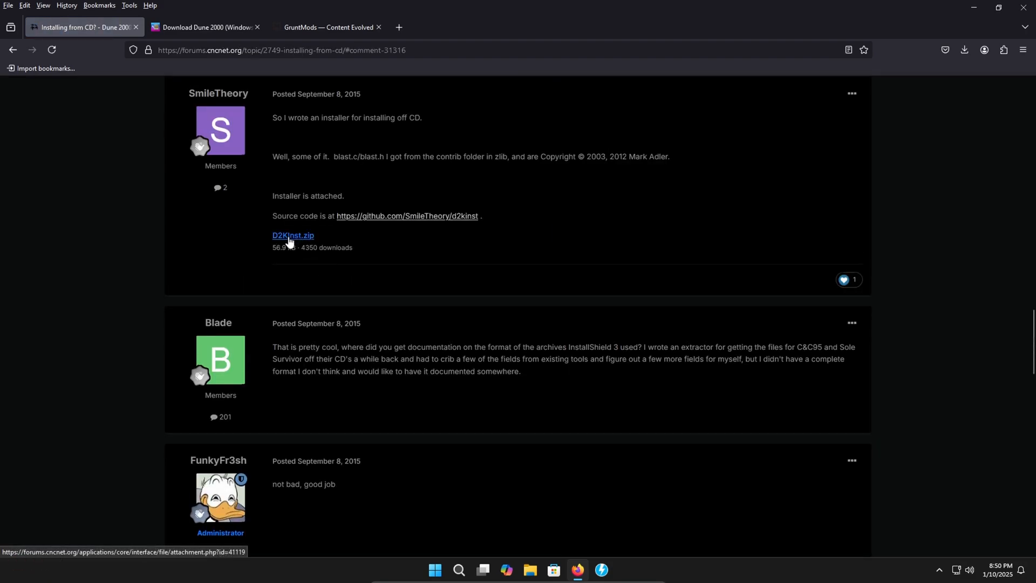
click(964, 51)
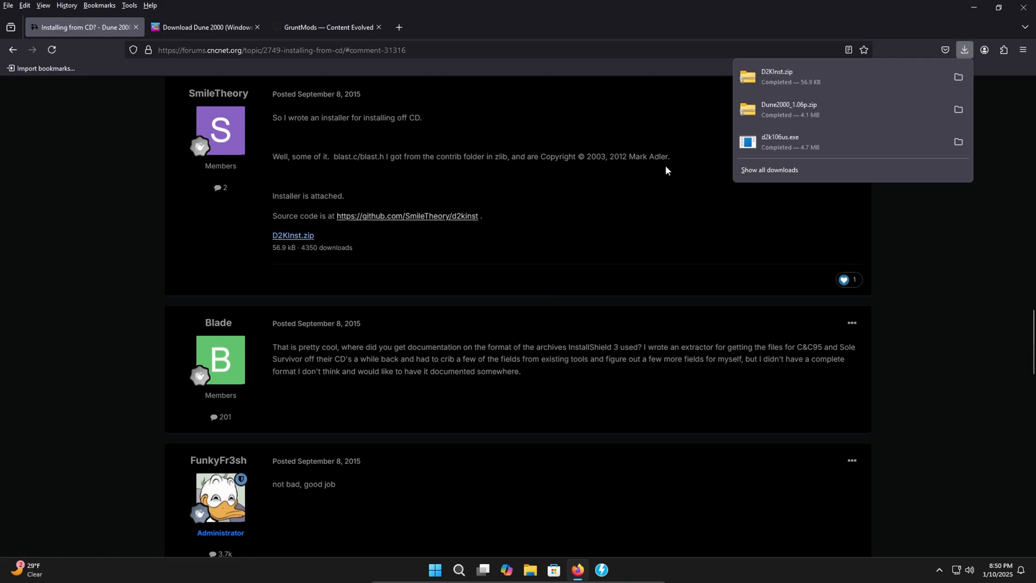
mouse_move(332, 135)
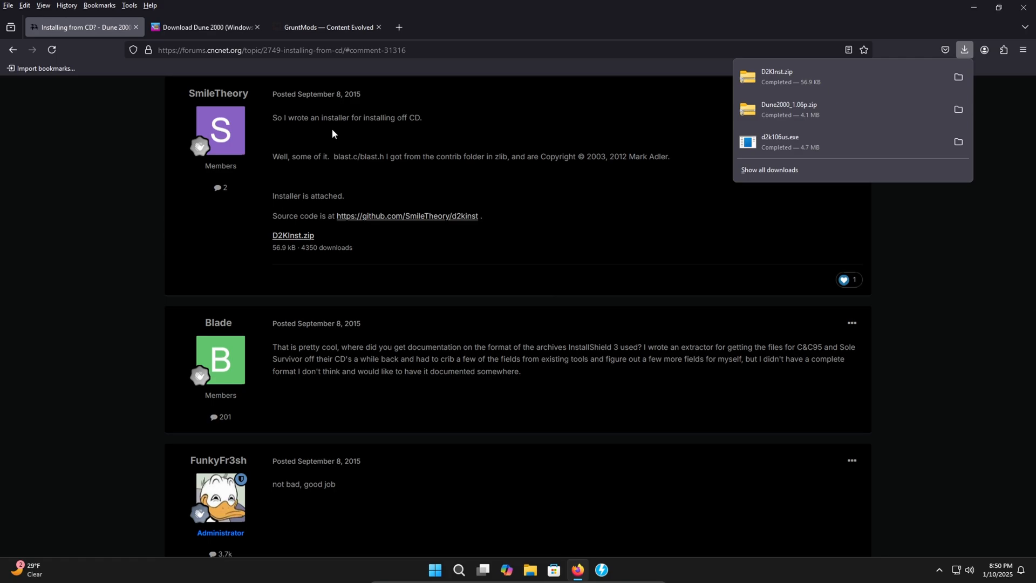
mouse_move(385, 146)
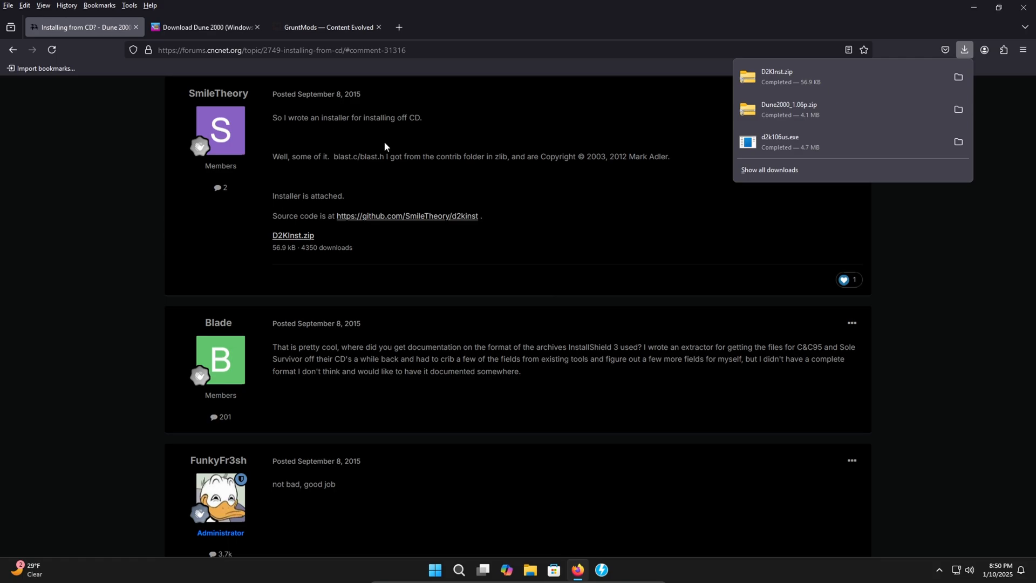
click(205, 27)
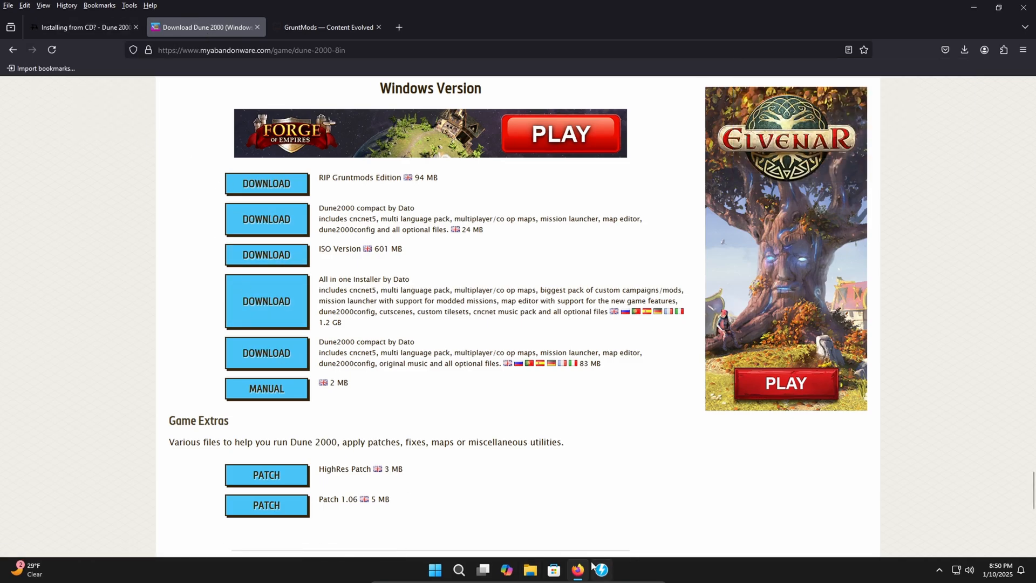
Start DAEMON Tools Lite and add a new virtual drive E:
click(83, 27)
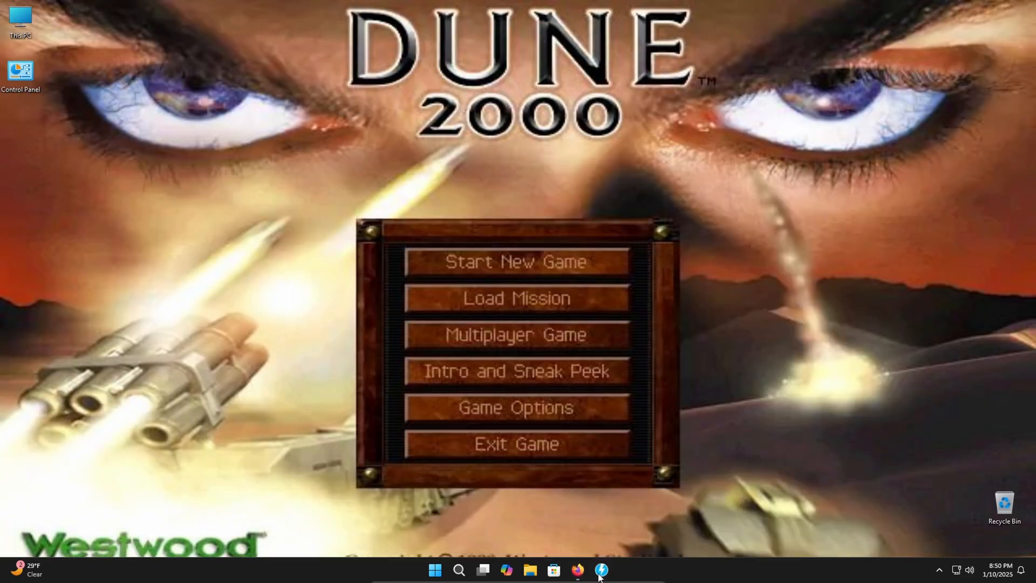
click(600, 570)
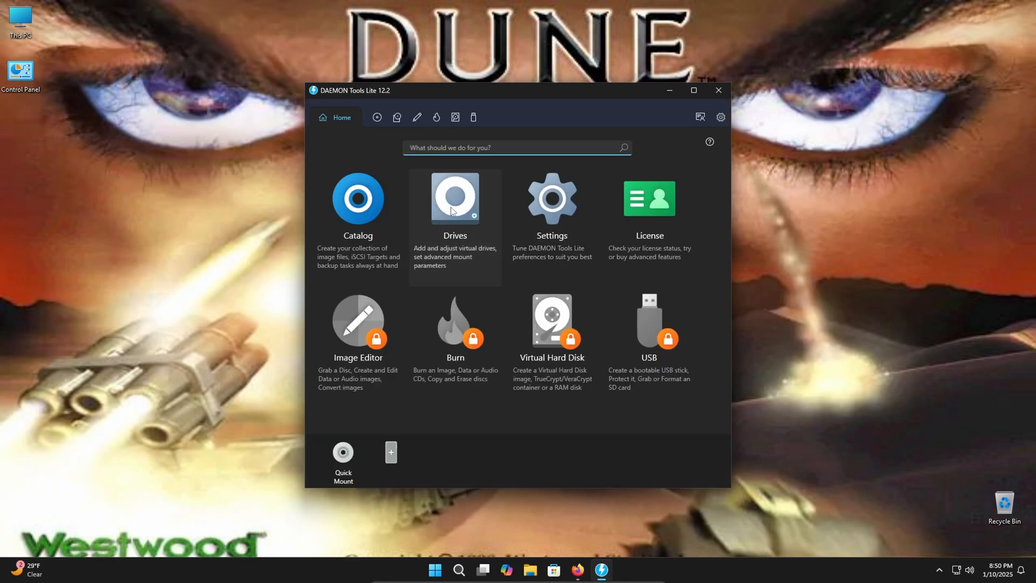
click(454, 205)
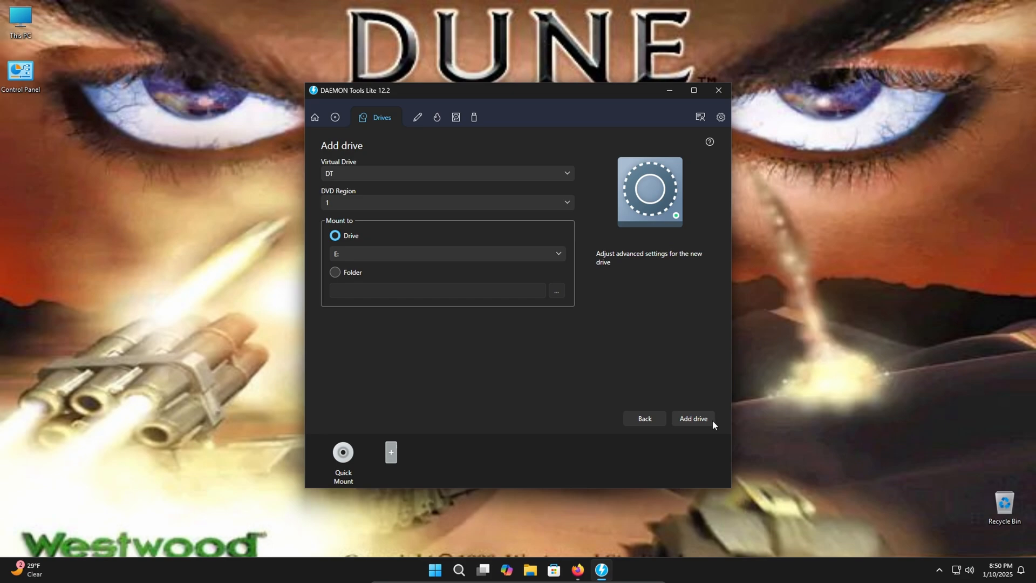
click(692, 419)
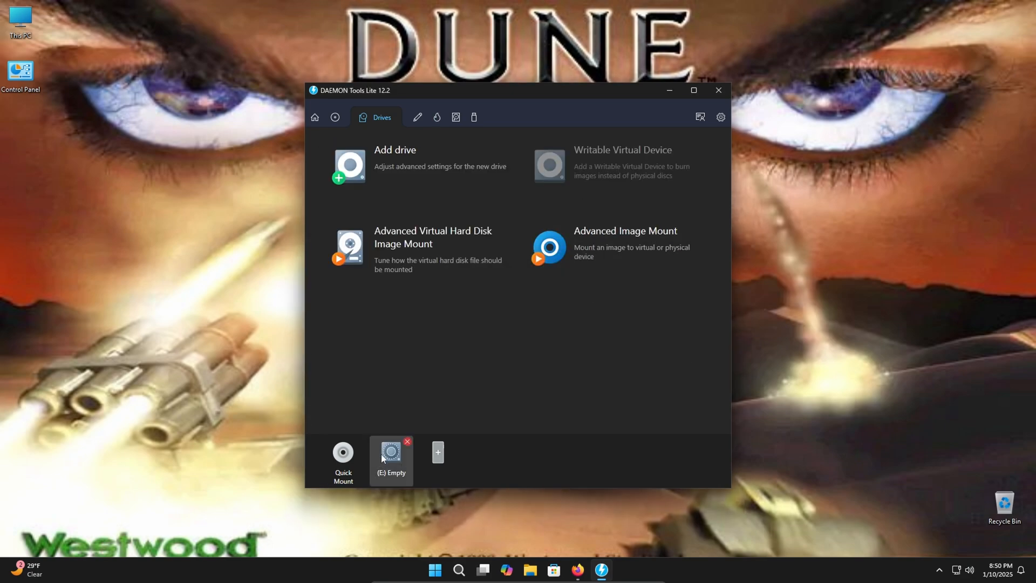
mouse_move(394, 455)
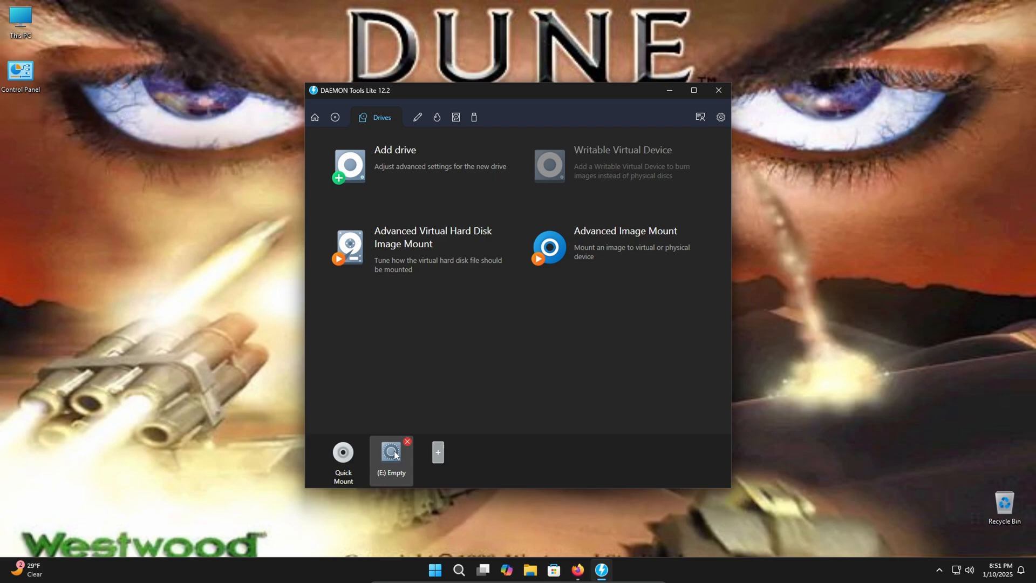
Mount Documents\Daemon Tools Images\Dune 2000\DUNE2000.iso into drive E:
right_click(390, 455)
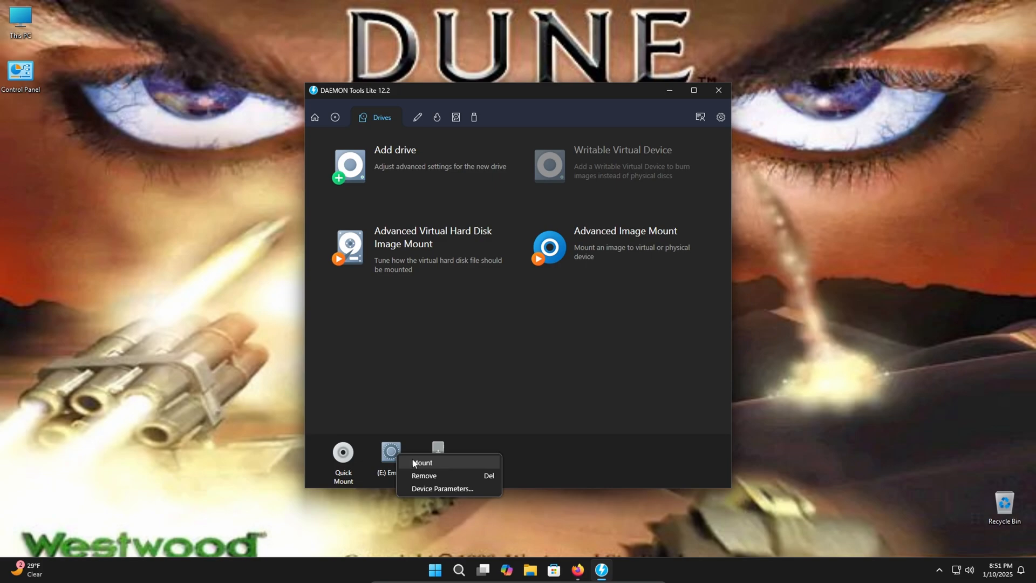
click(422, 463)
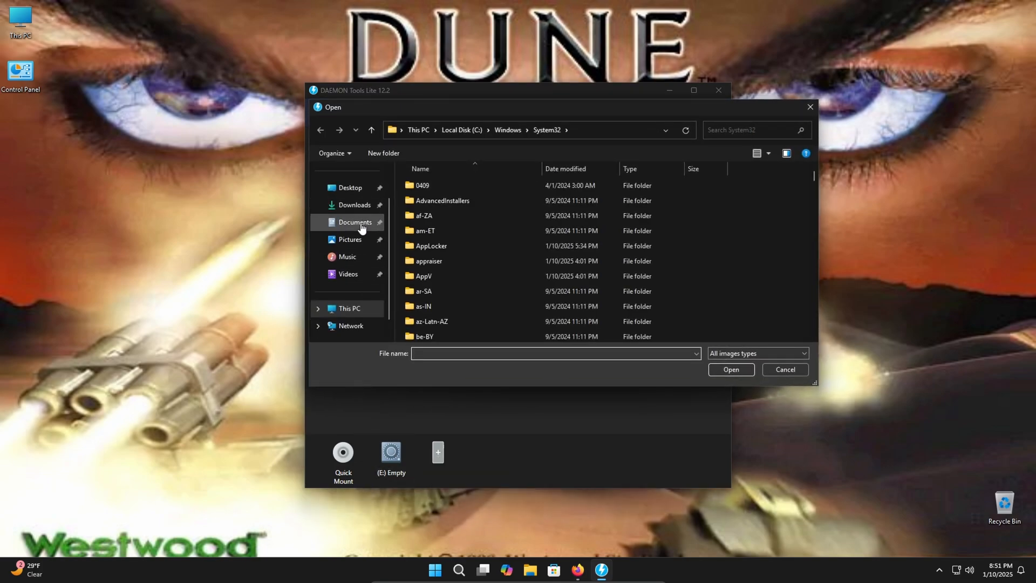
click(355, 222)
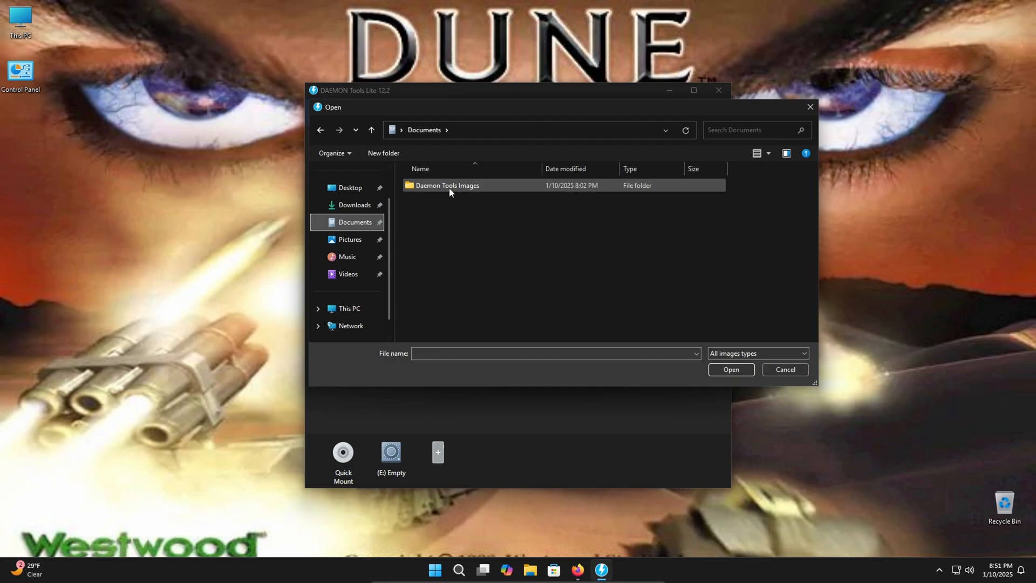
double_click(446, 185)
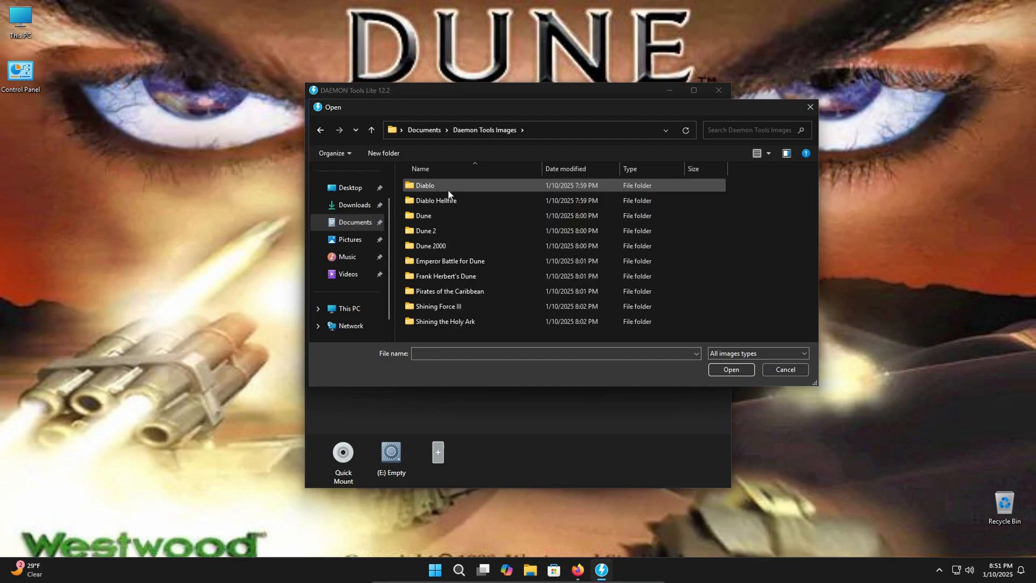
double_click(430, 245)
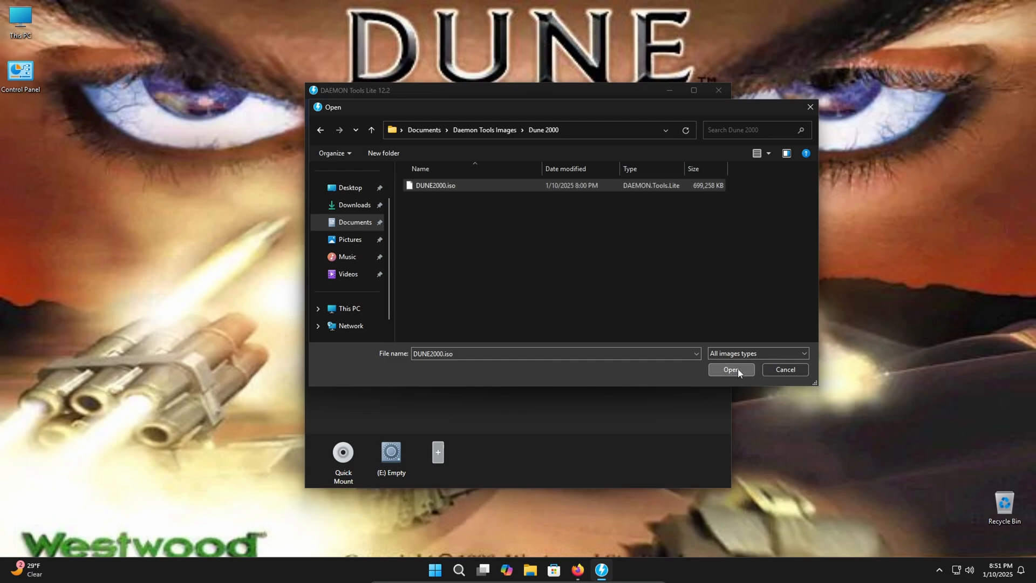
click(731, 369)
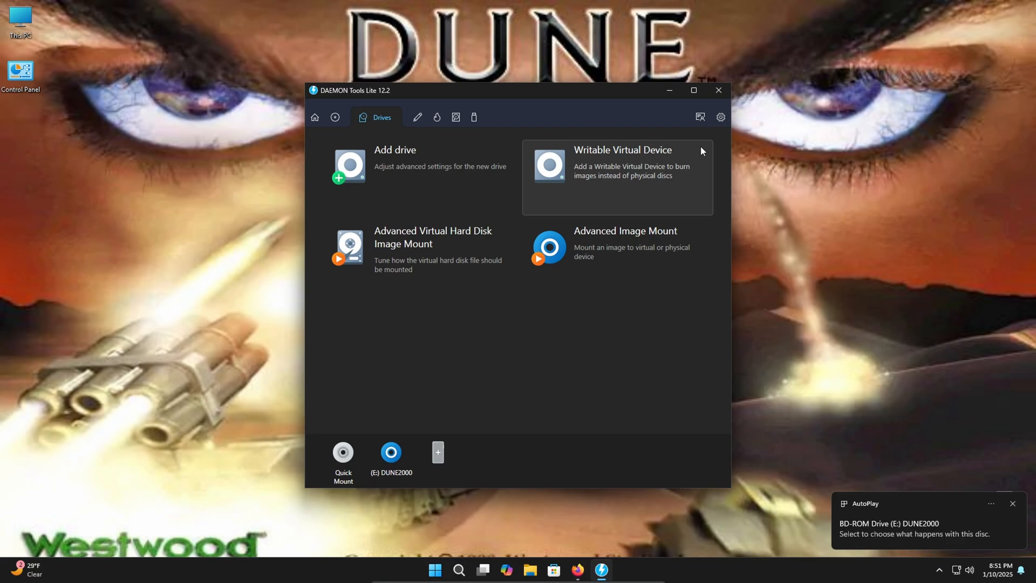
click(335, 117)
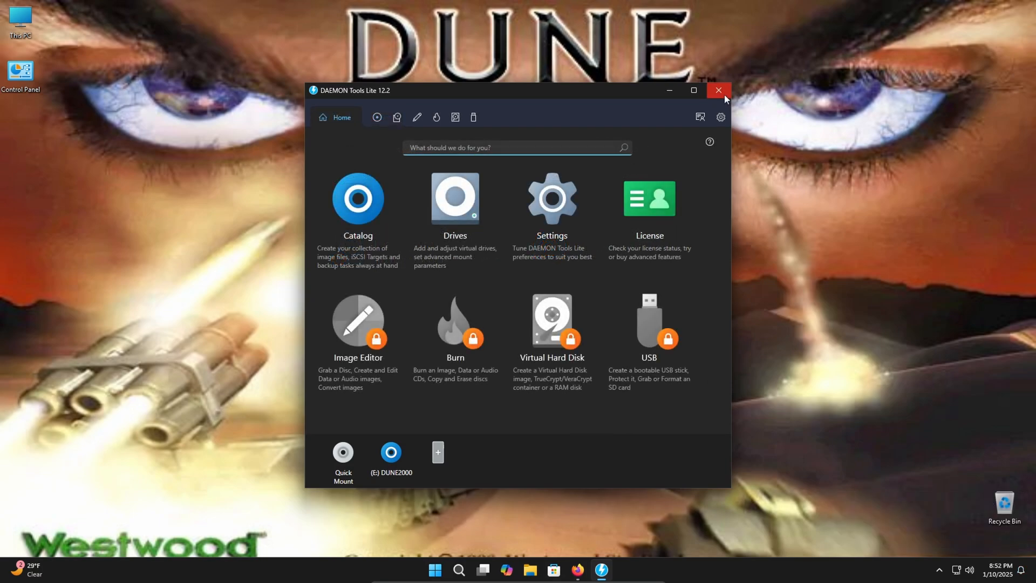
Close DAEMON Tools Lite and view This PC in File Explorer to confirm drive E:
click(718, 91)
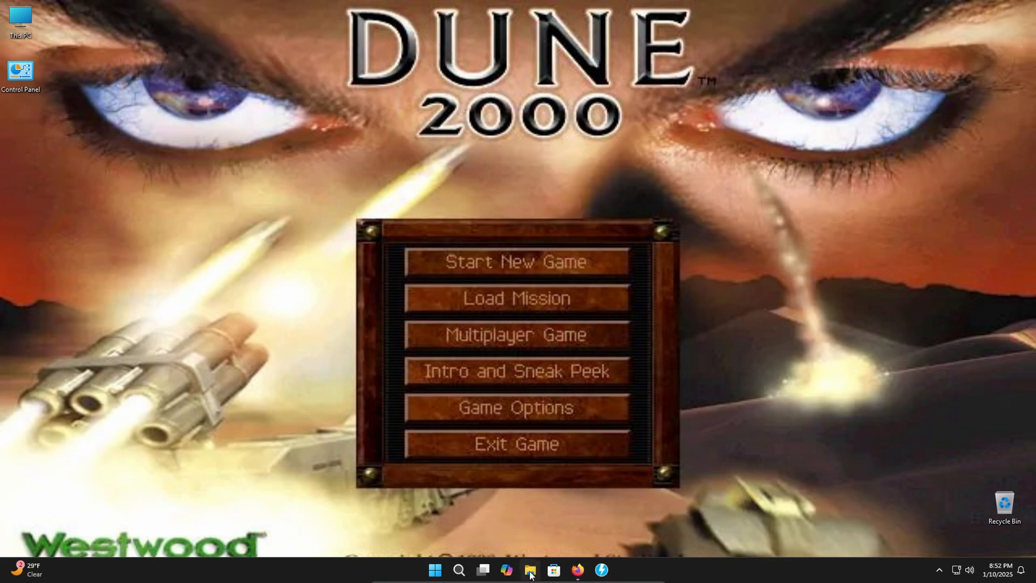
click(530, 570)
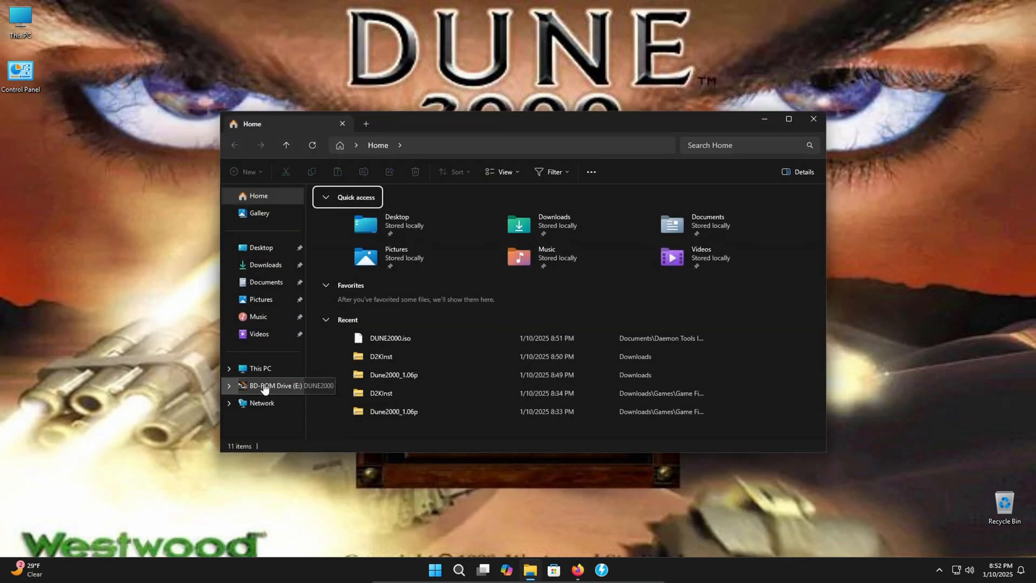
click(260, 368)
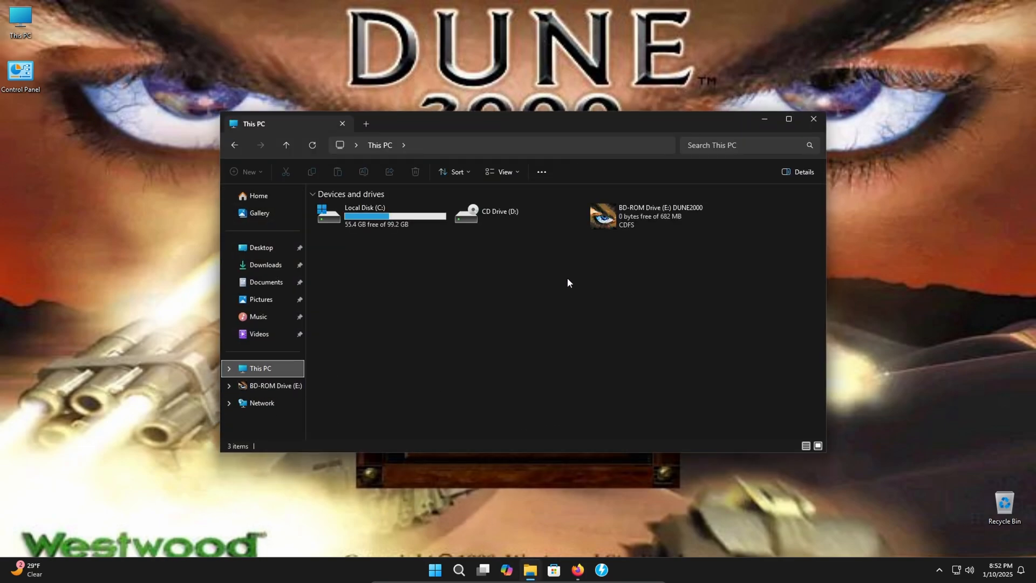
mouse_move(616, 239)
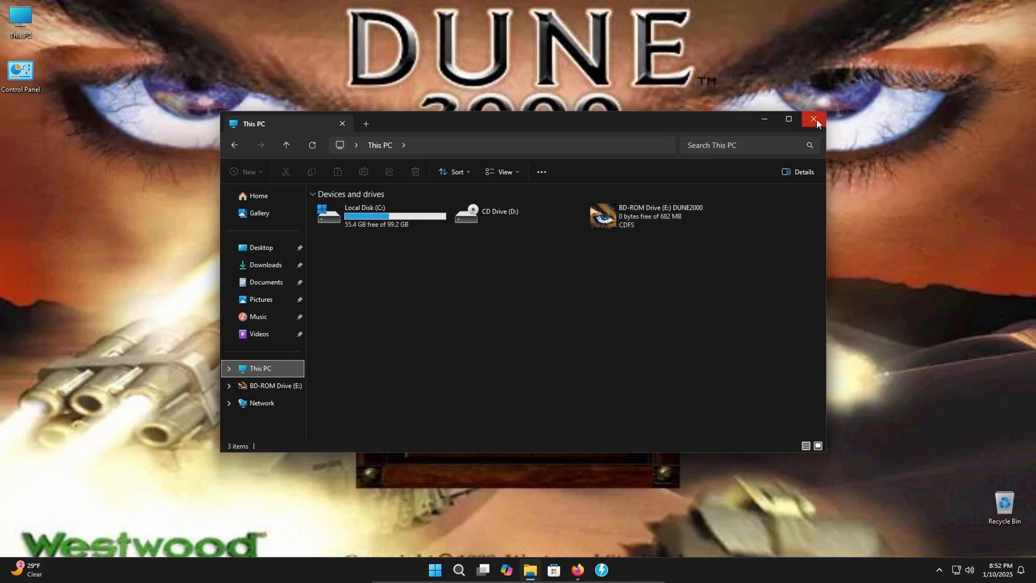
mouse_move(813, 119)
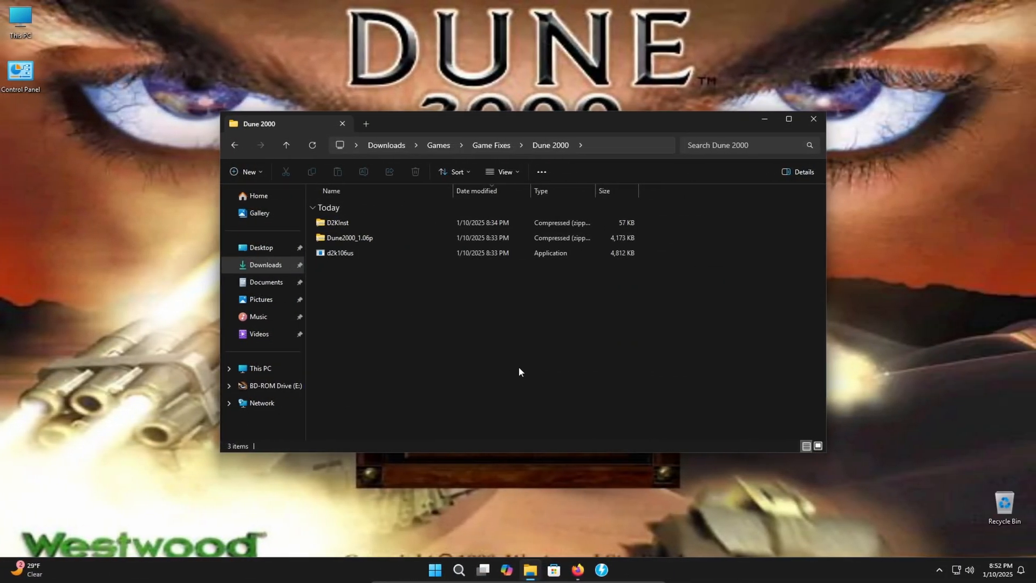
Extract D2KInst.zip into a D2KInst folder beside the archive
click(370, 238)
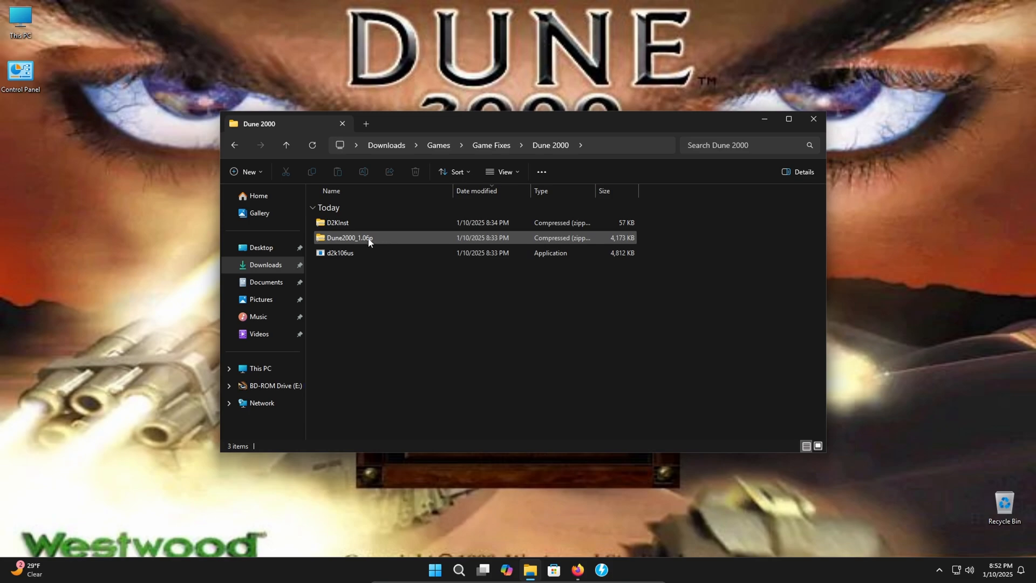
right_click(336, 222)
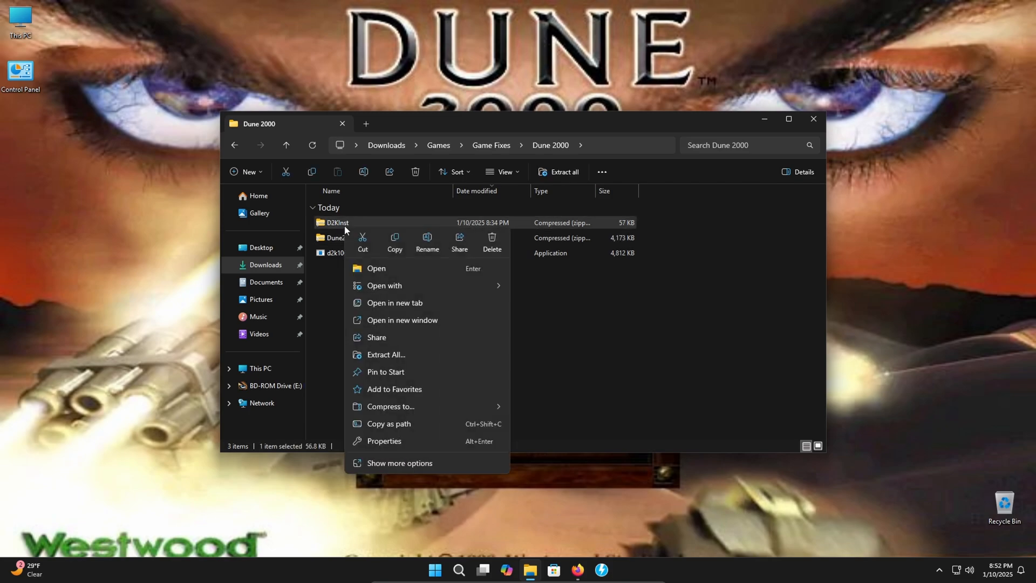
click(383, 357)
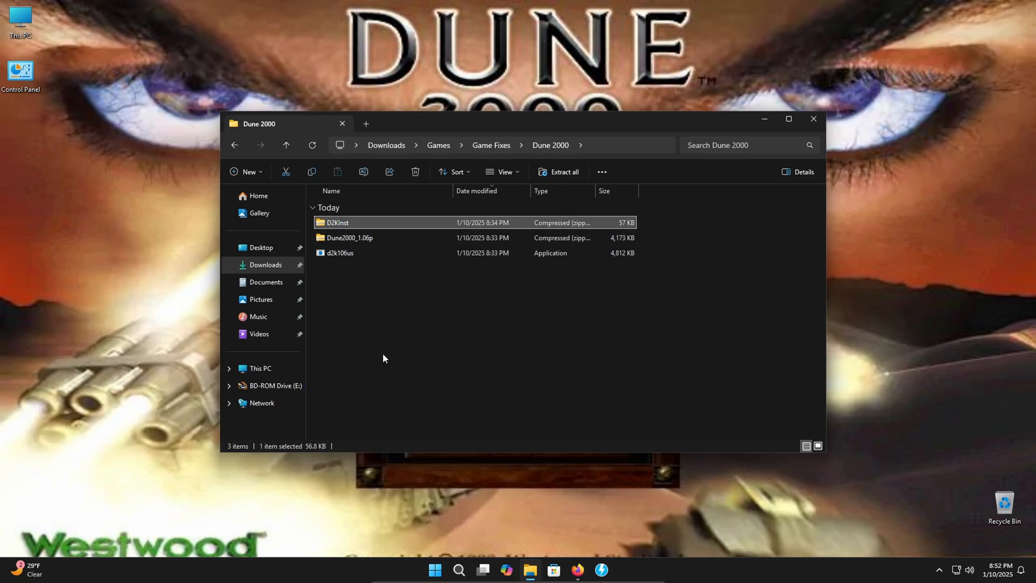
click(558, 171)
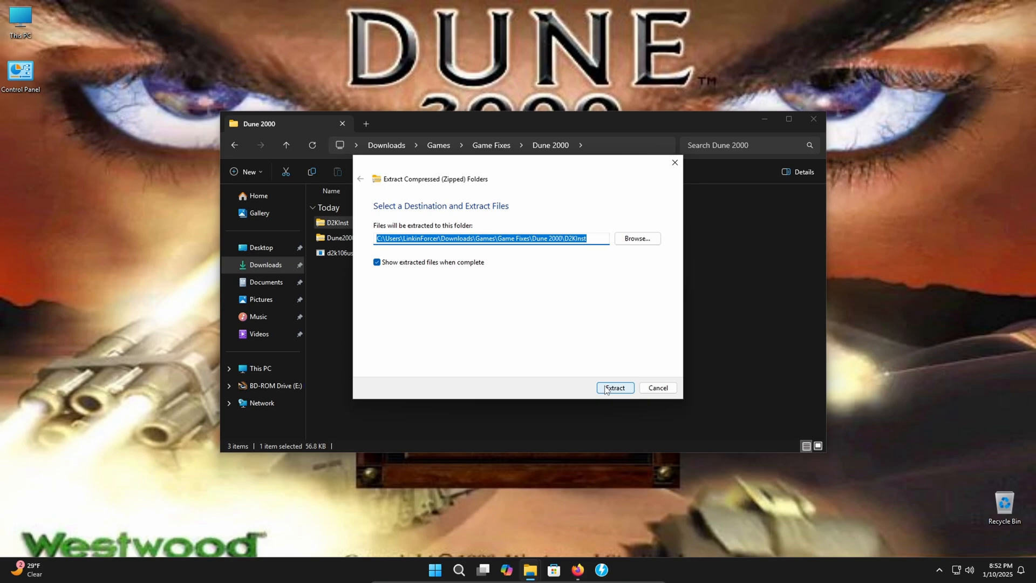
click(614, 388)
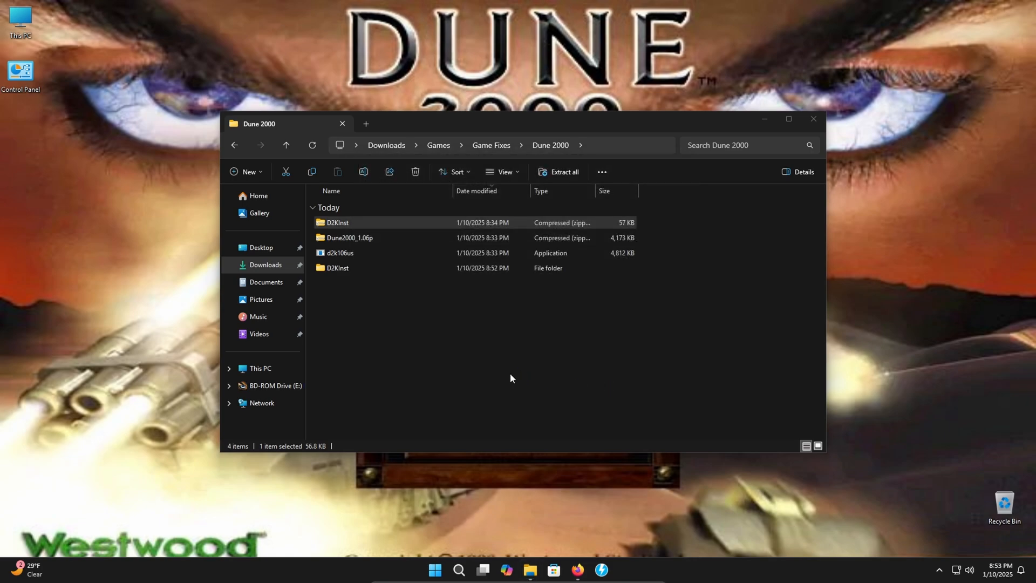
Open the extracted D2KInst folder and launch the D2KInst installer
double_click(337, 268)
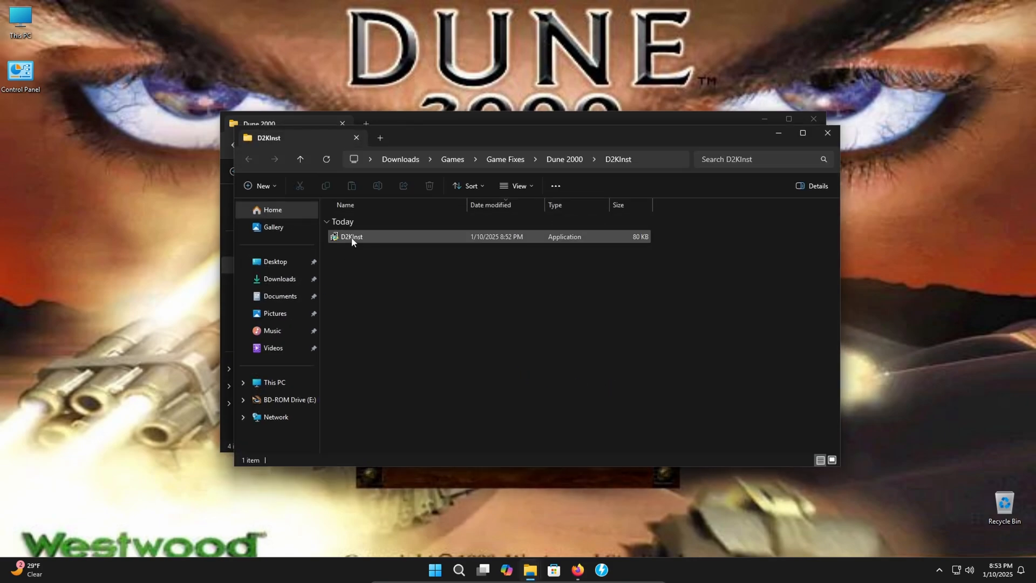
click(350, 236)
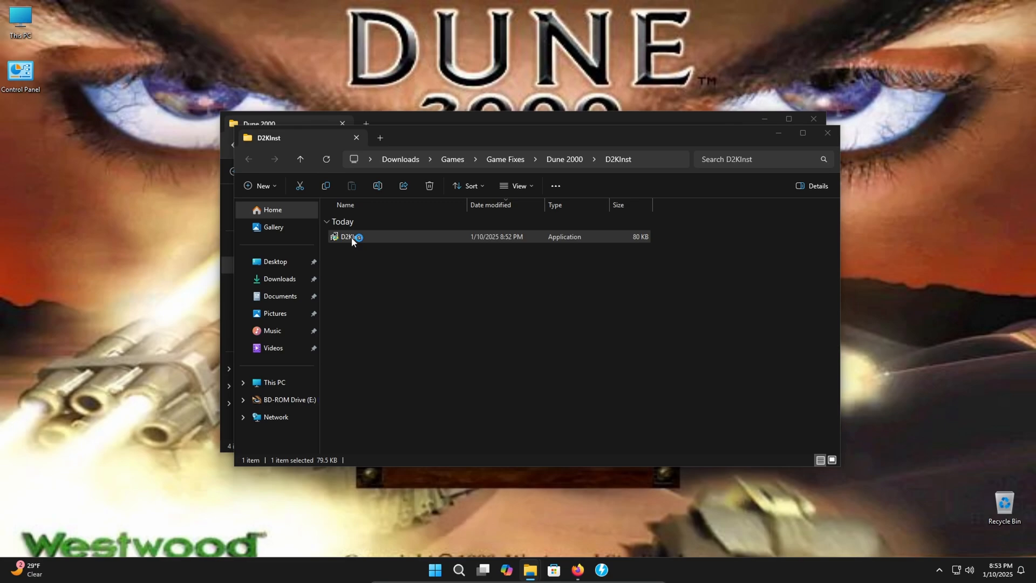
double_click(349, 236)
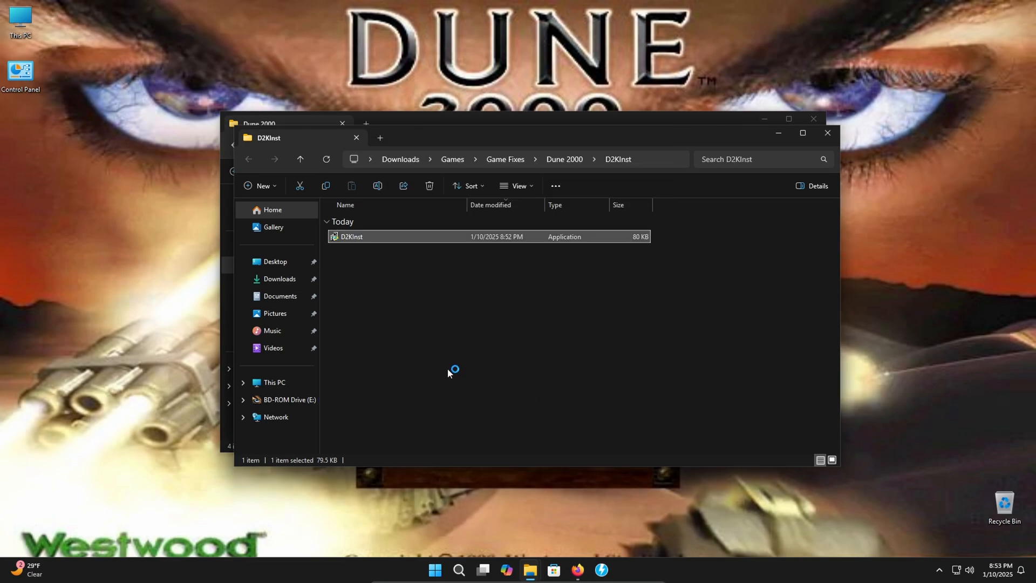
Install Dune 2000 from the E:\ CD with default components into Program Files (x86)\Dune2000, then close the installer
double_click(351, 236)
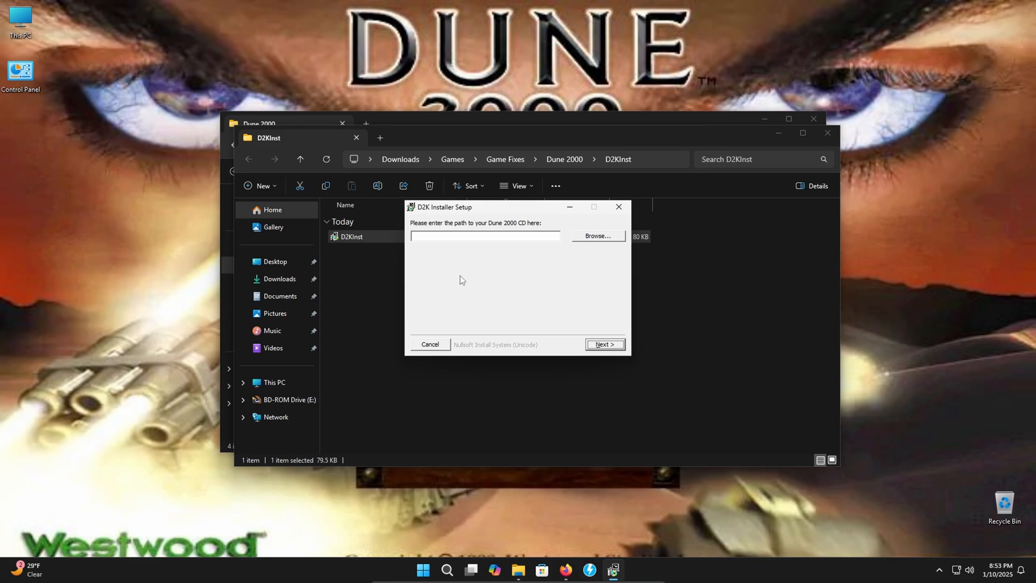
click(597, 235)
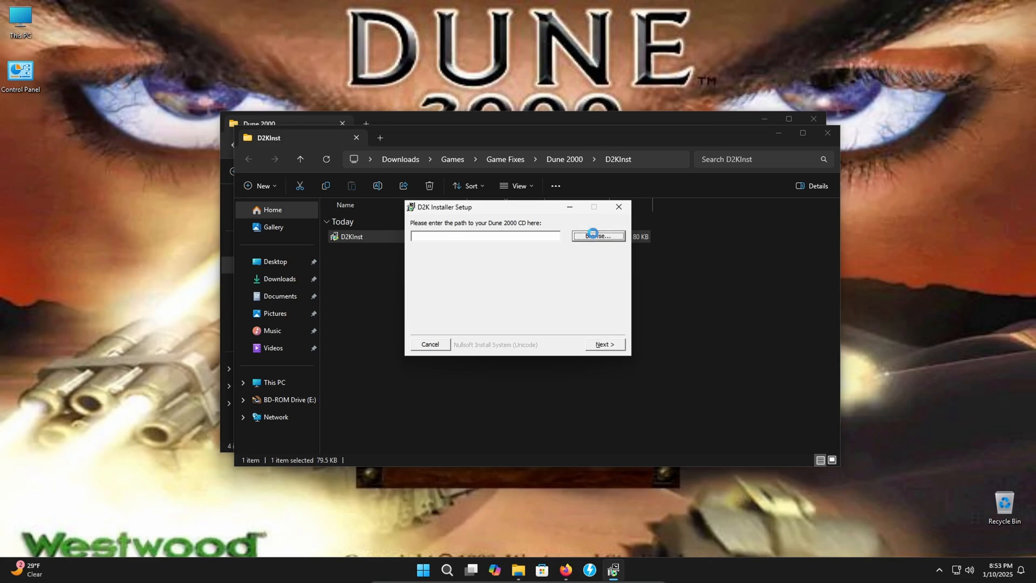
click(597, 236)
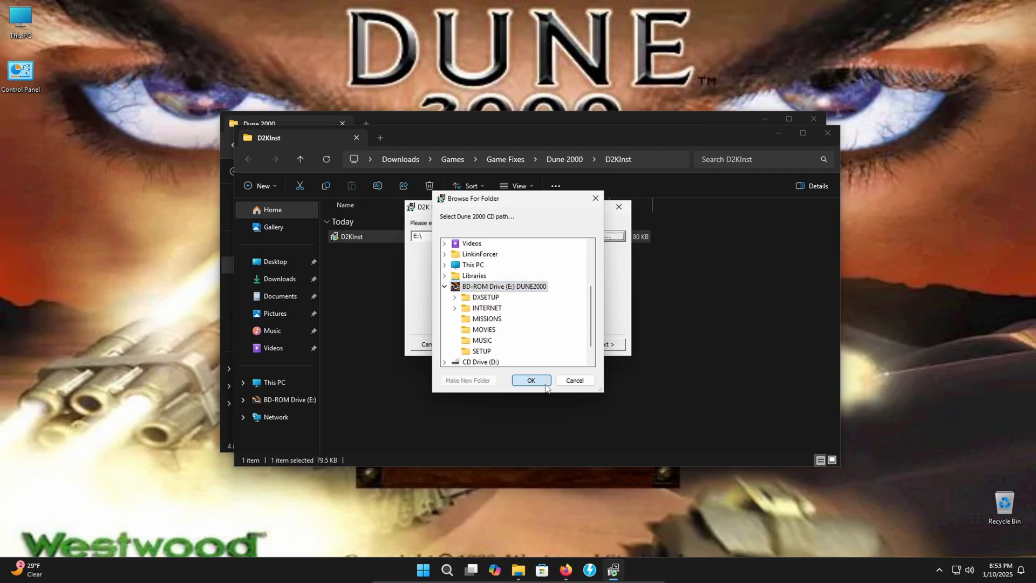
click(531, 379)
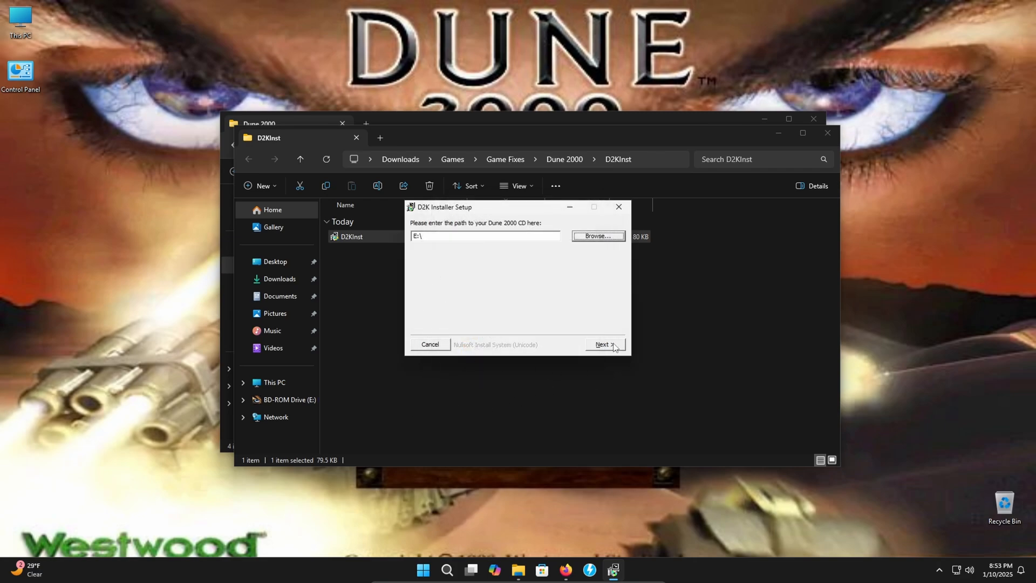
click(602, 345)
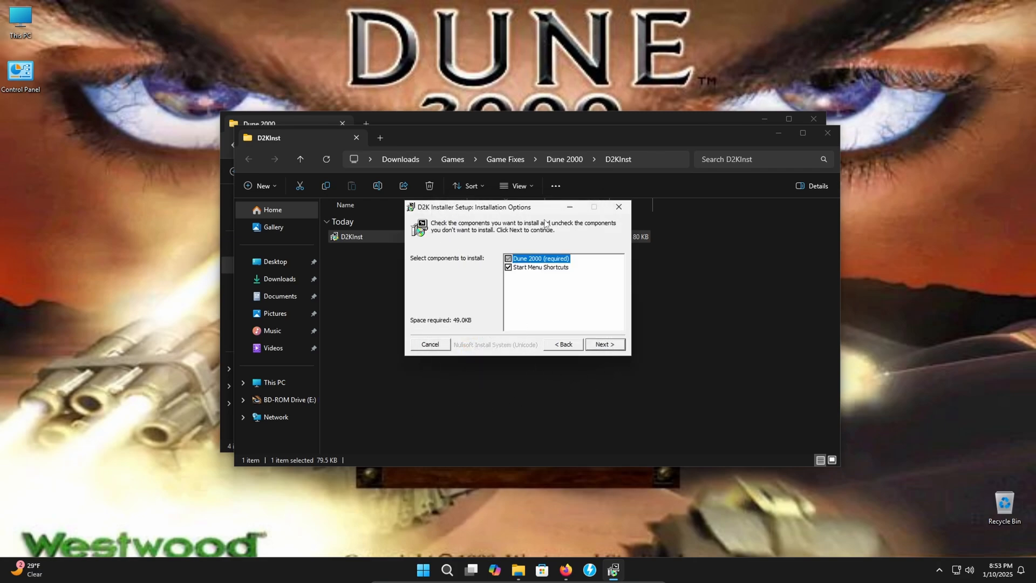
mouse_move(515, 352)
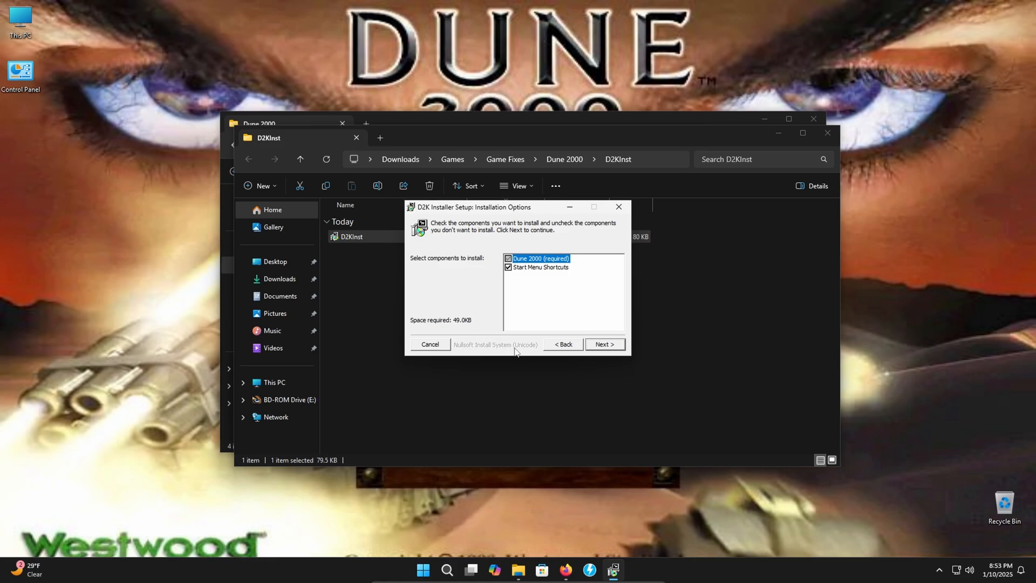
mouse_move(461, 372)
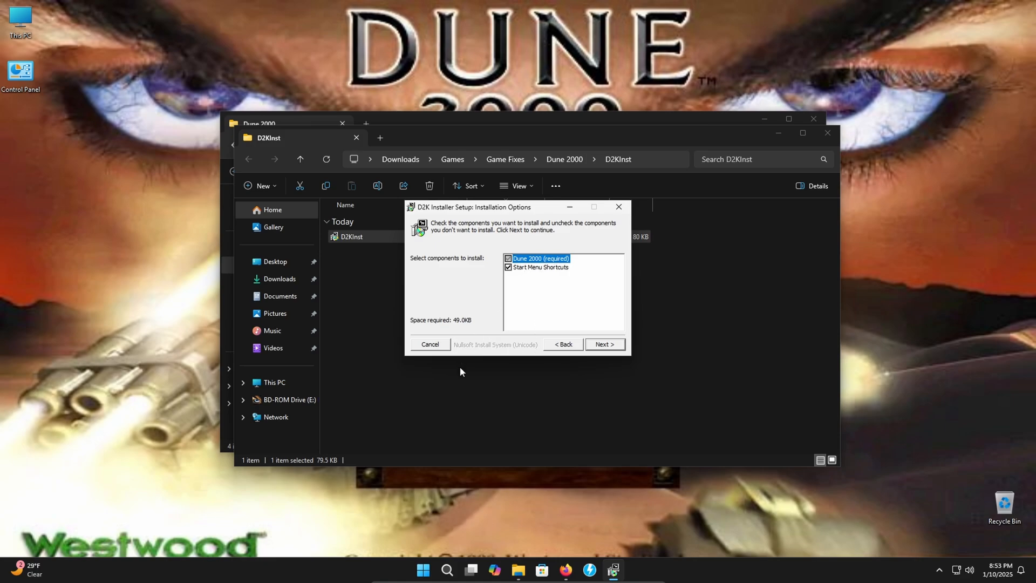
mouse_move(584, 368)
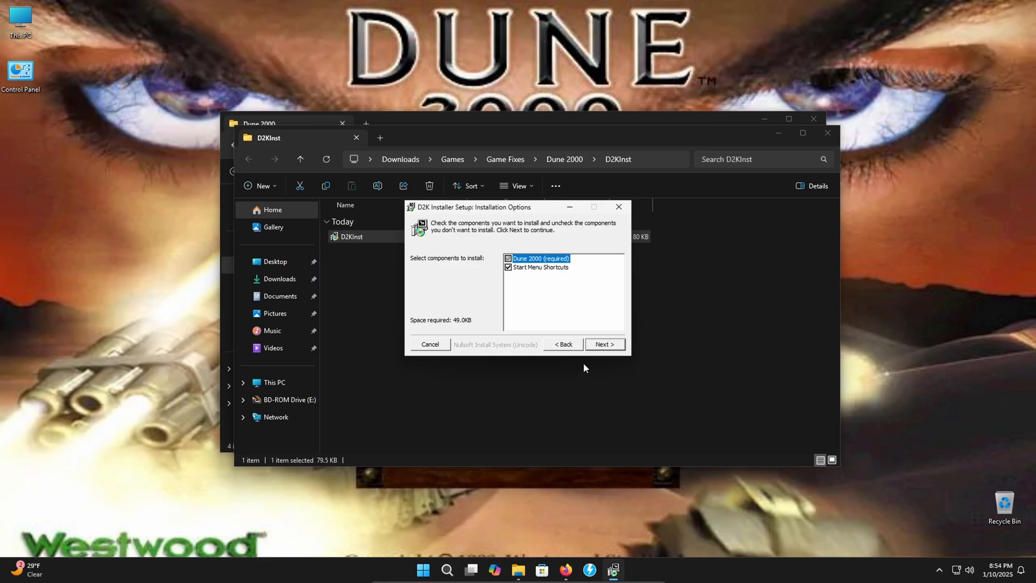
click(604, 344)
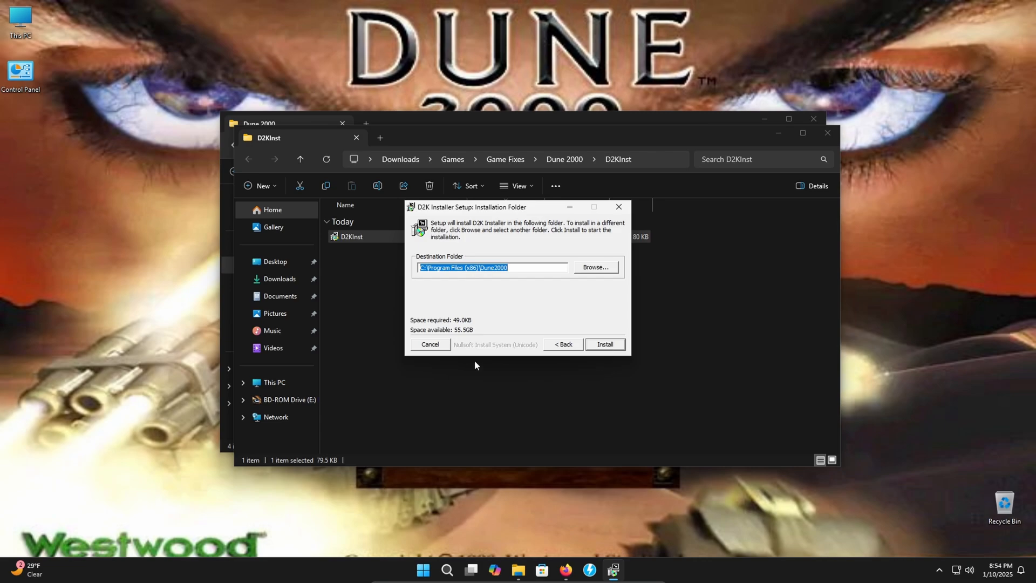
mouse_move(474, 308)
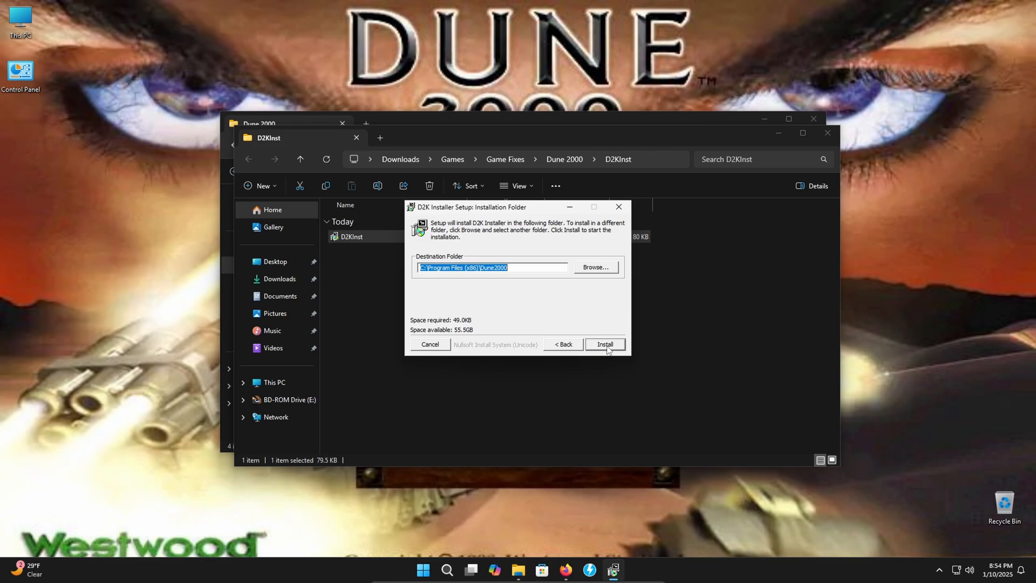
click(604, 344)
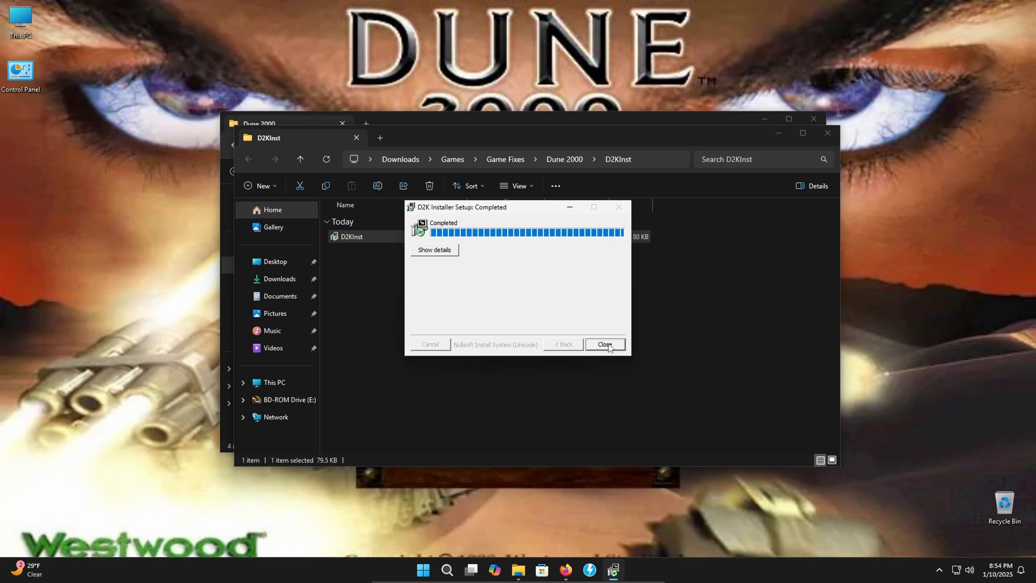
click(603, 344)
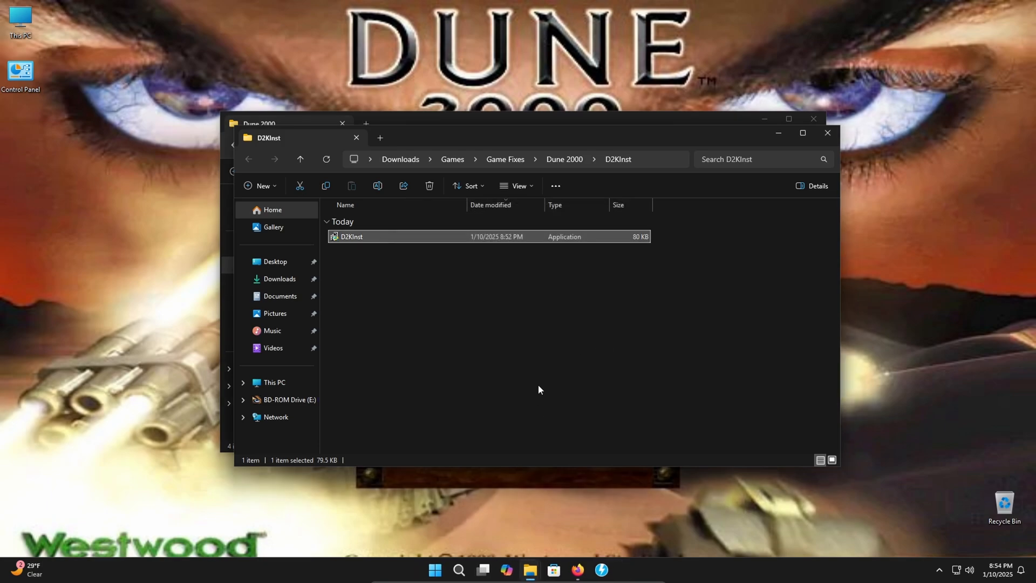
Browse to C:\Program Files (x86)\Dune2000\DUNE to check the installed game files
click(274, 382)
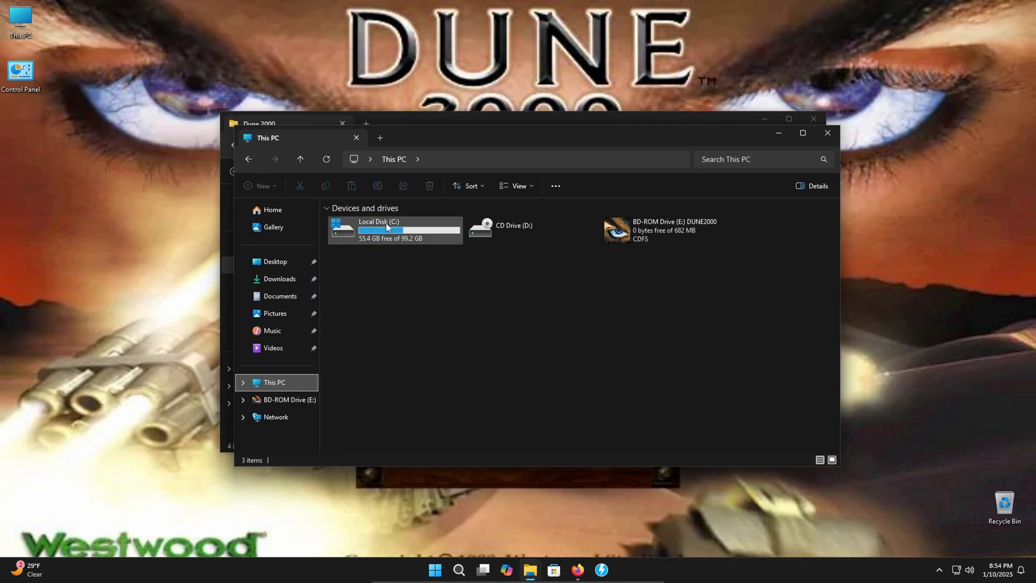
double_click(379, 229)
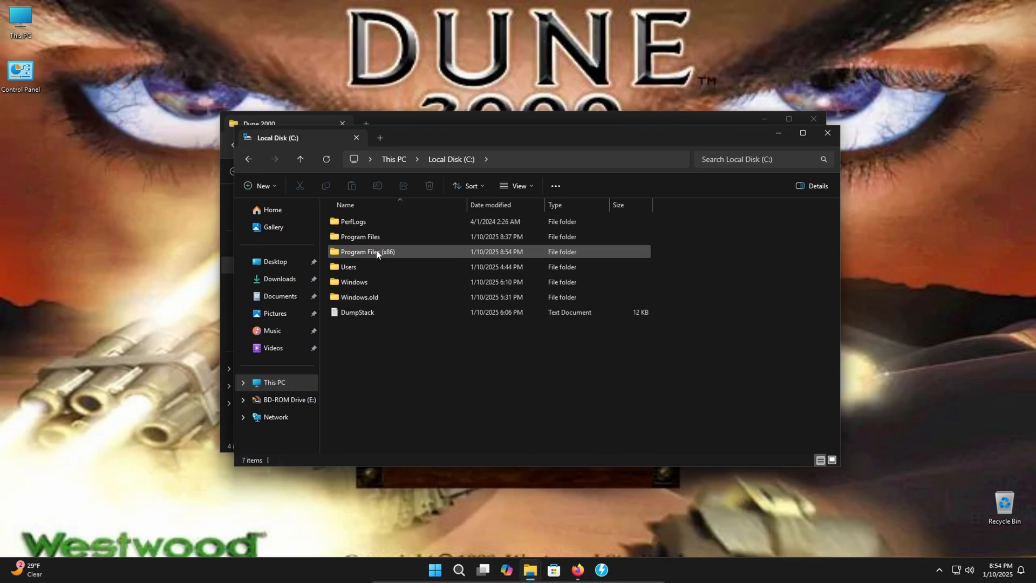
double_click(367, 252)
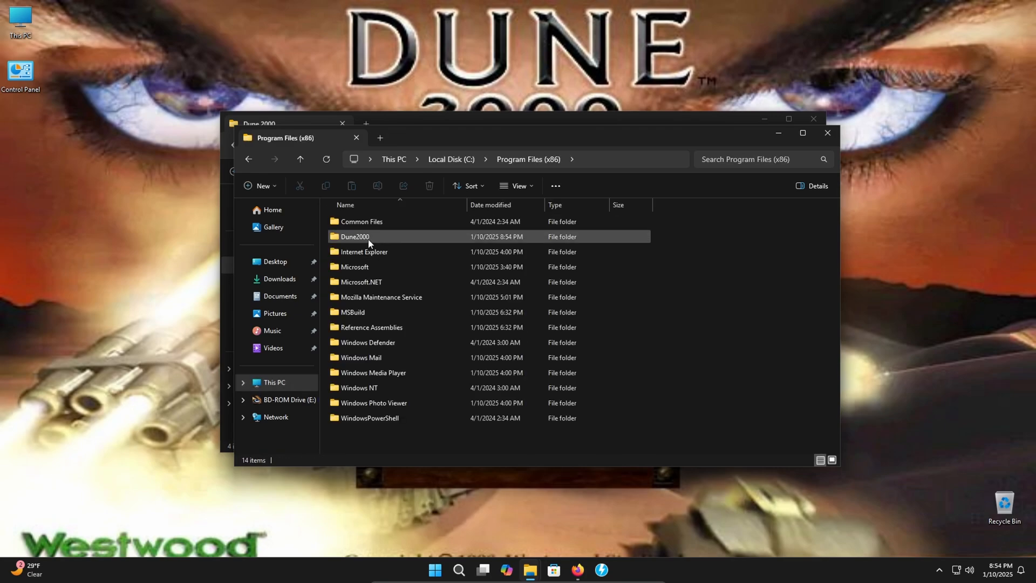
double_click(355, 236)
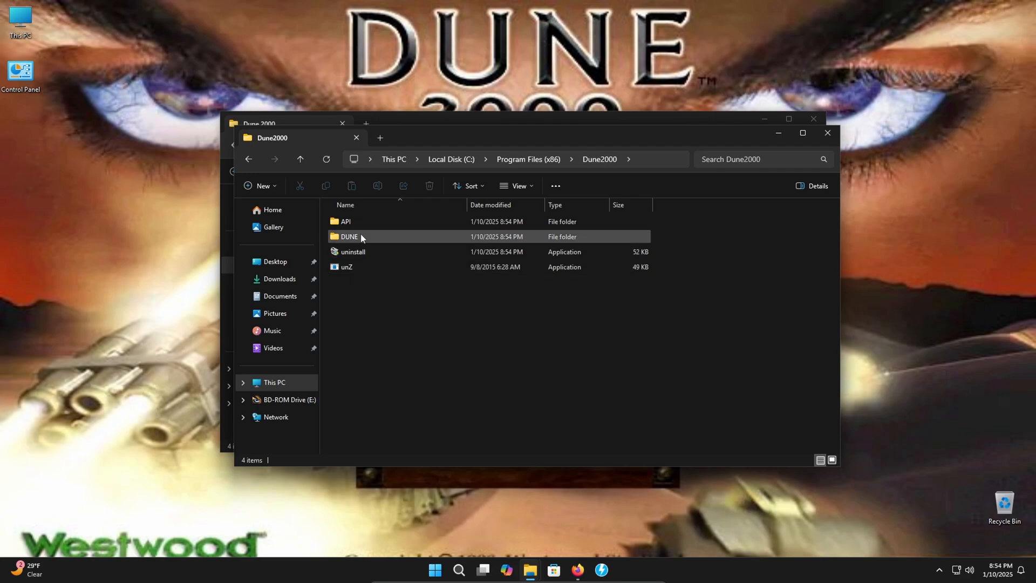
double_click(350, 237)
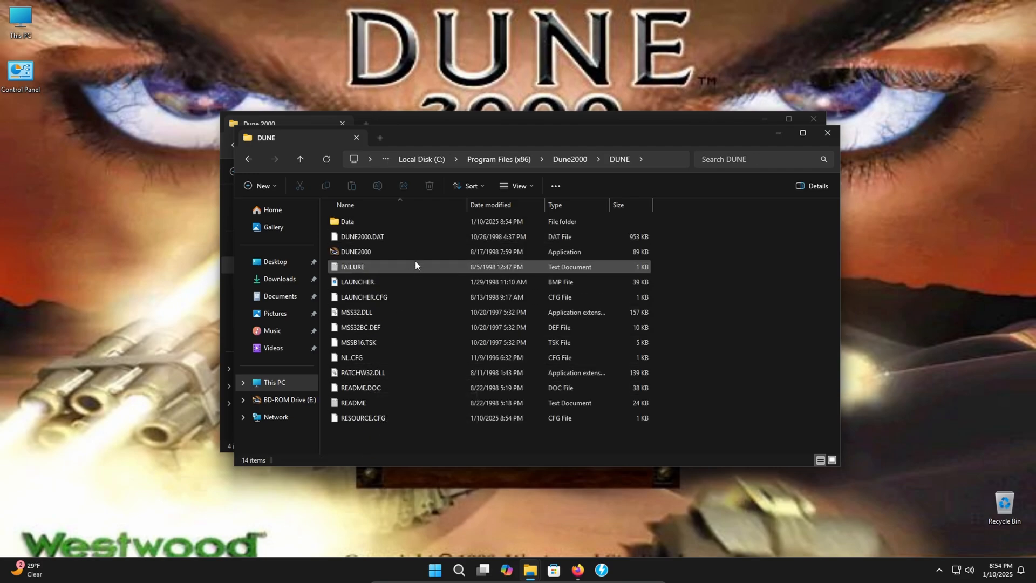
mouse_move(289, 202)
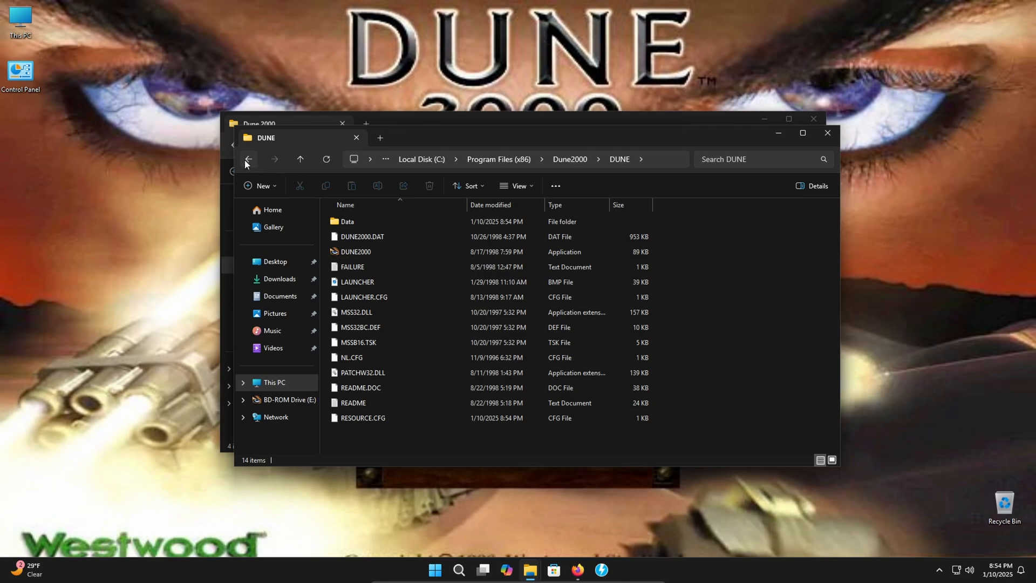
mouse_move(686, 127)
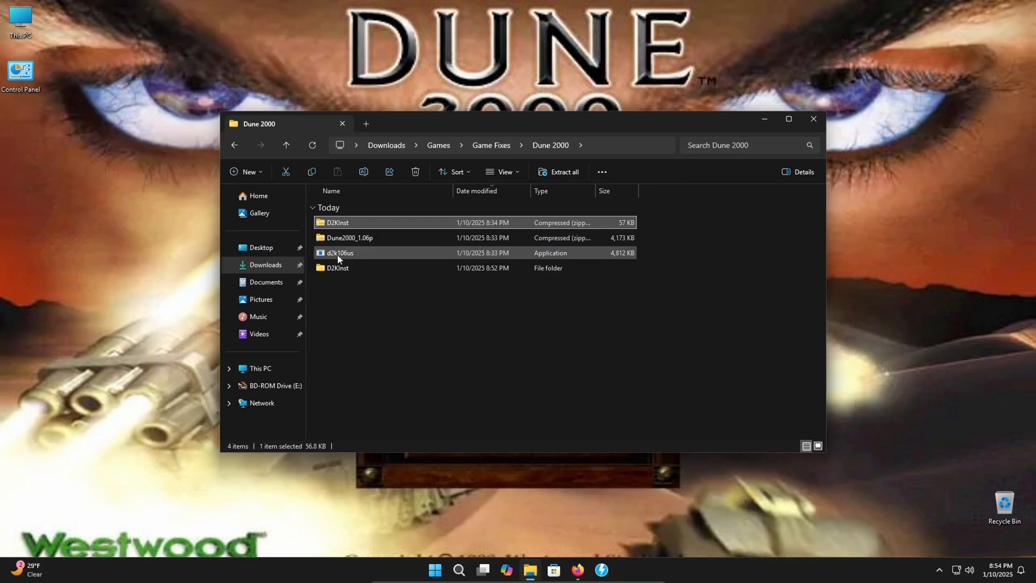
mouse_move(341, 253)
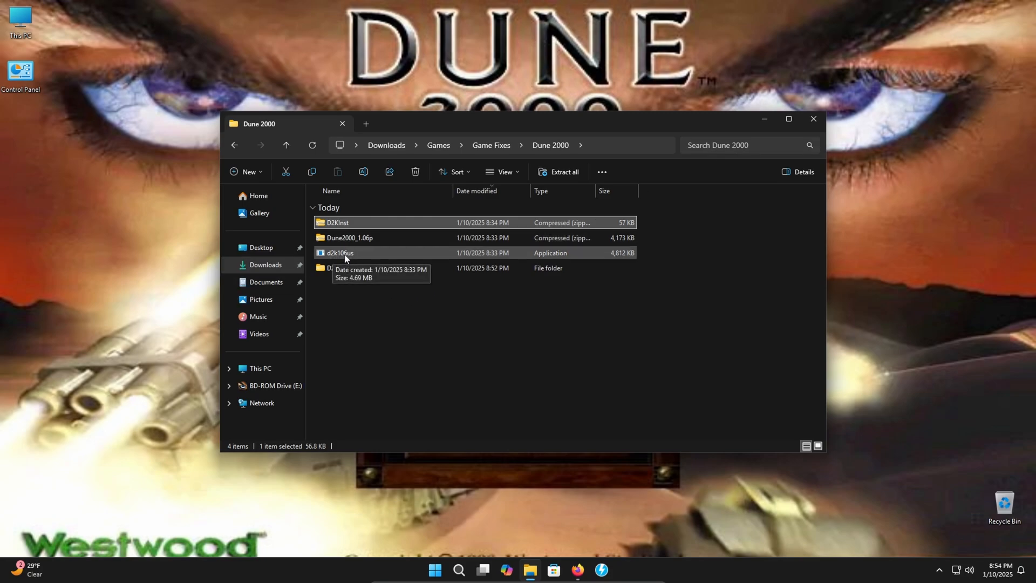
Run the d2k106us patch and browse to the installed Dune2000\DUNE folder
click(339, 252)
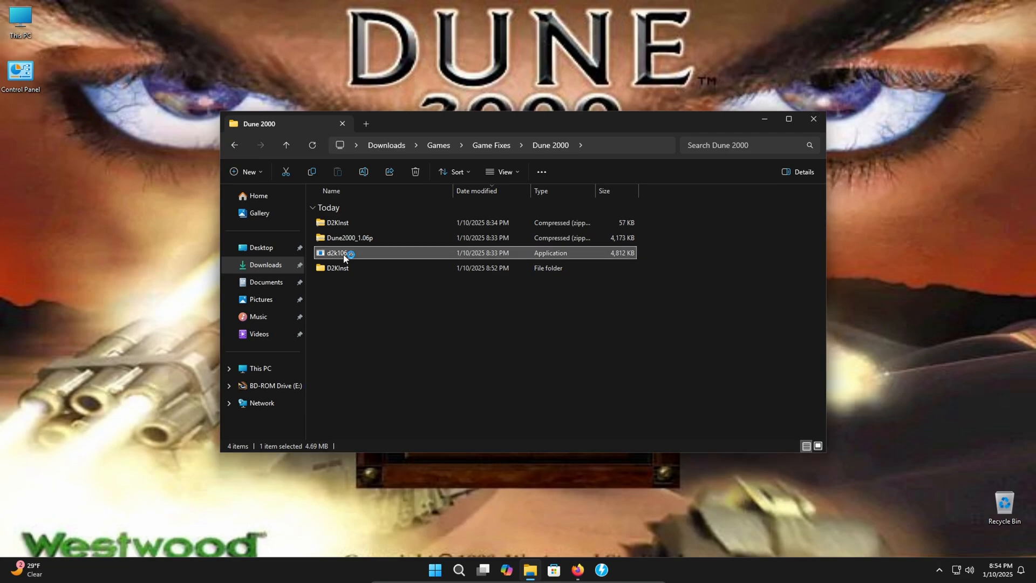
double_click(338, 252)
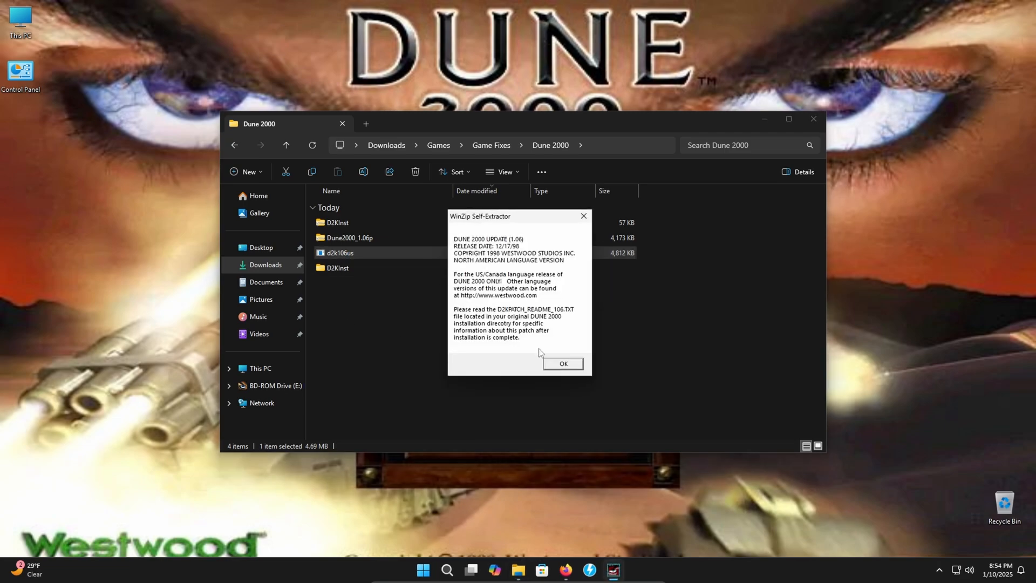
click(561, 363)
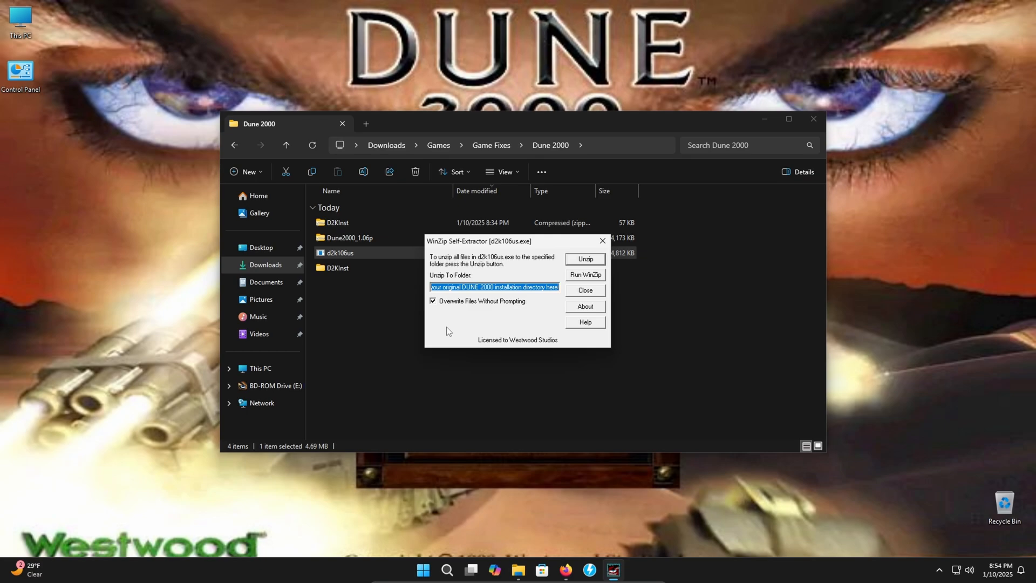
mouse_move(490, 311)
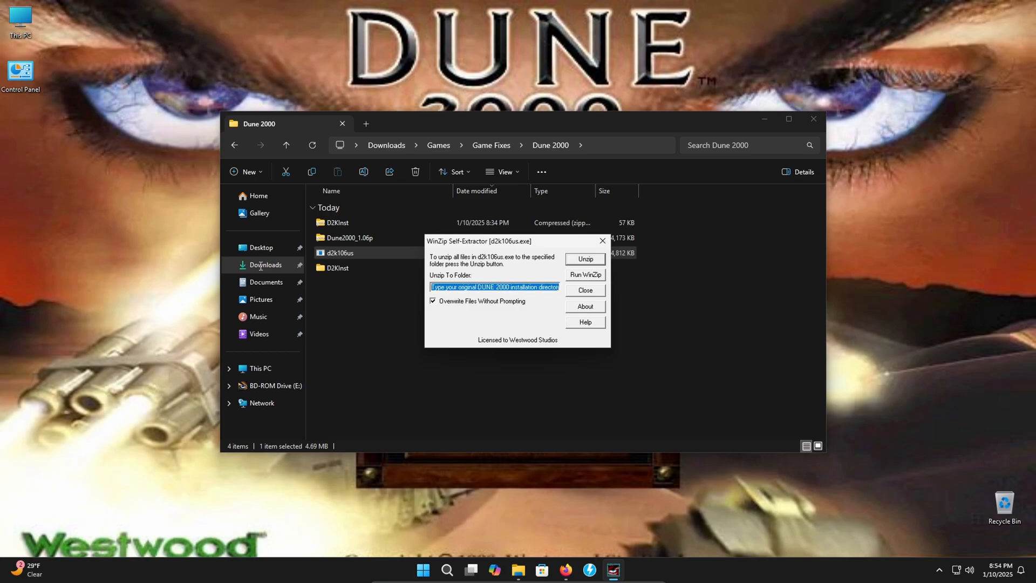
click(494, 286)
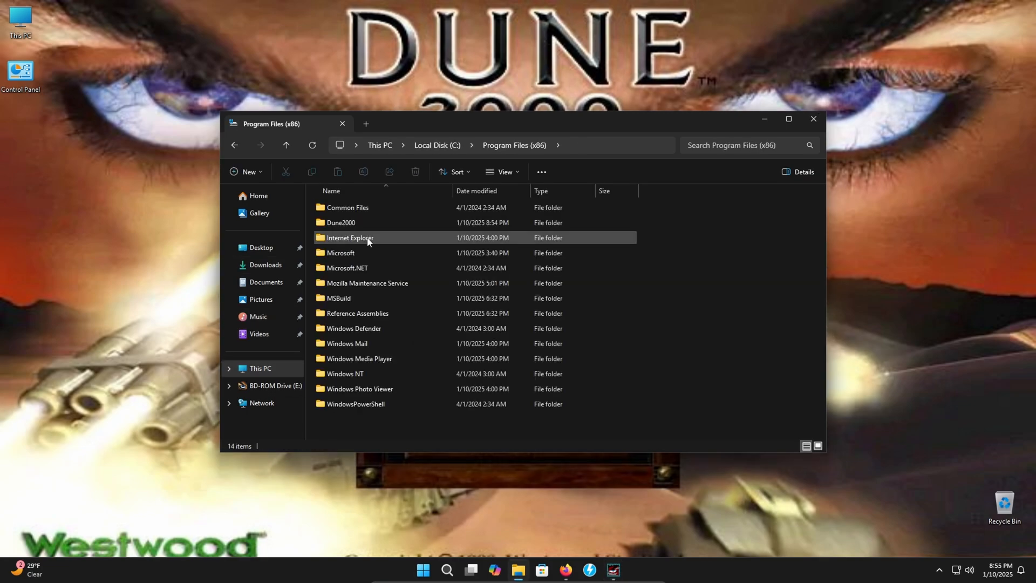
double_click(341, 221)
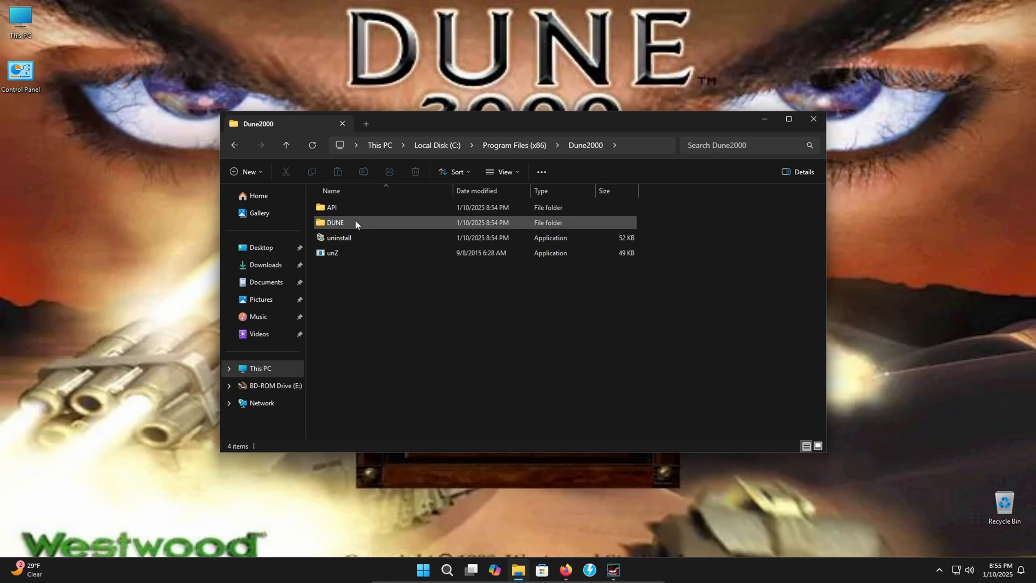
mouse_move(332, 223)
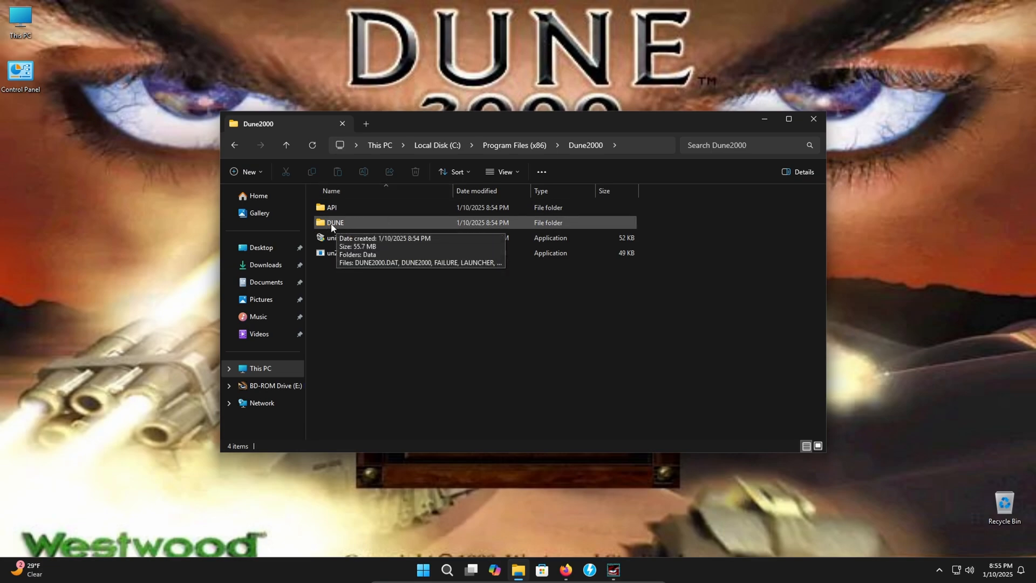
double_click(335, 221)
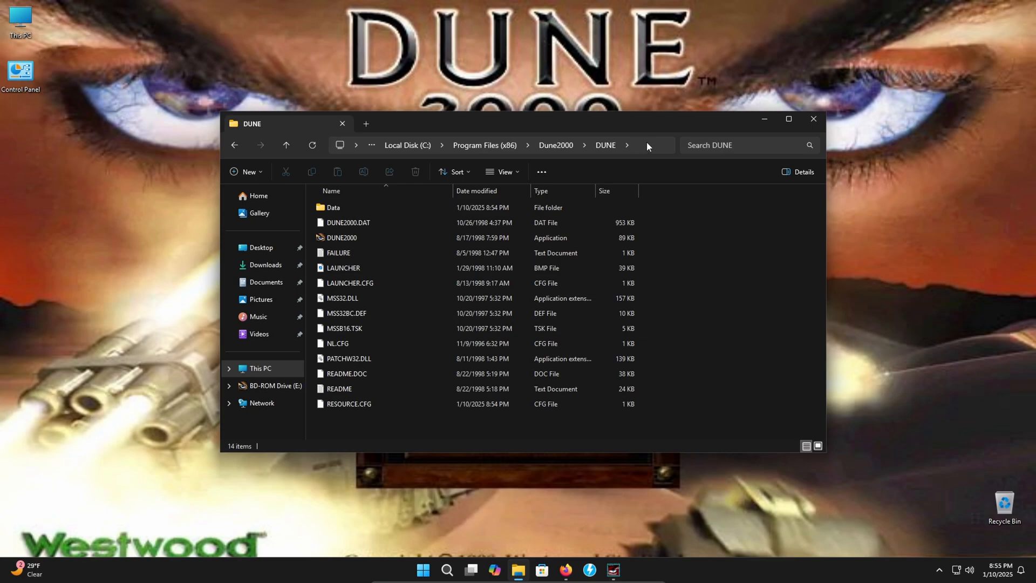
Unzip the 341 patch files into C:\Program Files (x86)\Dune2000\DUNE and close the extractor
right_click(647, 144)
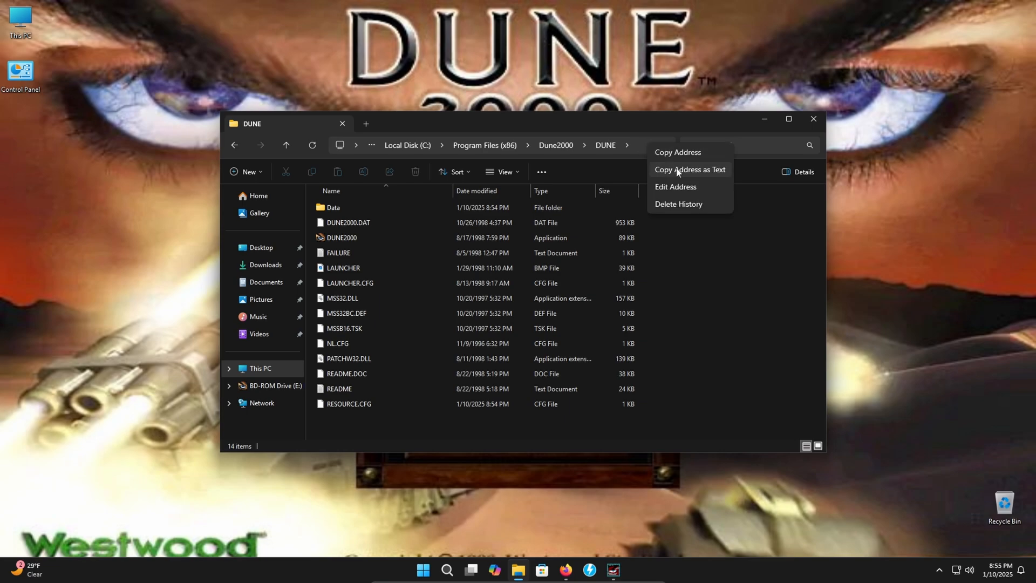
click(688, 169)
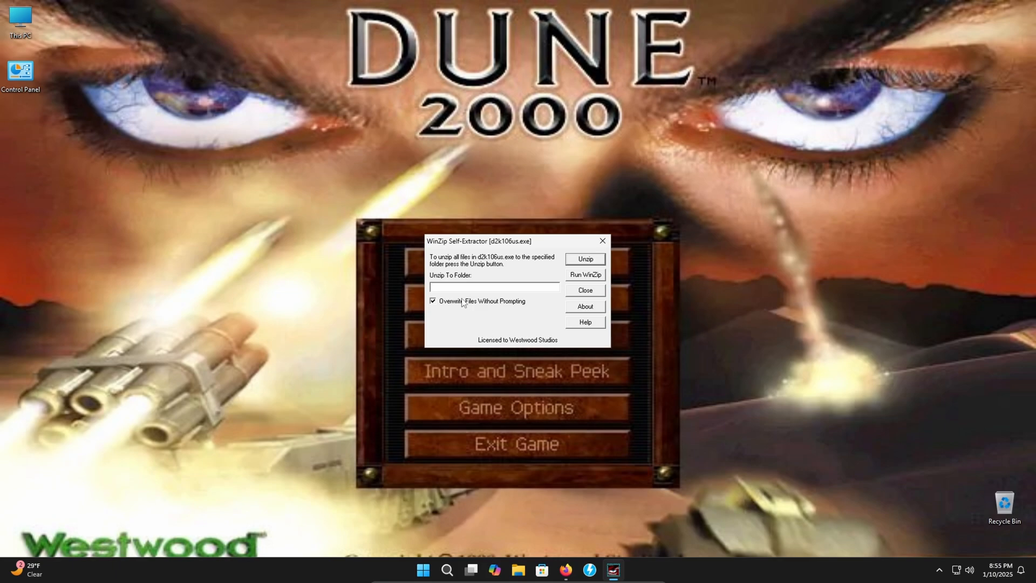
text(C:\Program Files (x86)\Dune2000\DUNE)
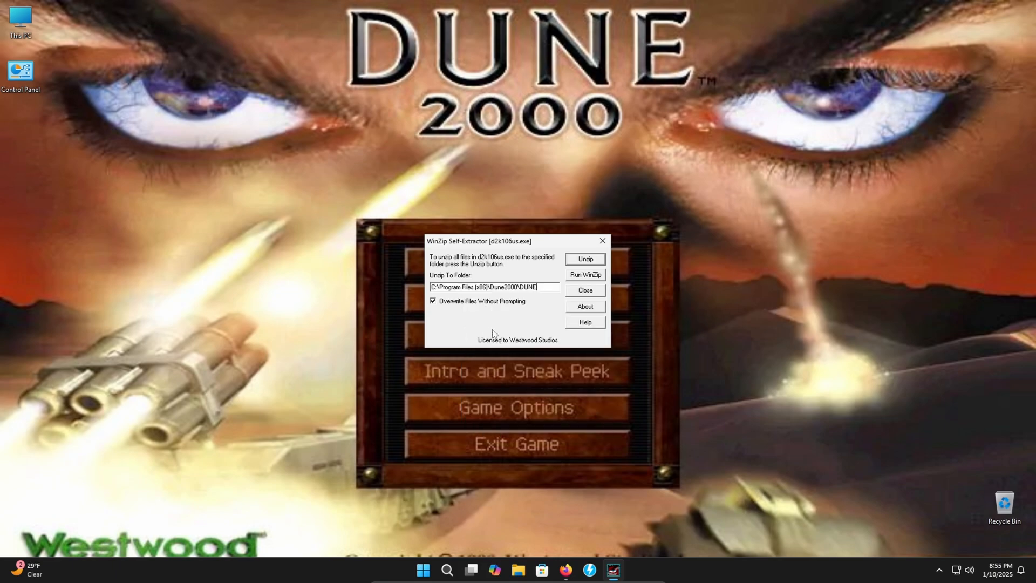
mouse_move(599, 269)
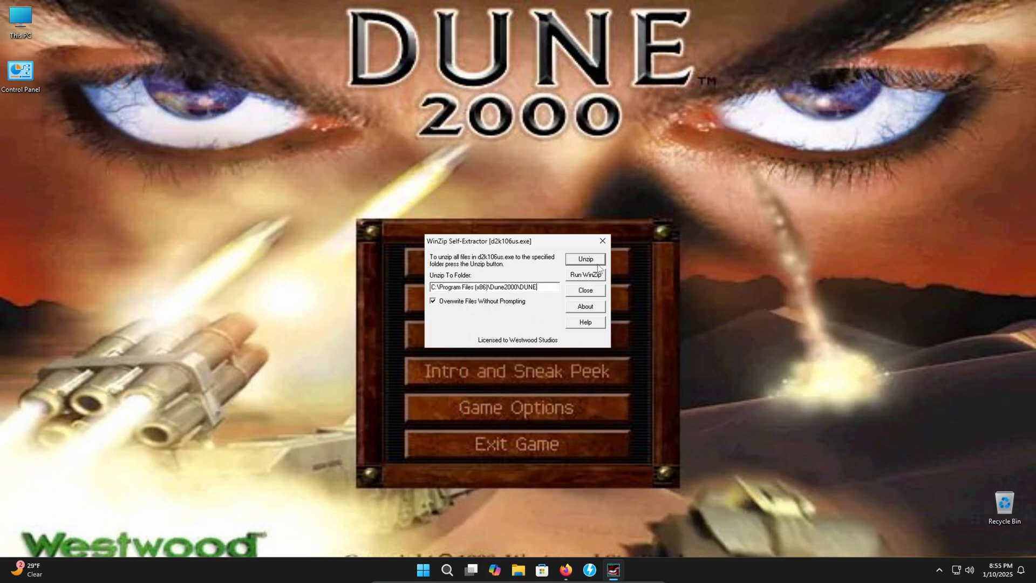
click(583, 259)
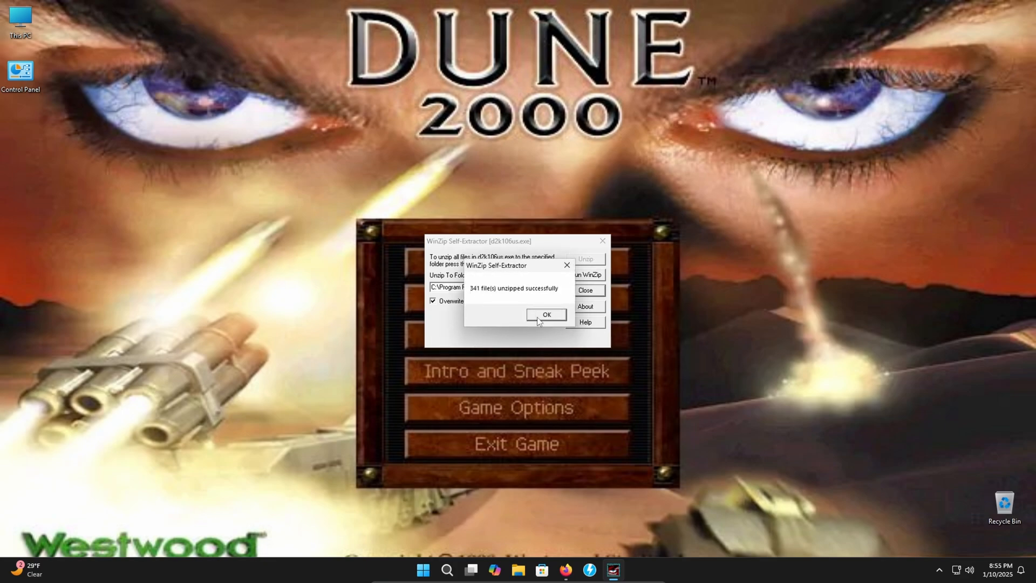
click(546, 315)
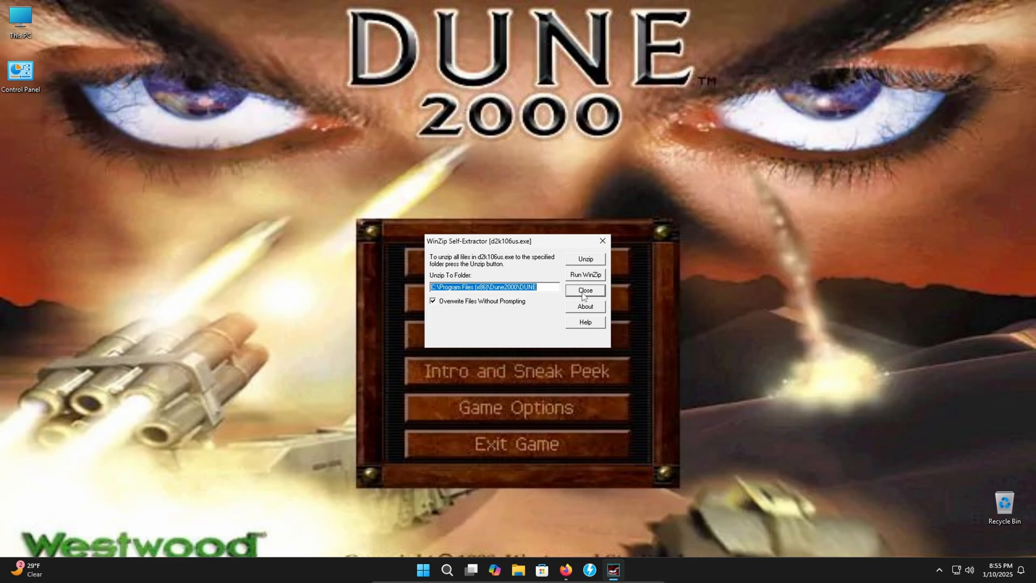
click(584, 291)
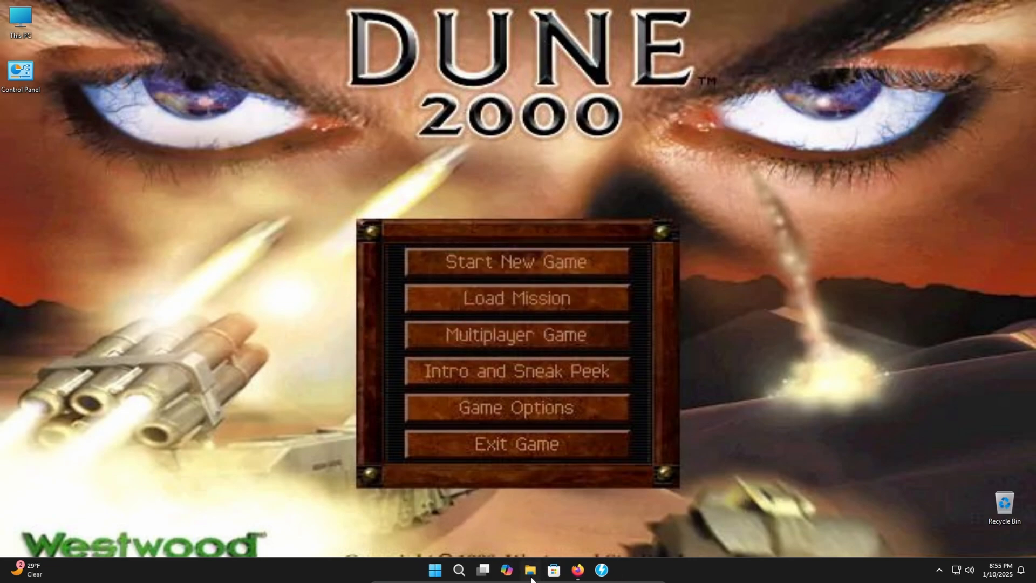
Extract the Dune2000_1.06p archive in the Dune 2000 downloads folder
click(530, 569)
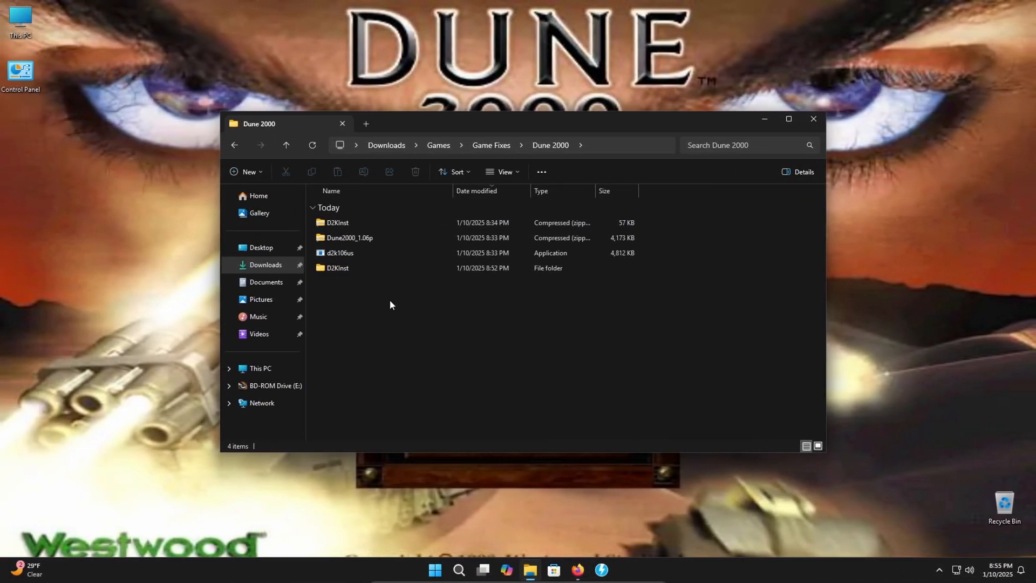
click(350, 237)
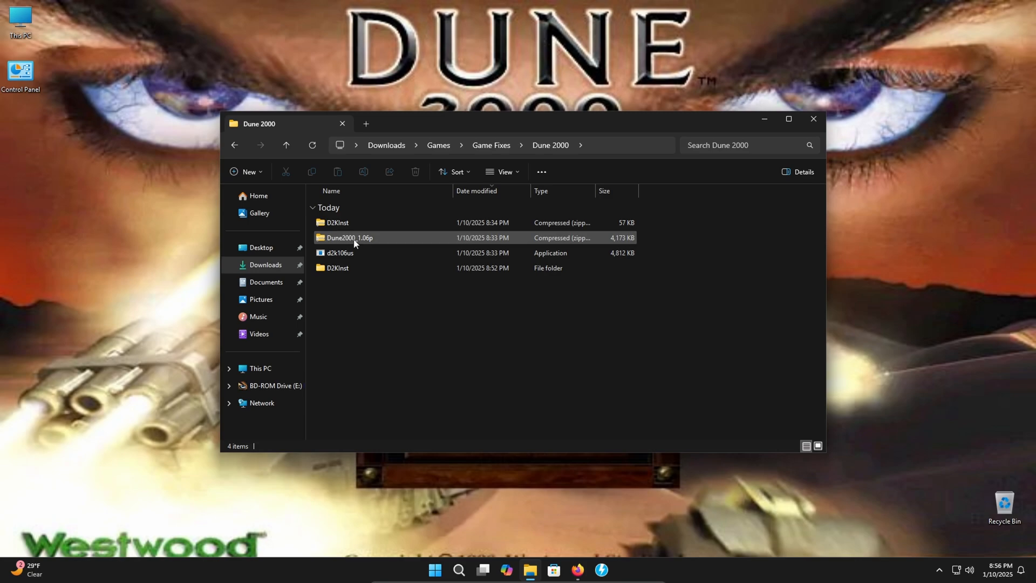
mouse_move(349, 238)
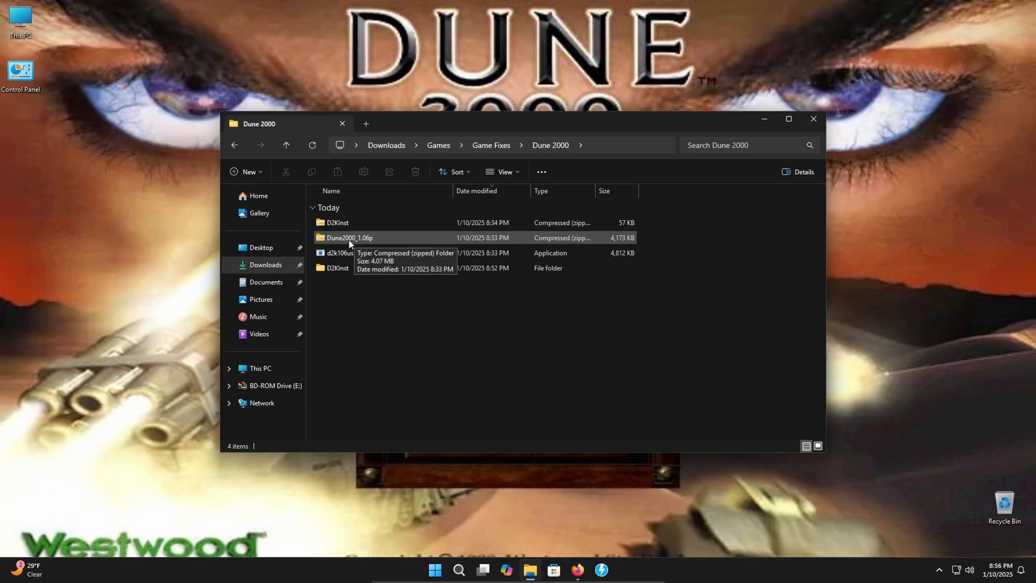
right_click(349, 238)
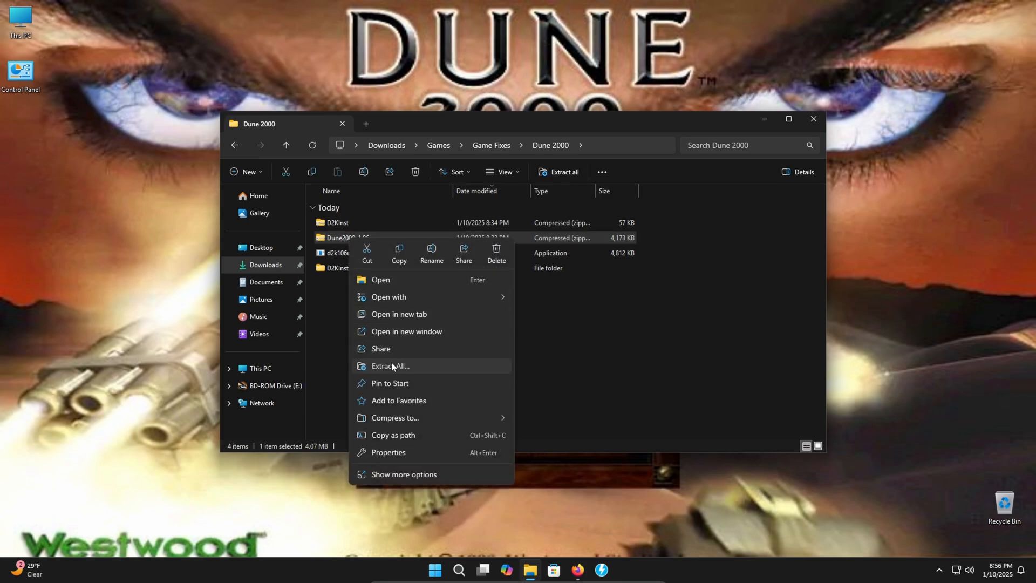
click(390, 366)
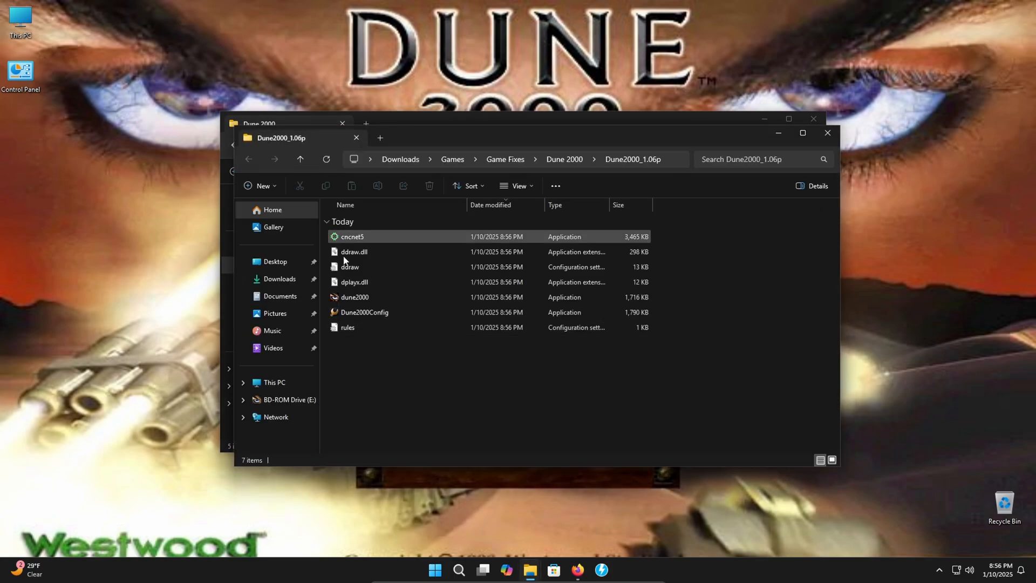
Copy the seven 1.06p patch files into the Dune2000\DUNE folder, replacing existing files
right_click(353, 237)
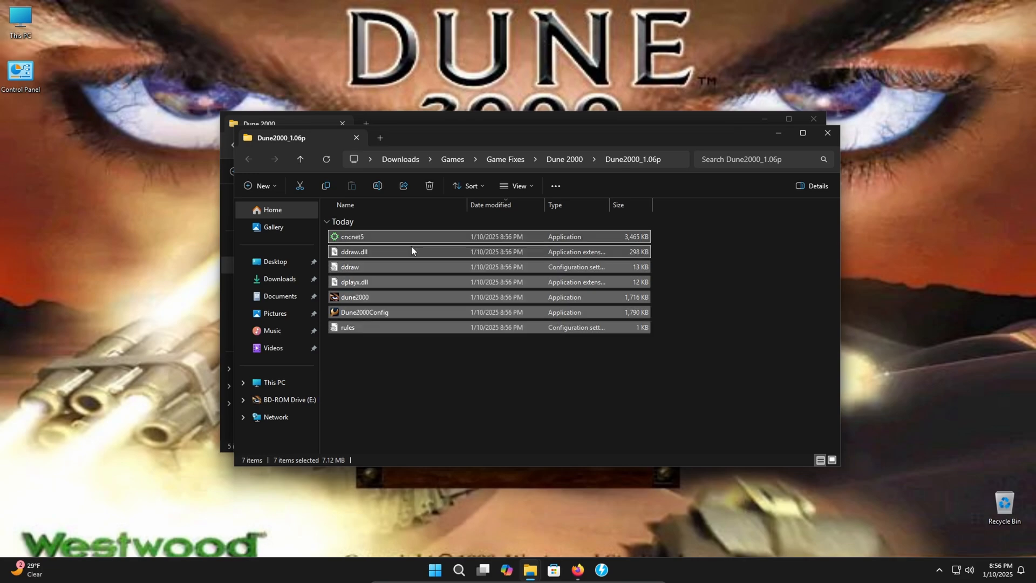
click(564, 159)
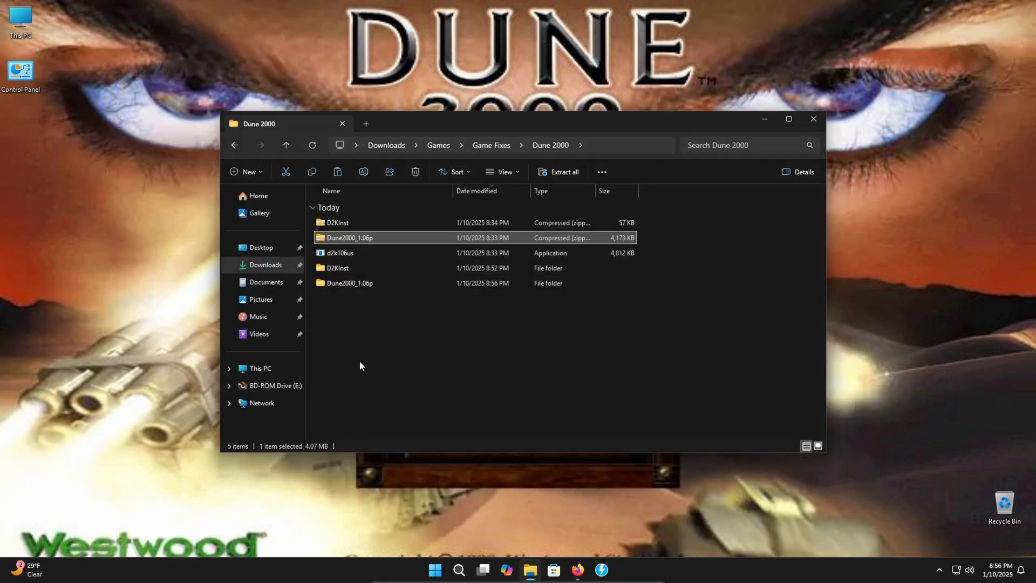
click(260, 368)
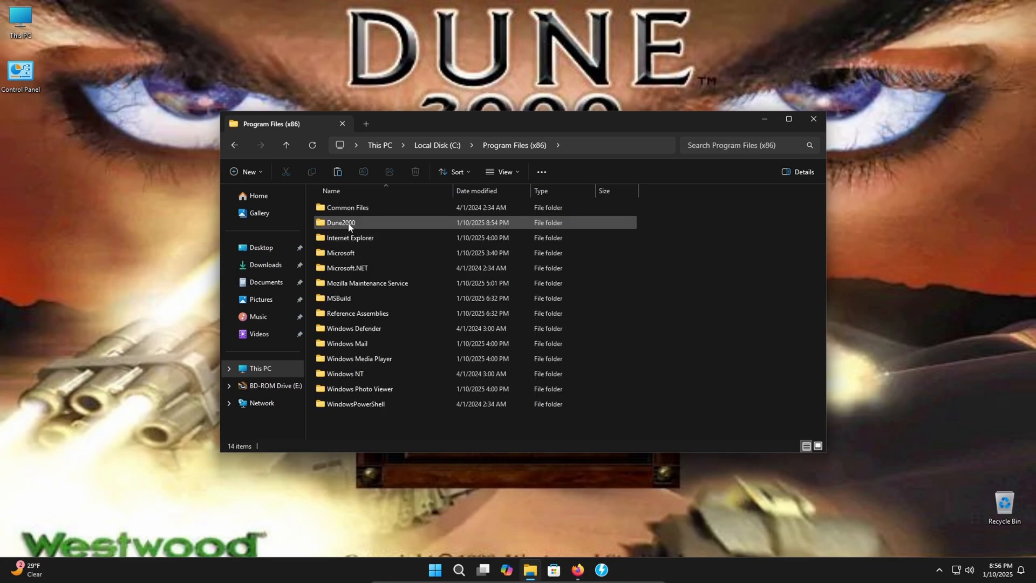
double_click(340, 222)
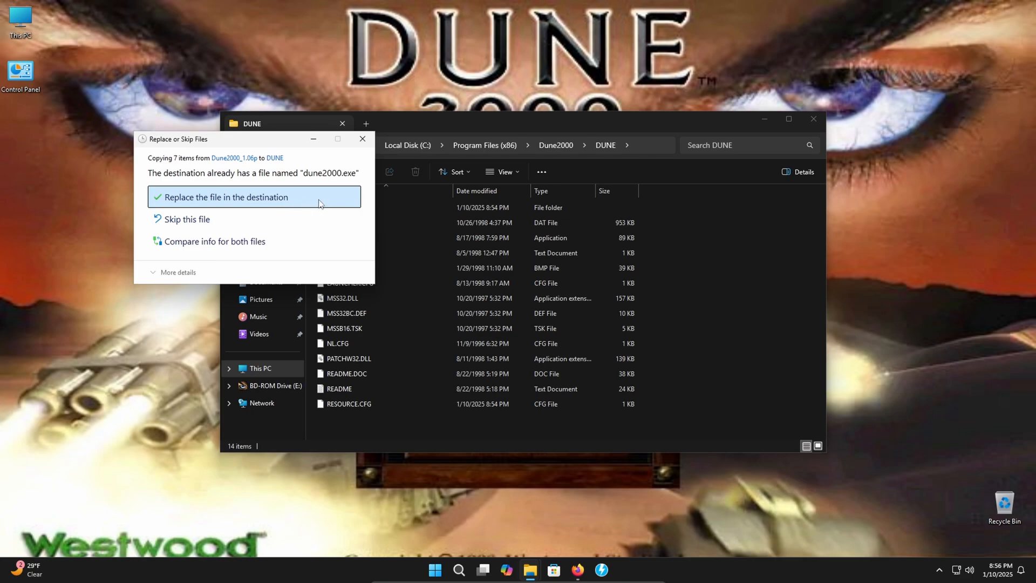
mouse_move(323, 206)
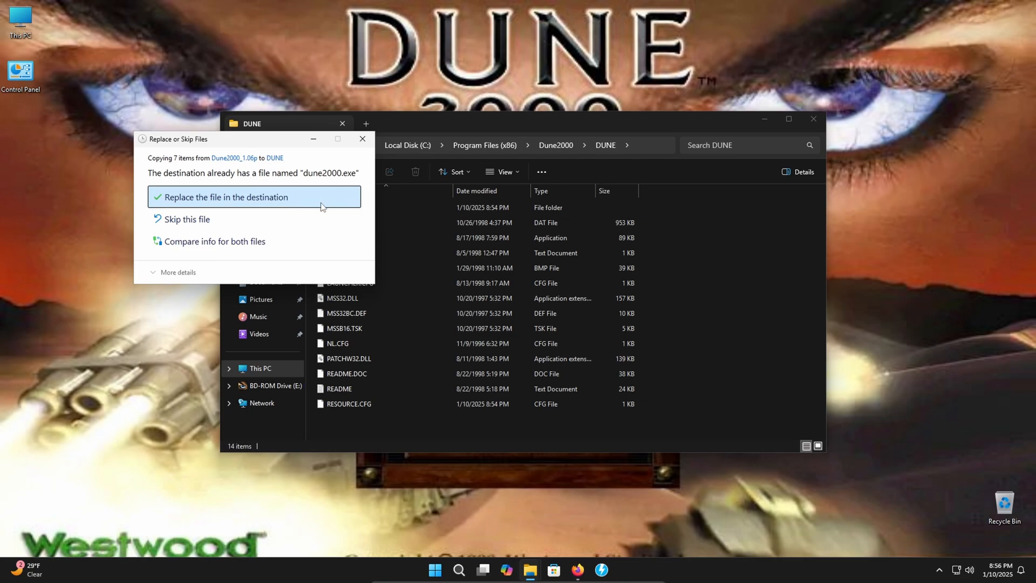
click(223, 196)
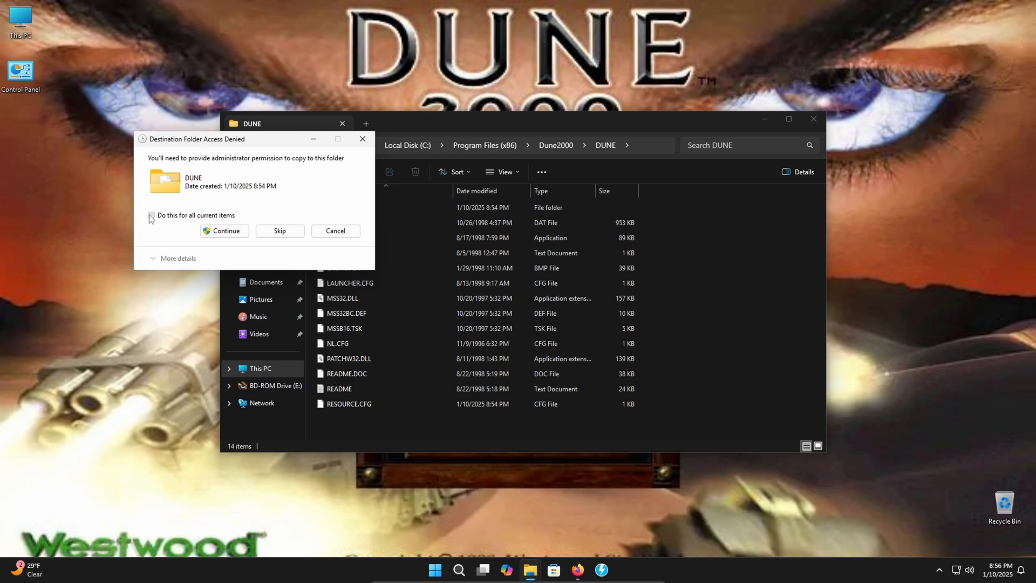
click(224, 230)
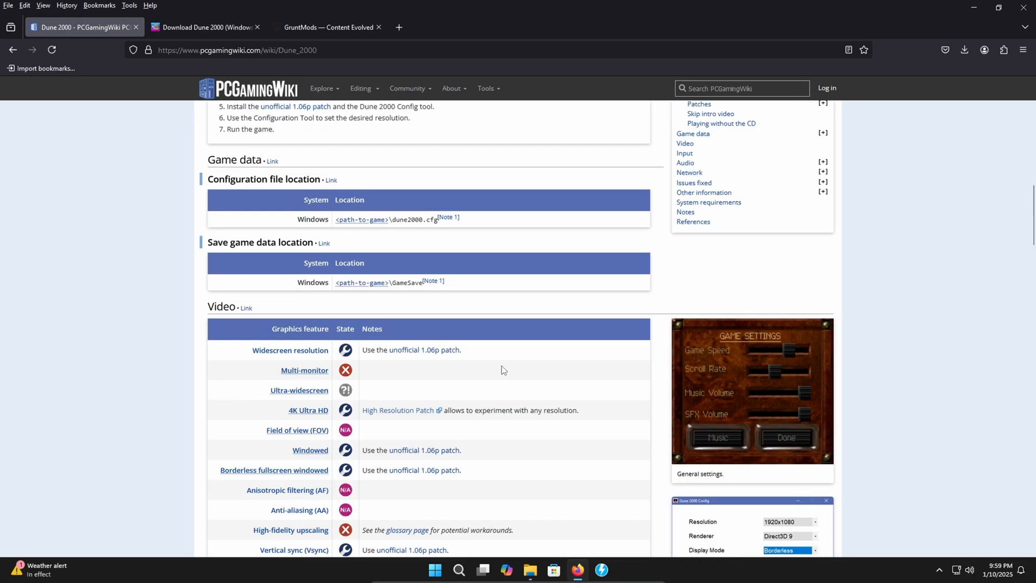
Scroll the PCGamingWiki Dune 2000 page up to 'Playing without the CD'
scroll(up, 3)
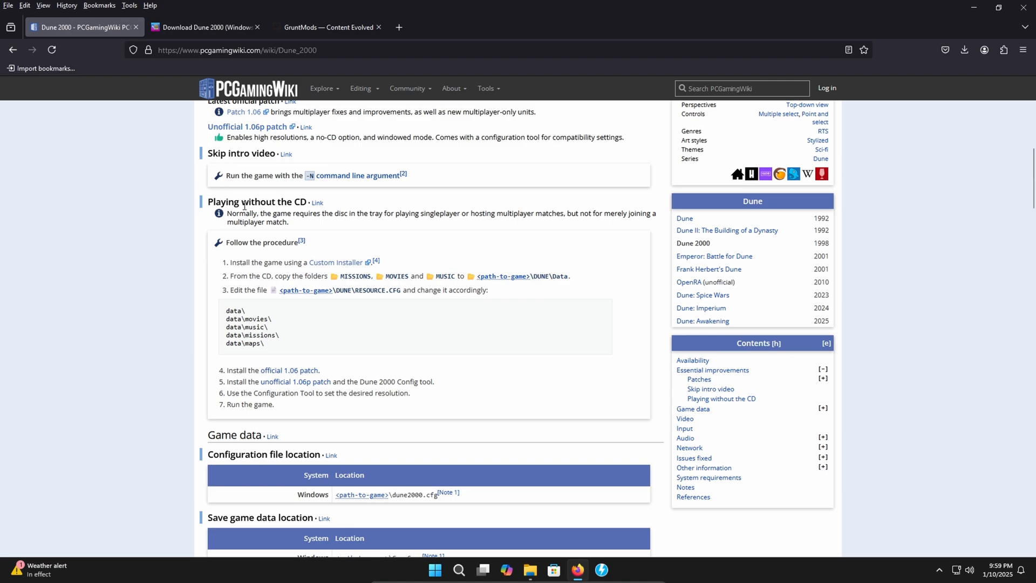
mouse_move(369, 356)
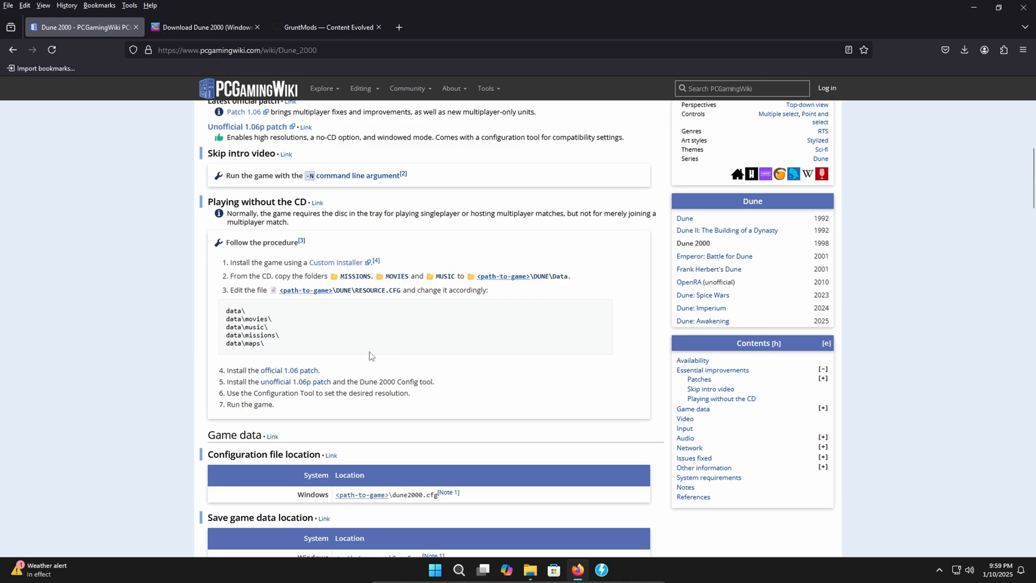
mouse_move(352, 355)
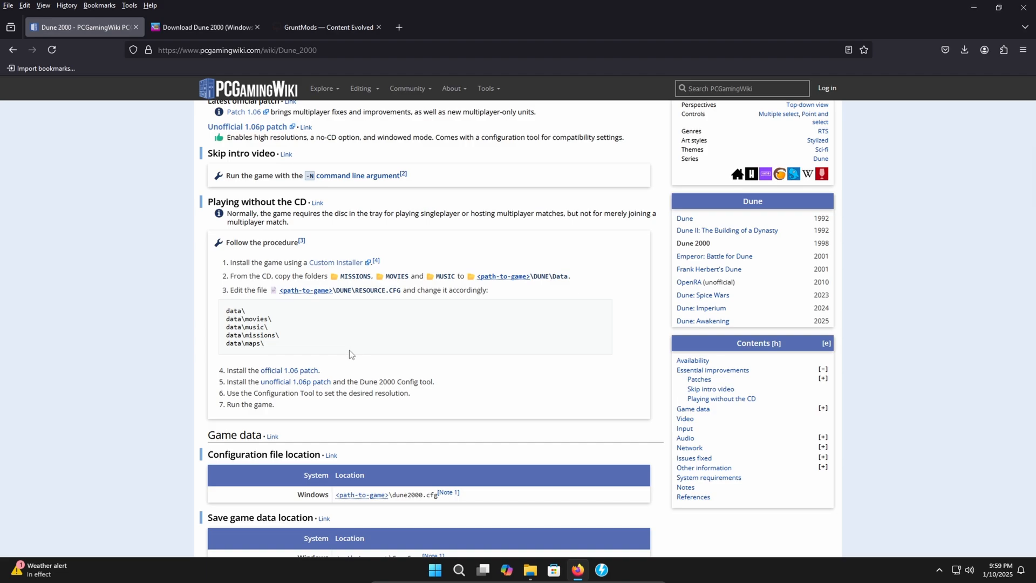
mouse_move(351, 355)
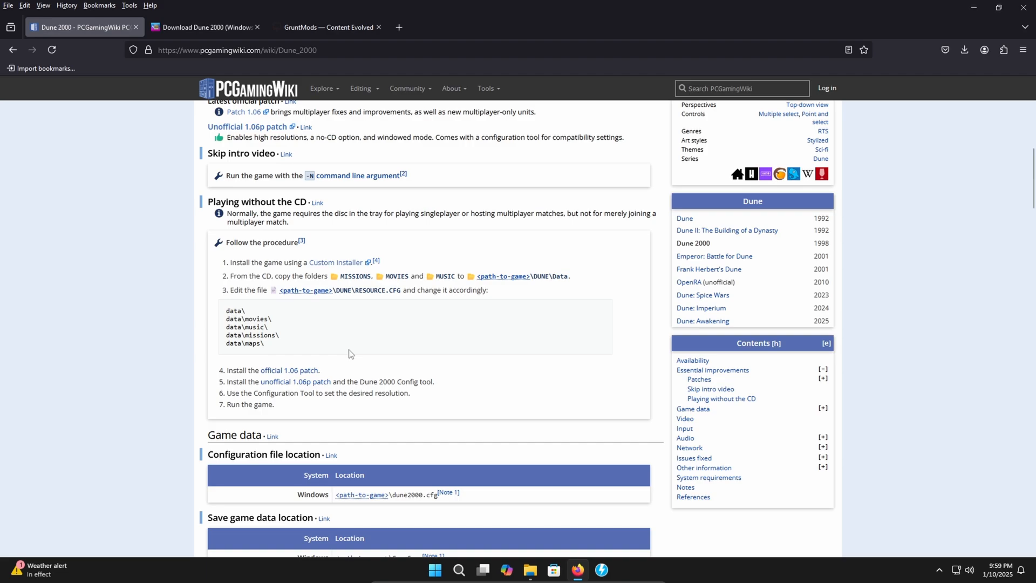
mouse_move(315, 274)
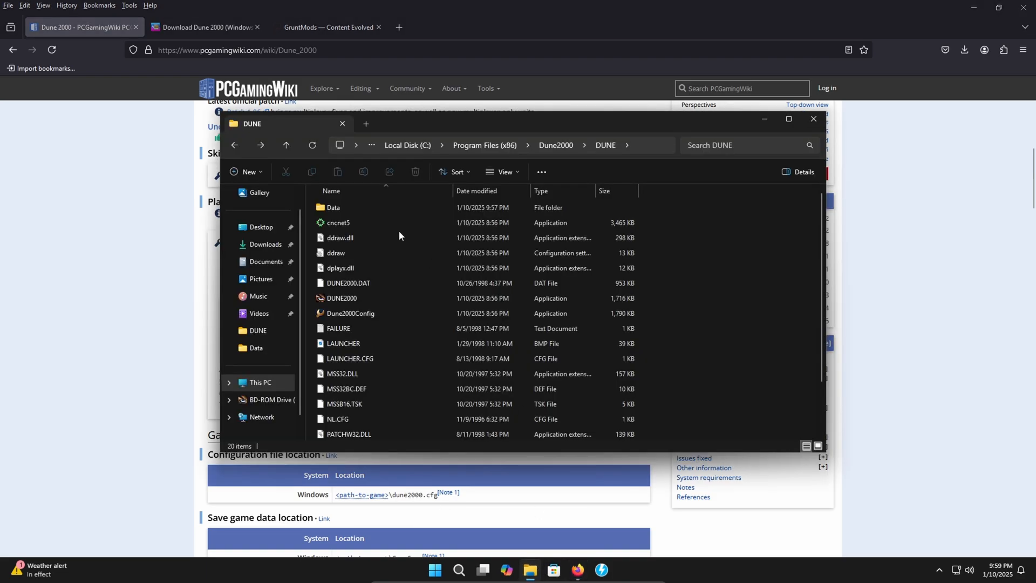
Copy the disc's MISSIONS, MOVIES and MUSIC folders into the game's Data folder, then return to DUNE
click(291, 399)
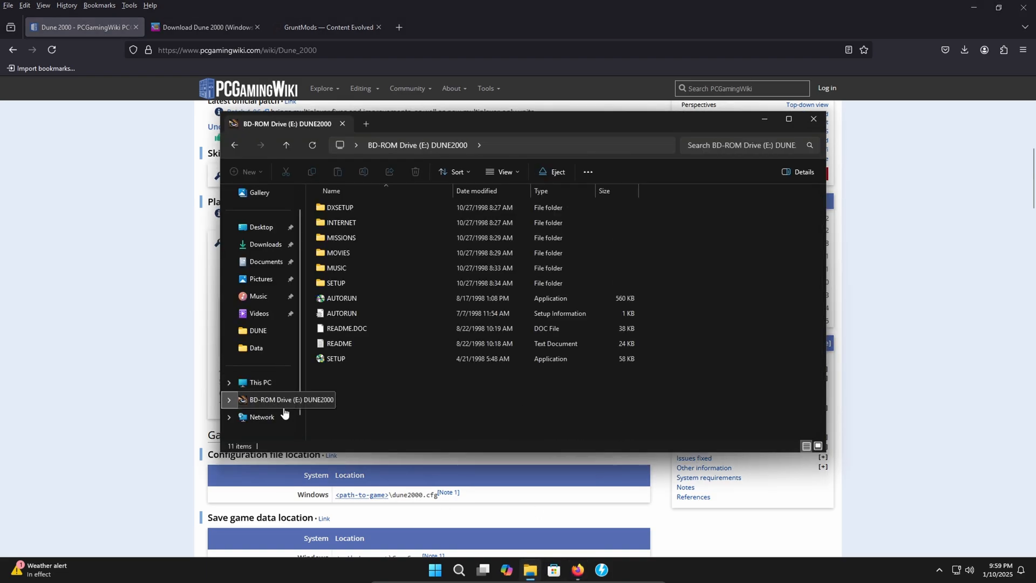
click(341, 237)
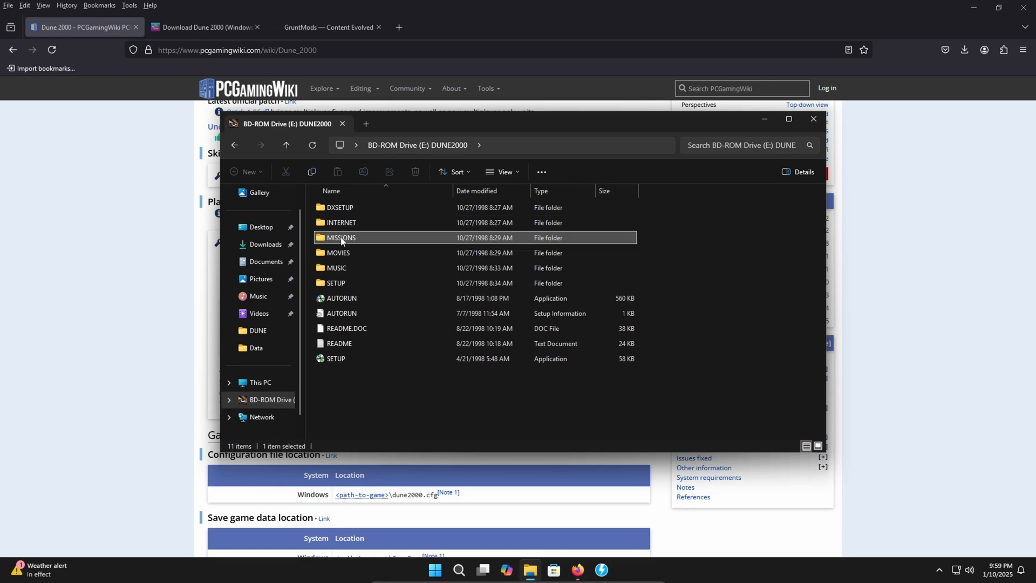
click(336, 268)
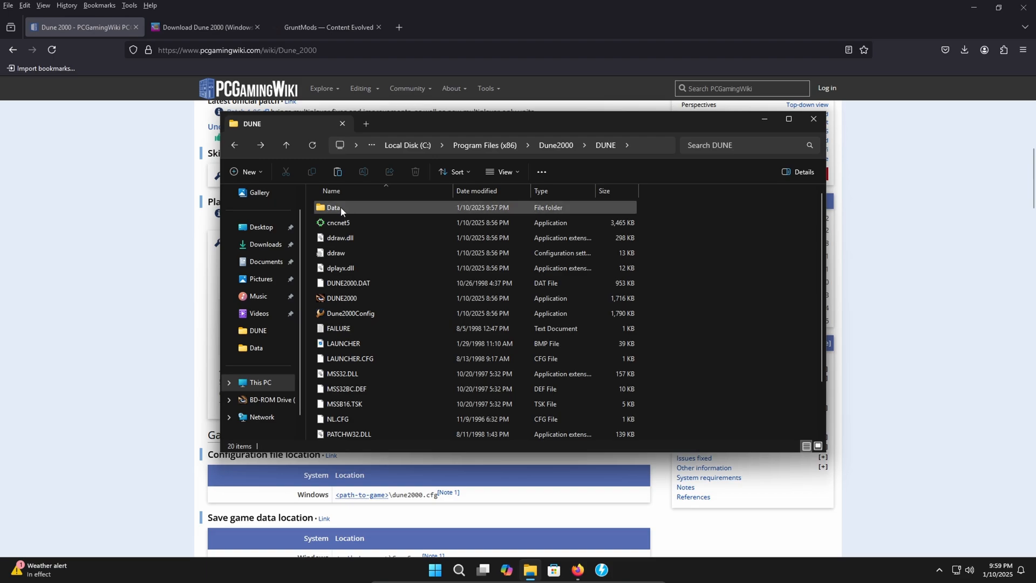
double_click(333, 207)
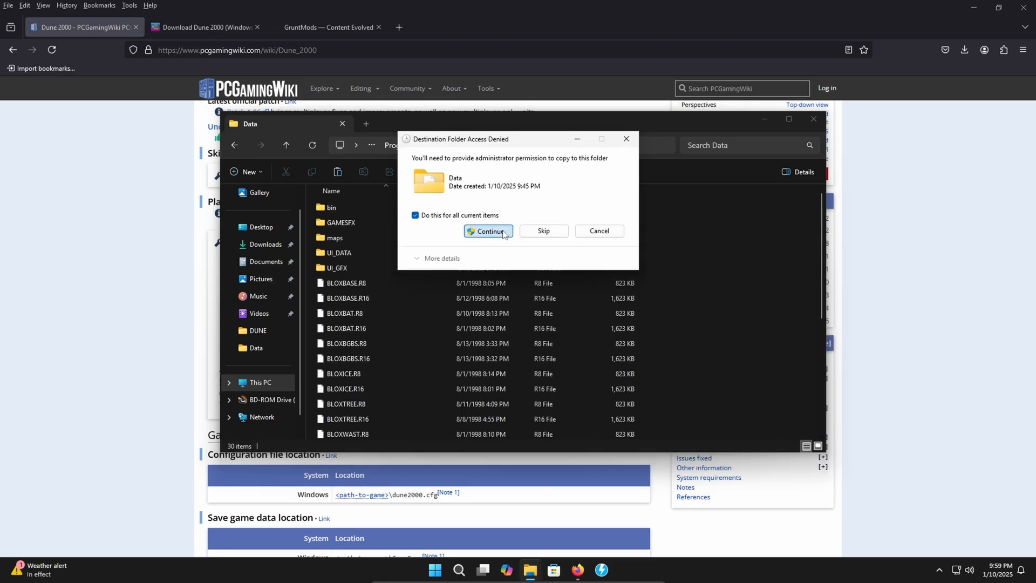
click(488, 231)
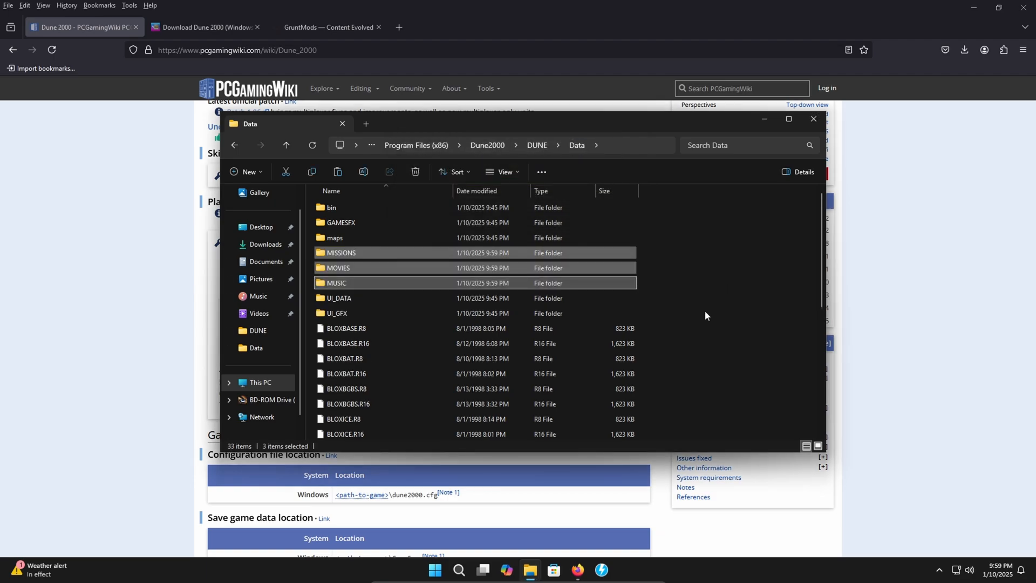
mouse_move(678, 295)
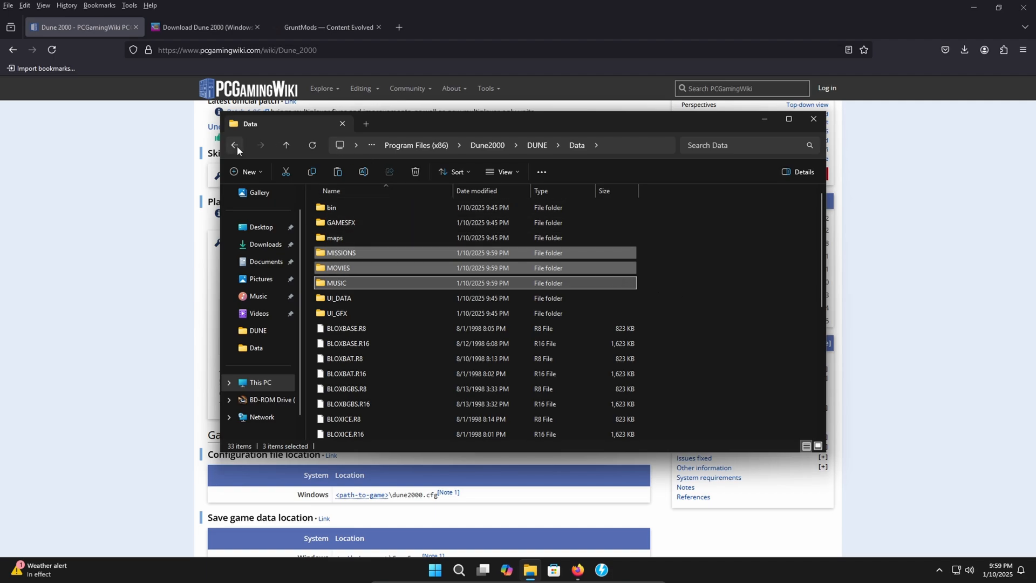
click(235, 144)
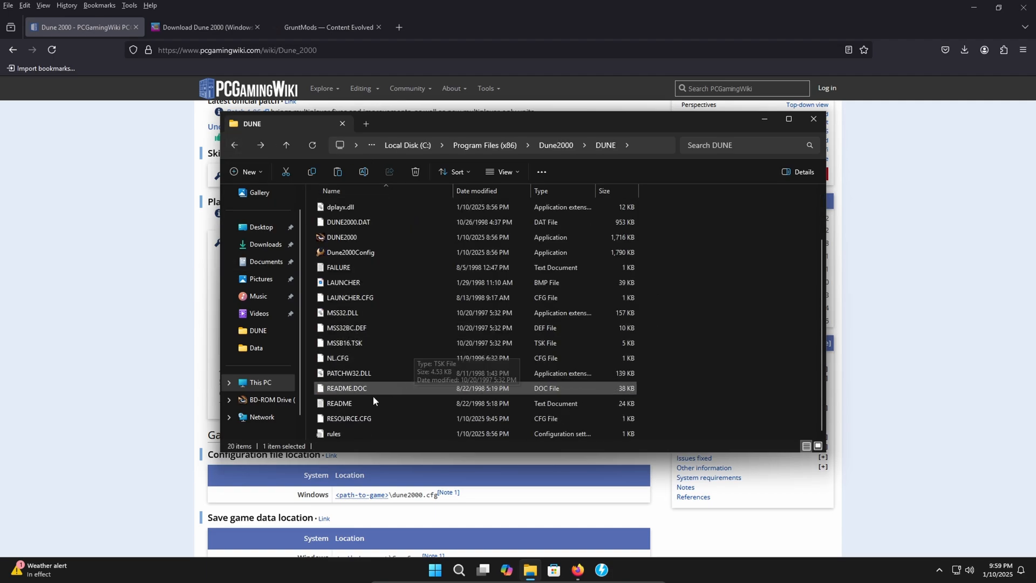
mouse_move(348, 418)
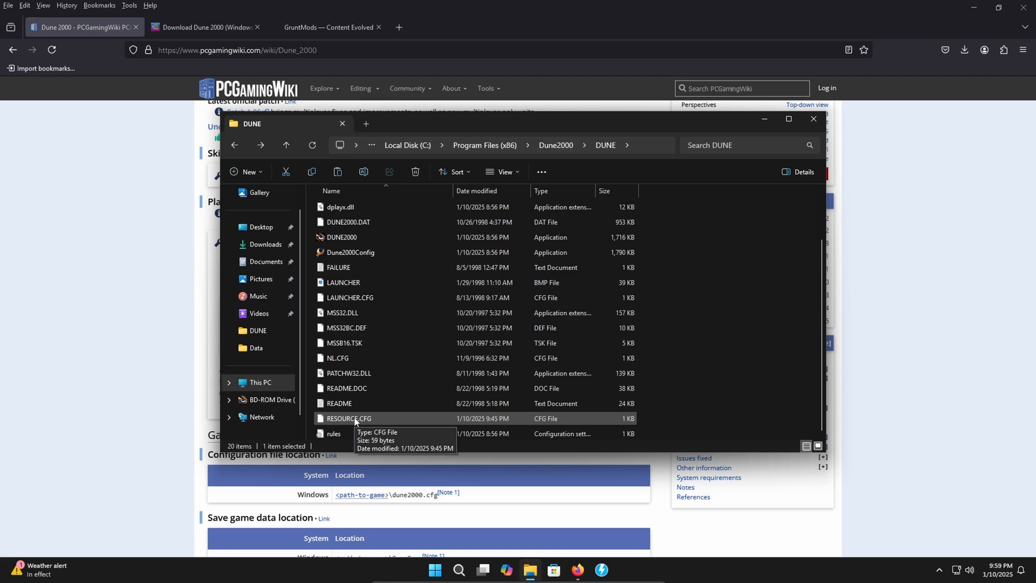
Open RESOURCE.CFG in Notepad++ and bring over the wiki's data\ path lines
right_click(347, 418)
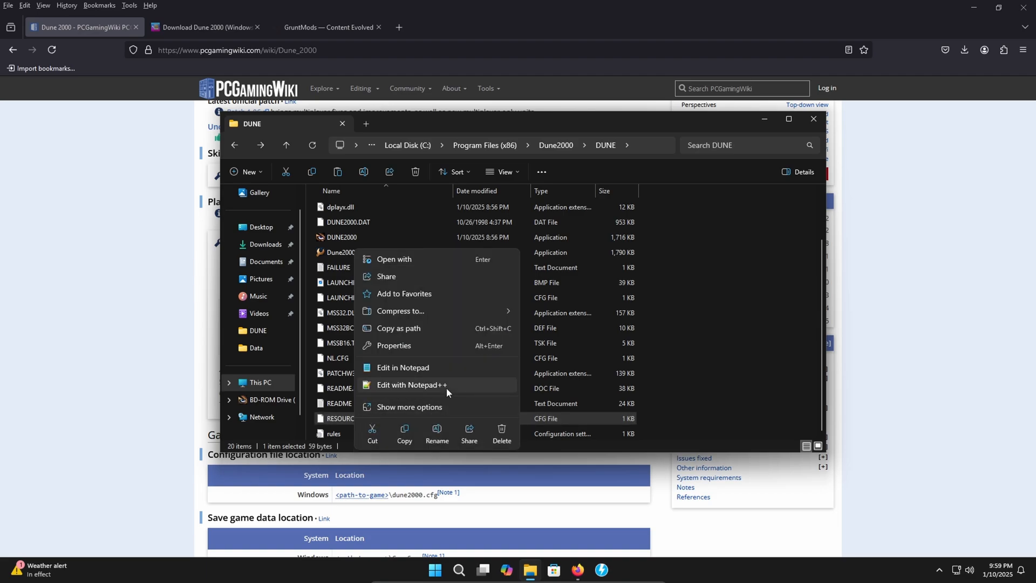
click(412, 385)
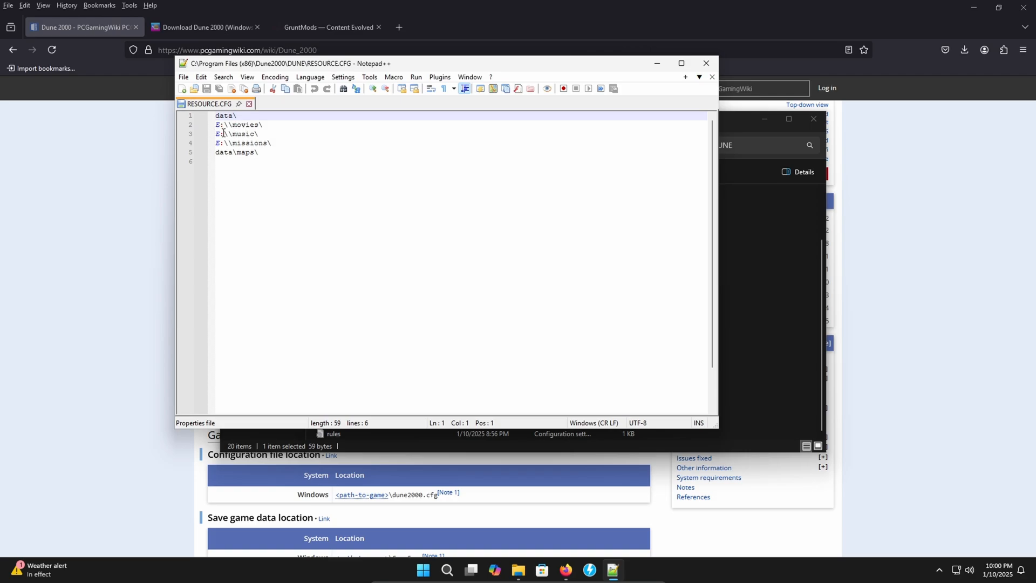
mouse_move(231, 216)
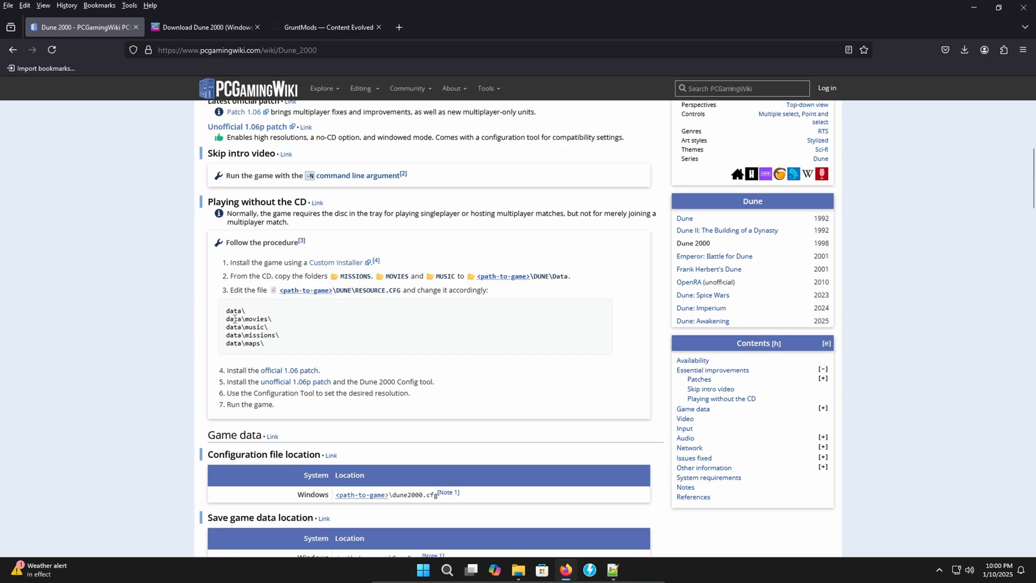
drag(227, 311, 265, 344)
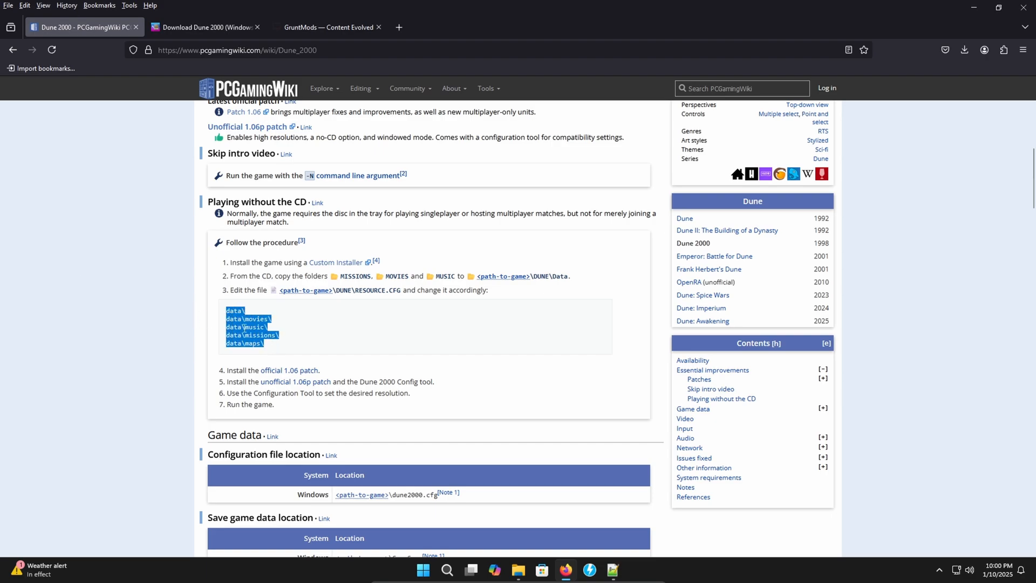
click(611, 569)
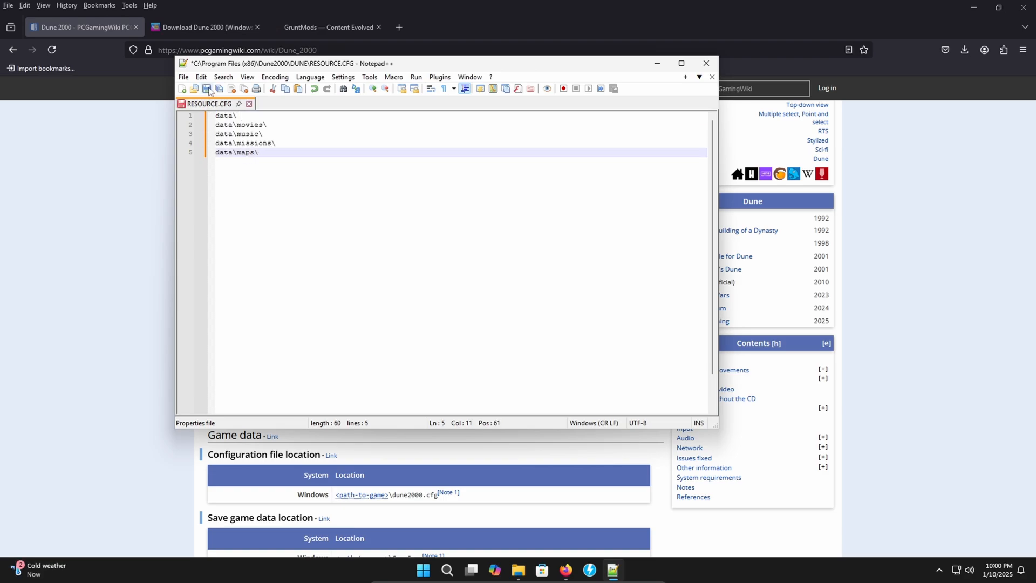
Save RESOURCE.CFG from an administrator Notepad++ session, then close the editor
click(207, 89)
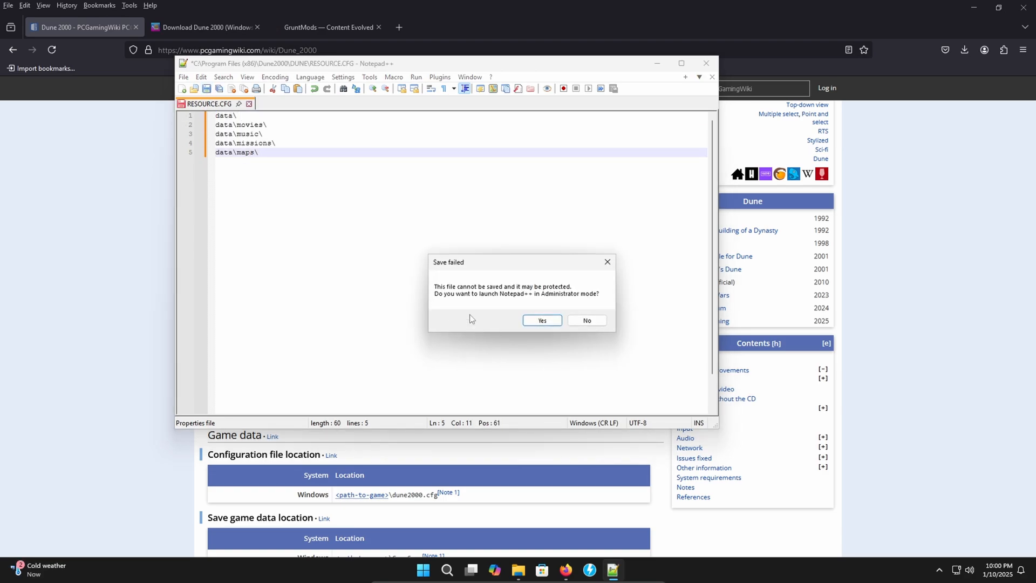
mouse_move(491, 325)
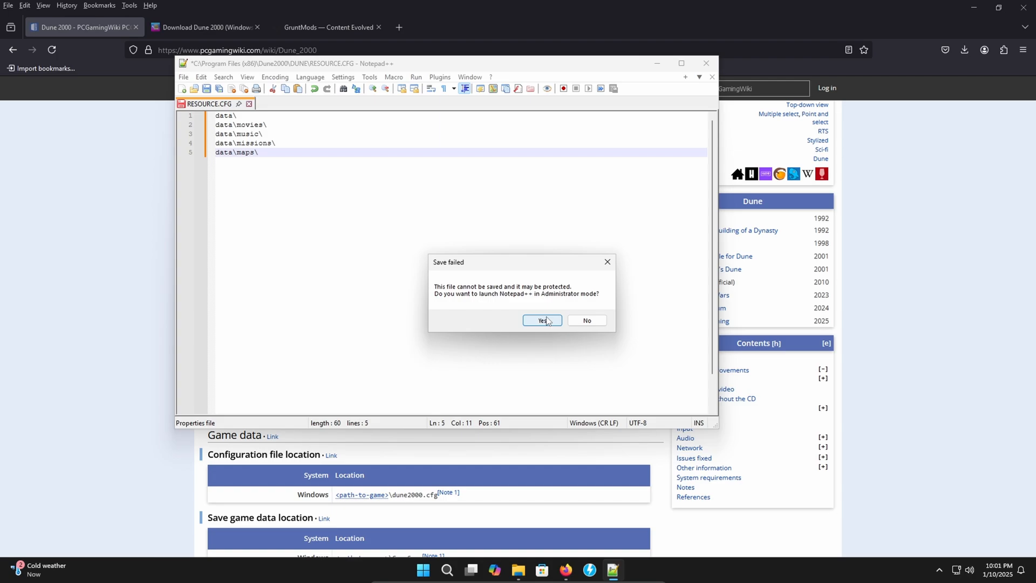
mouse_move(547, 321)
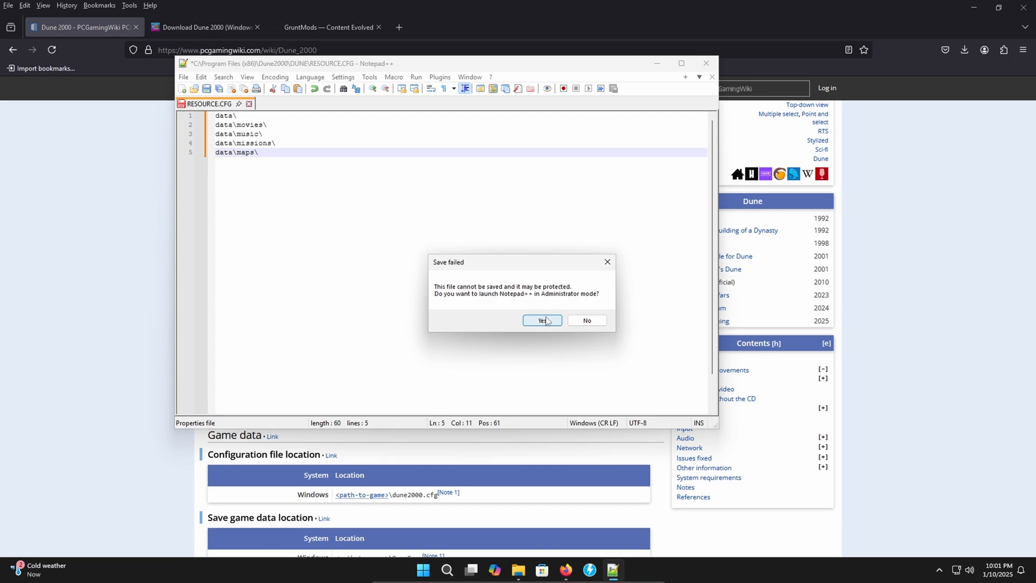
click(541, 320)
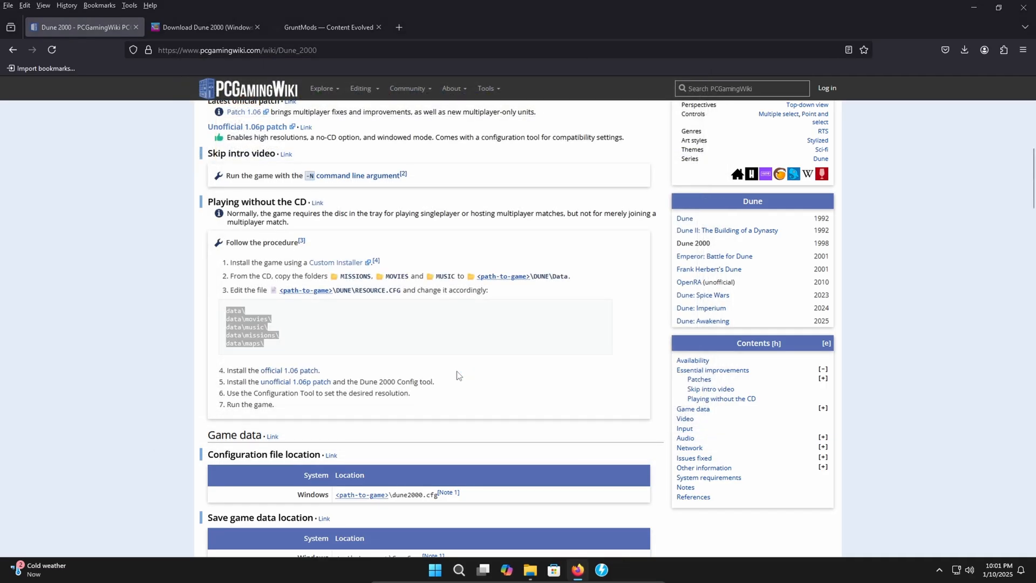
click(612, 569)
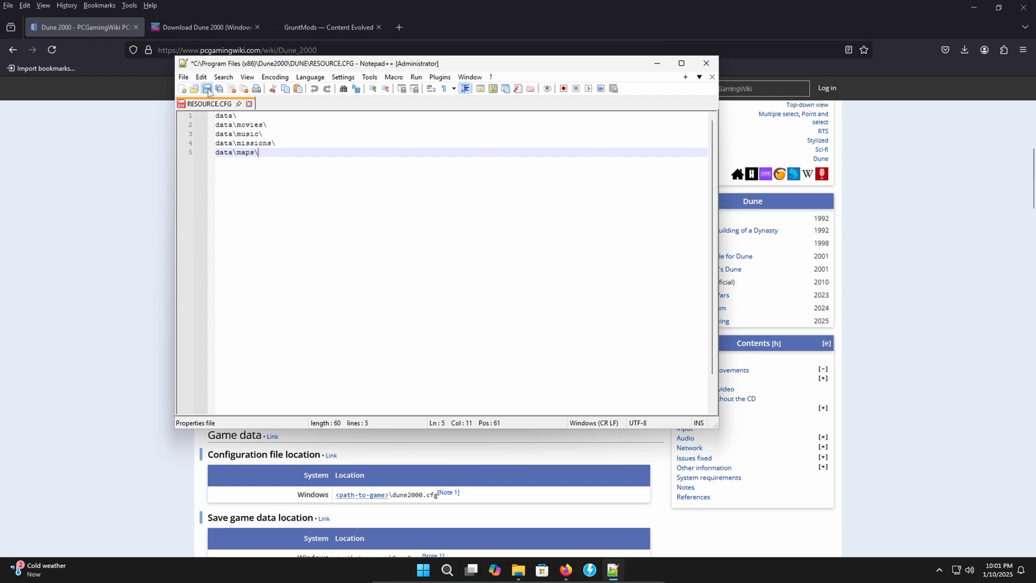
click(207, 89)
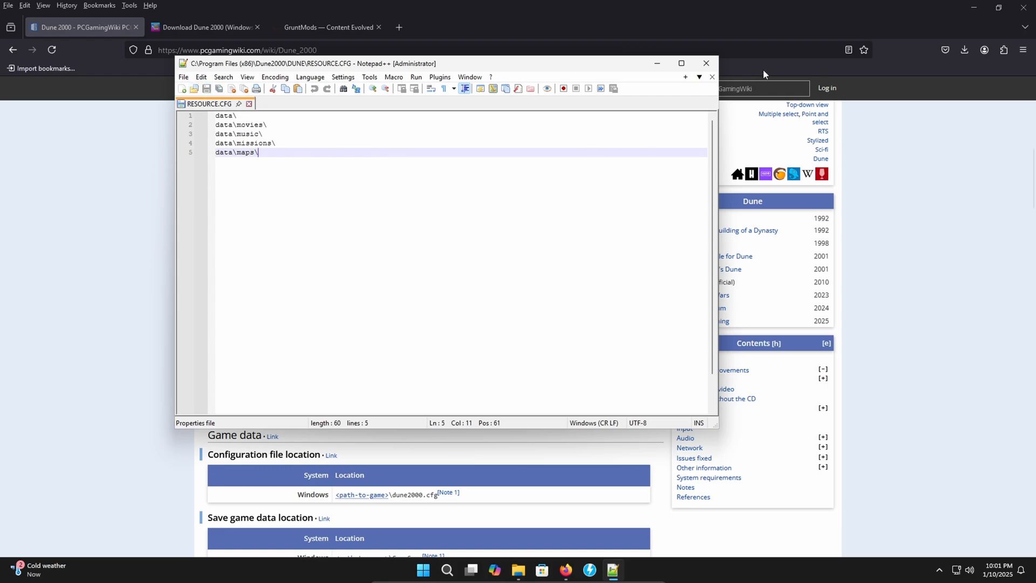
click(705, 64)
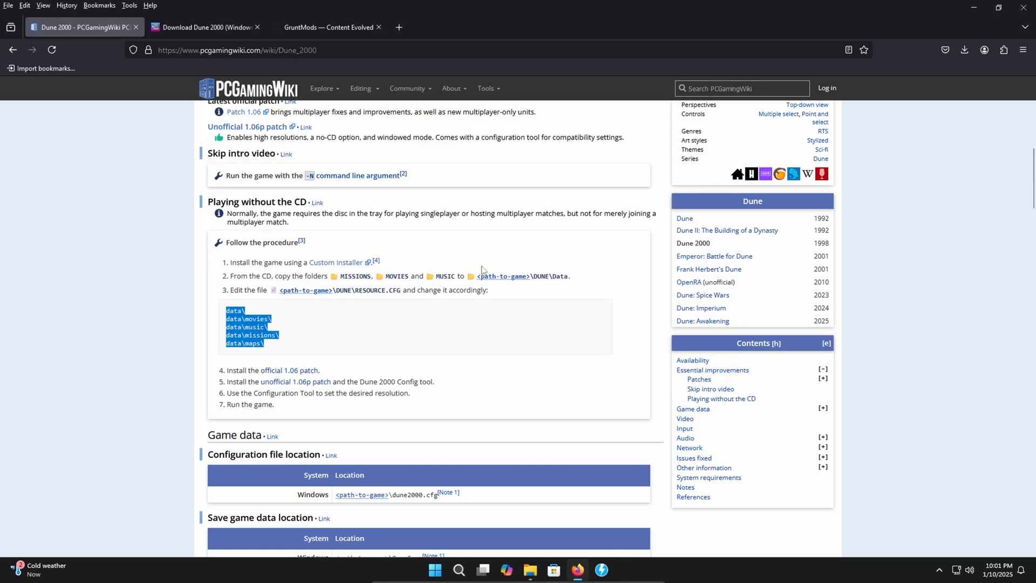
Run Dune2000Config from the DUNE folder as administrator and approve the UAC prompt
click(529, 569)
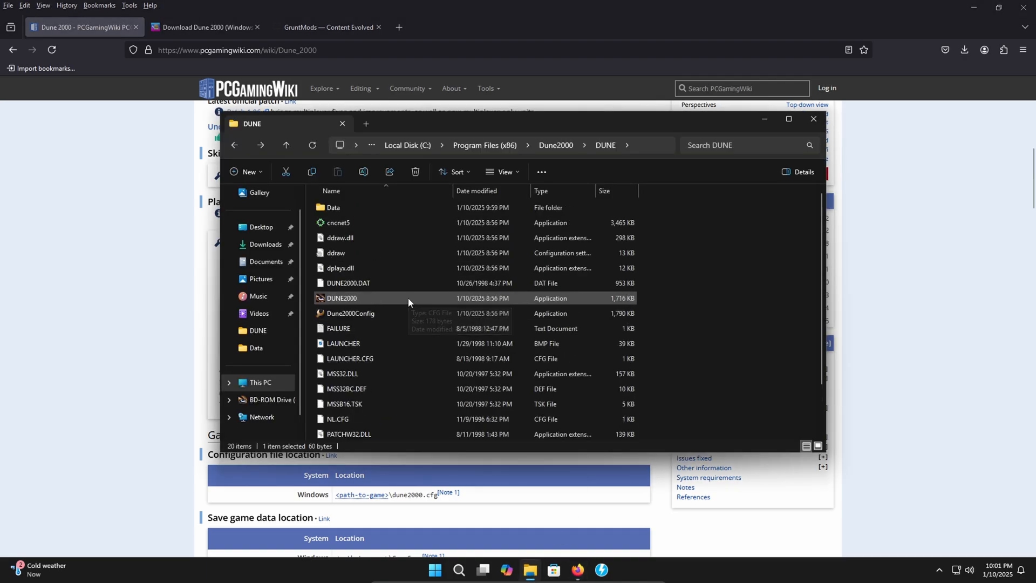
mouse_move(406, 301)
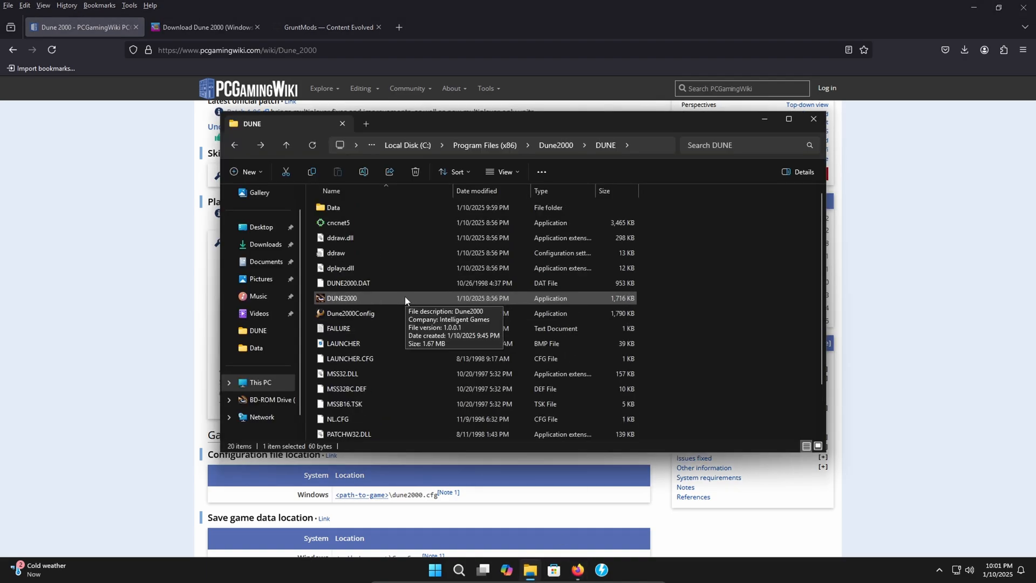
mouse_move(375, 313)
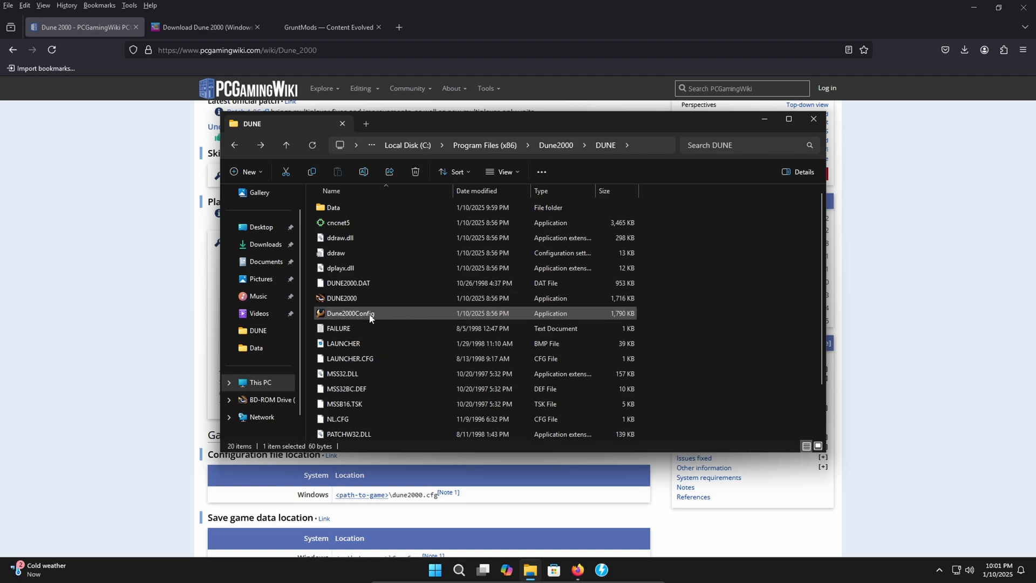
right_click(350, 313)
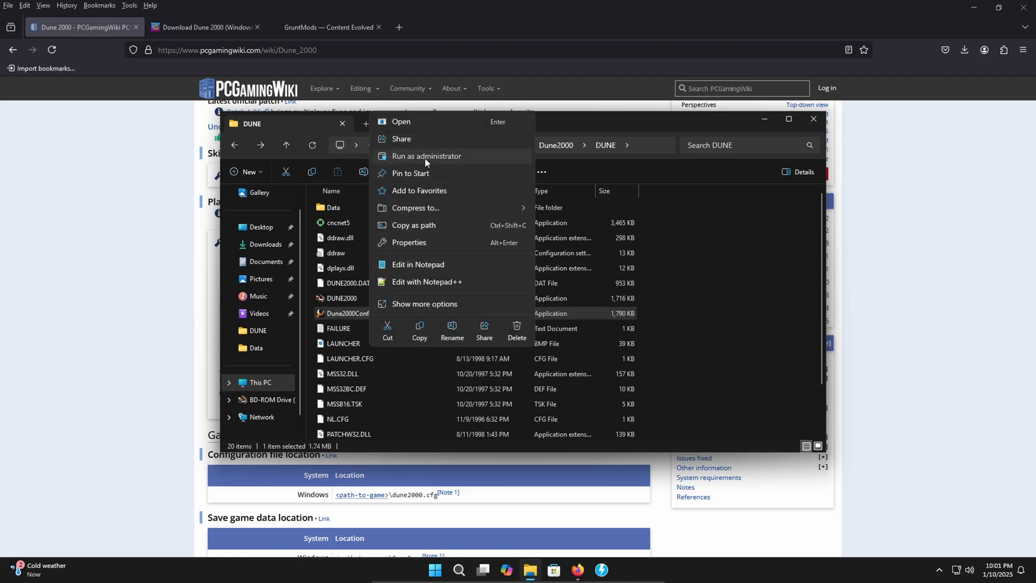
click(426, 155)
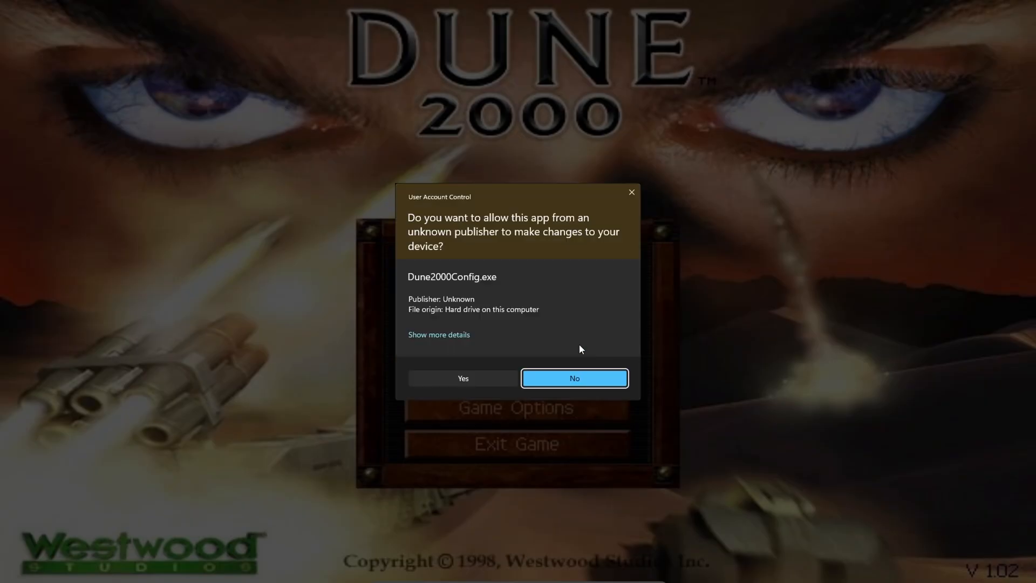
click(574, 377)
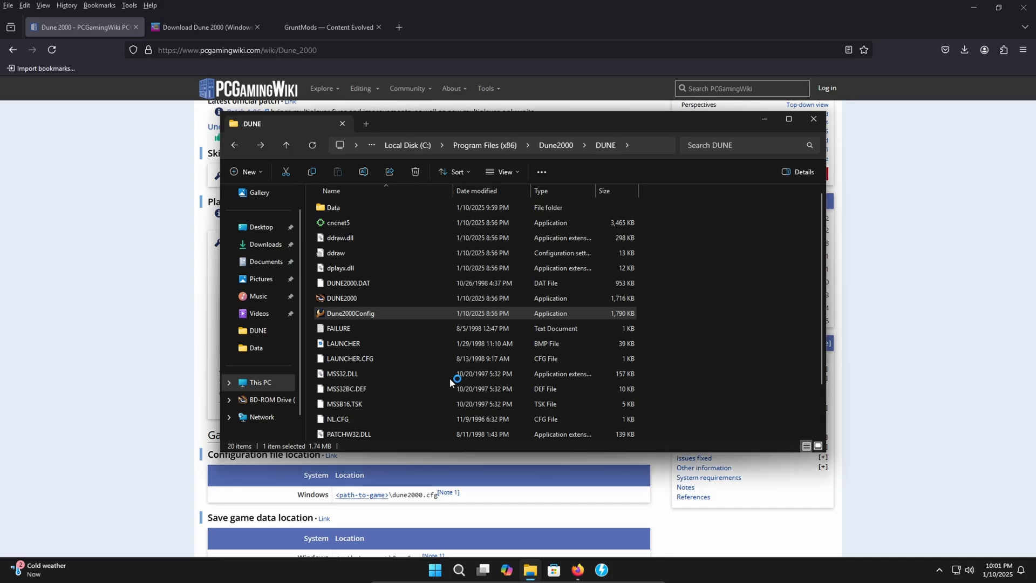
Set Dune 2000 Config to 1024x768 Borderless and show the advanced video settings
double_click(350, 313)
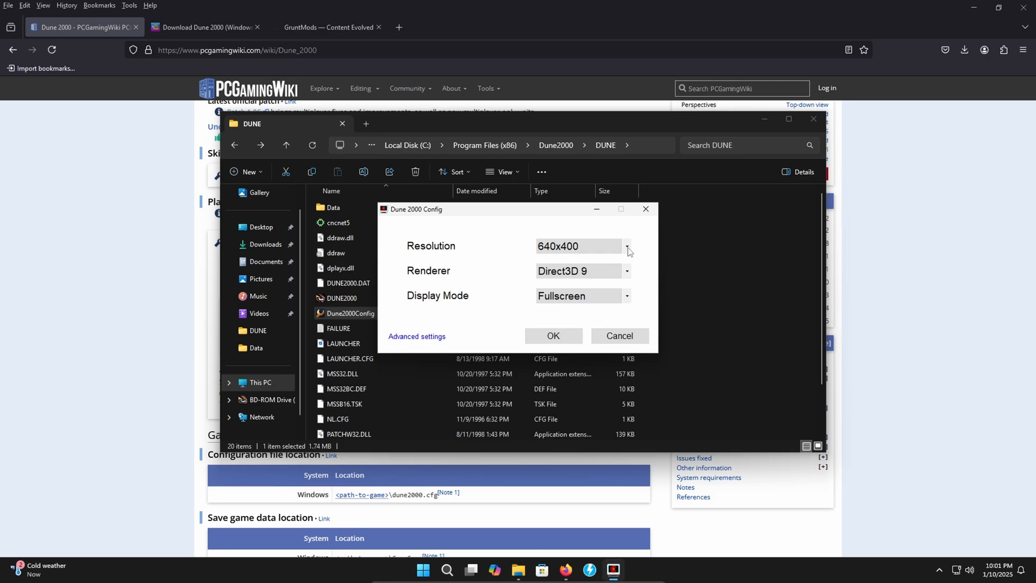
click(626, 246)
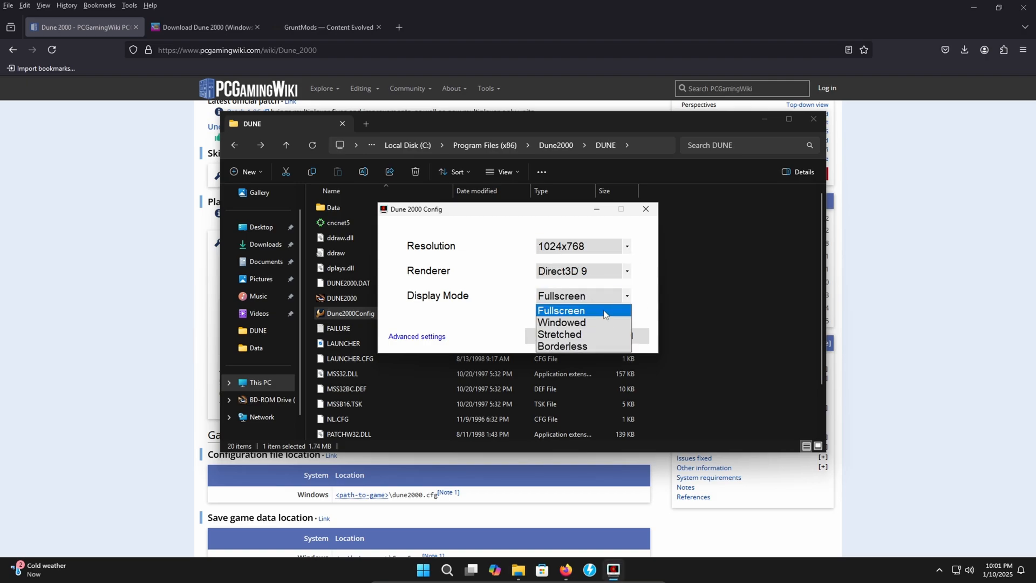
click(561, 346)
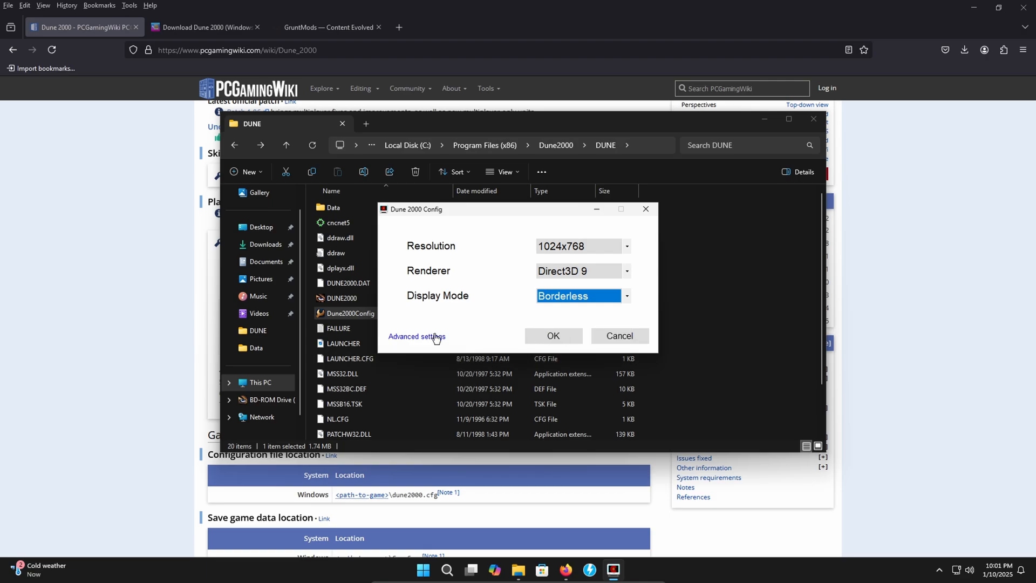
click(416, 337)
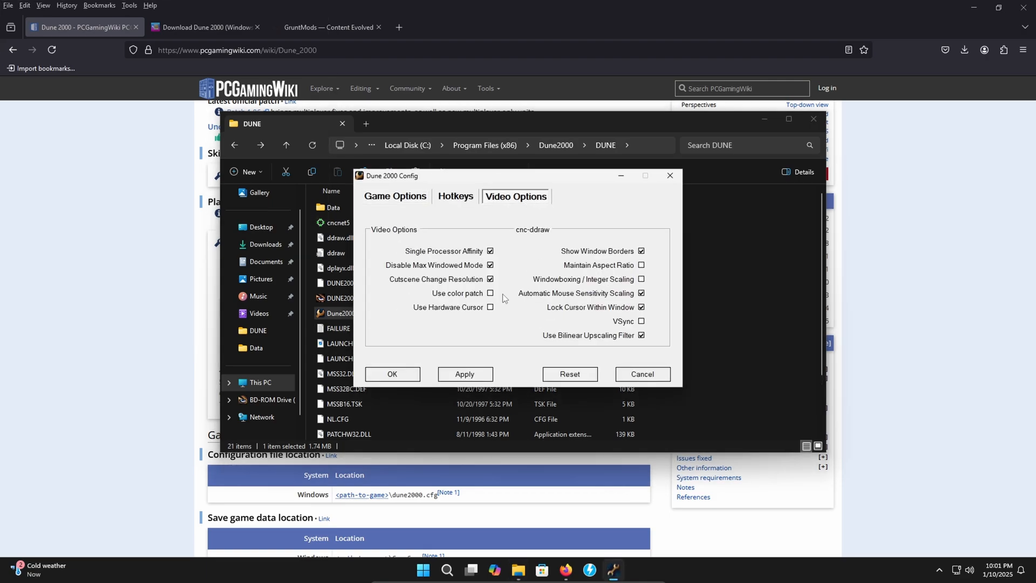
Enable the color patch, toggle Single Processor Affinity, and apply the video settings
click(491, 293)
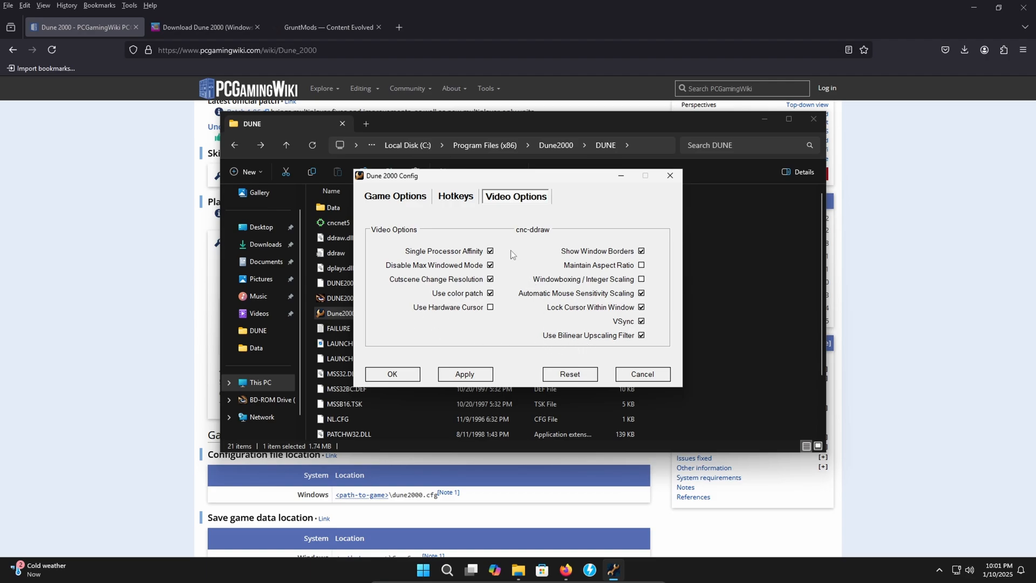
mouse_move(491, 251)
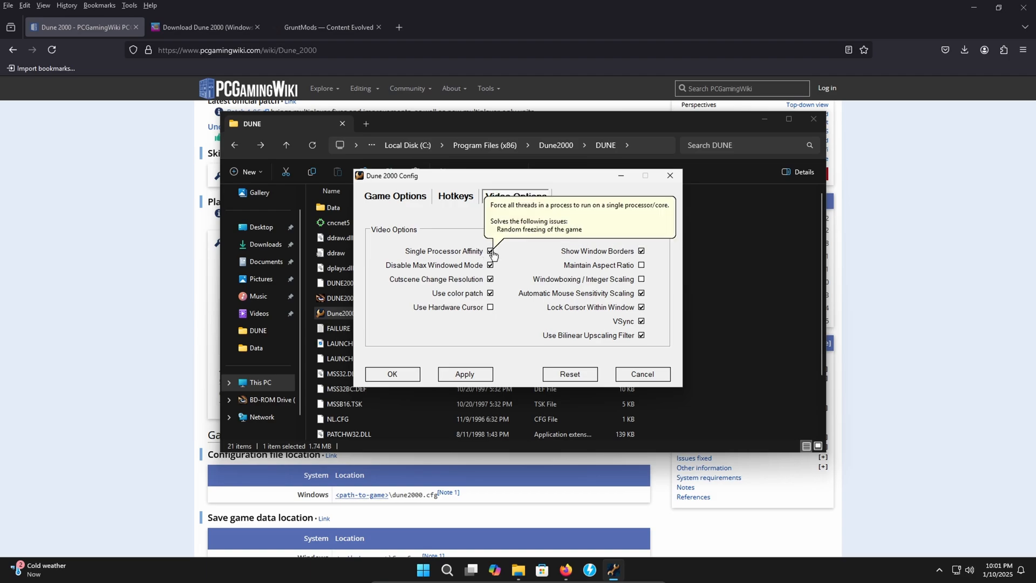
mouse_move(497, 255)
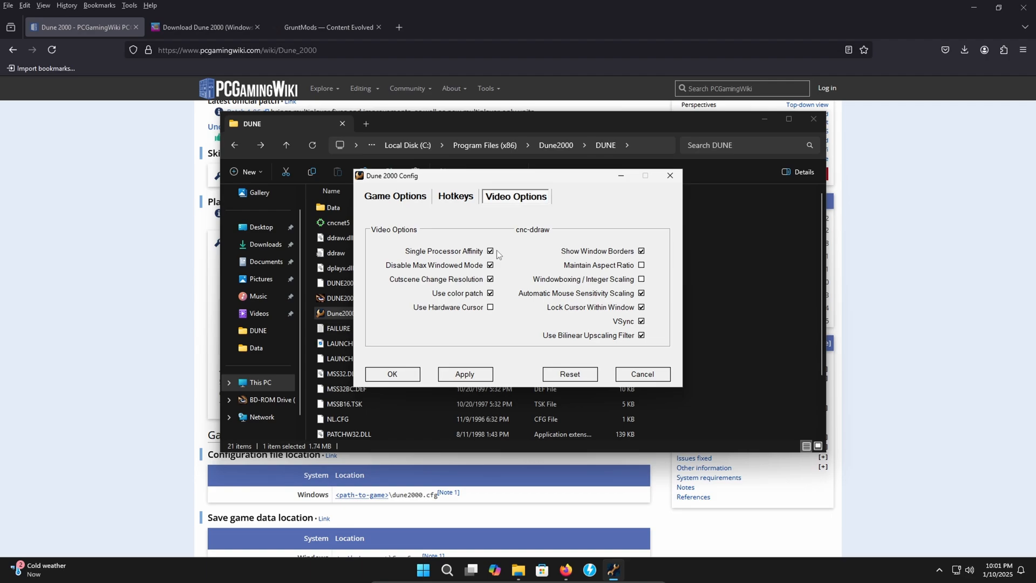
mouse_move(491, 251)
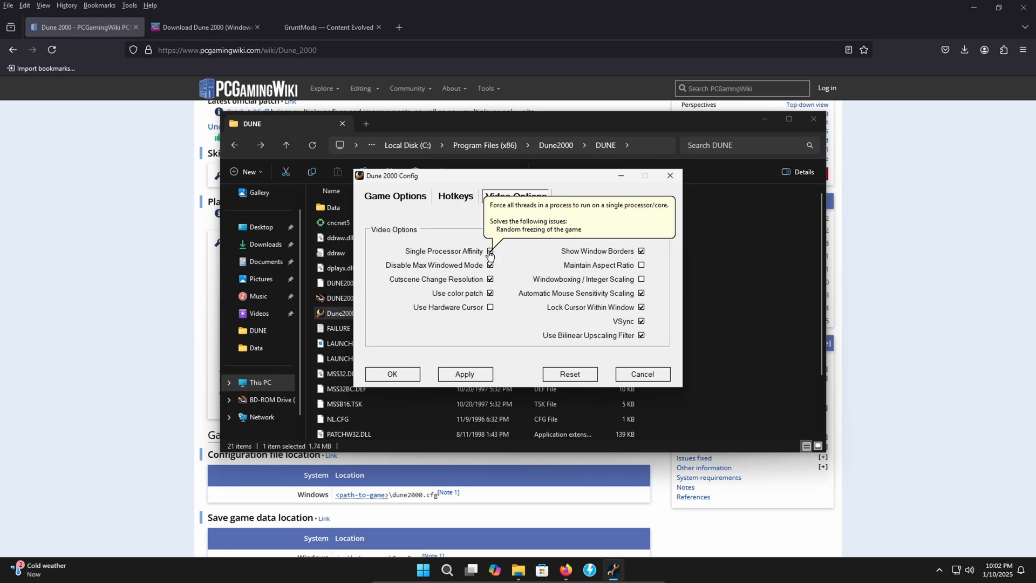
click(489, 250)
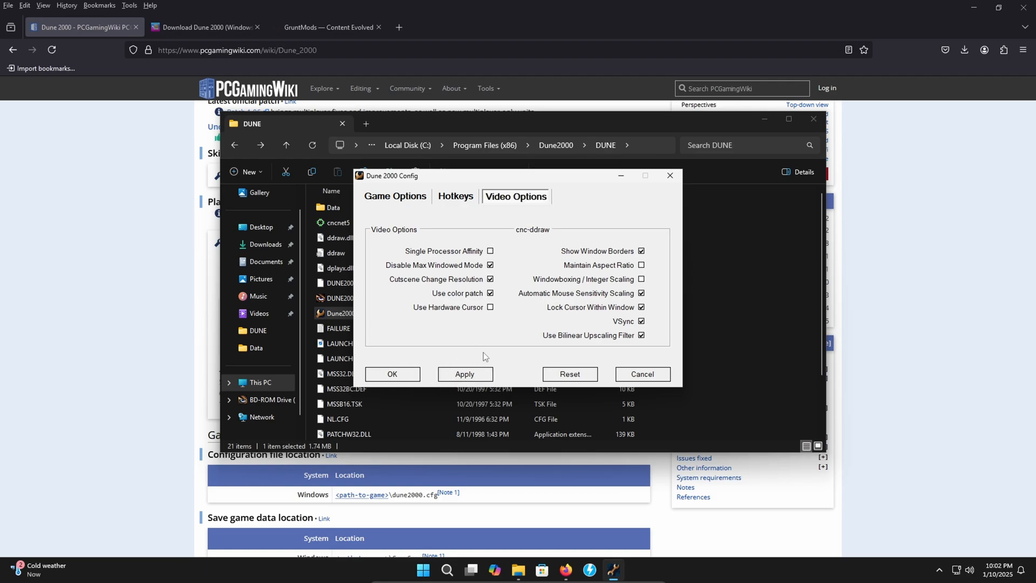
mouse_move(492, 252)
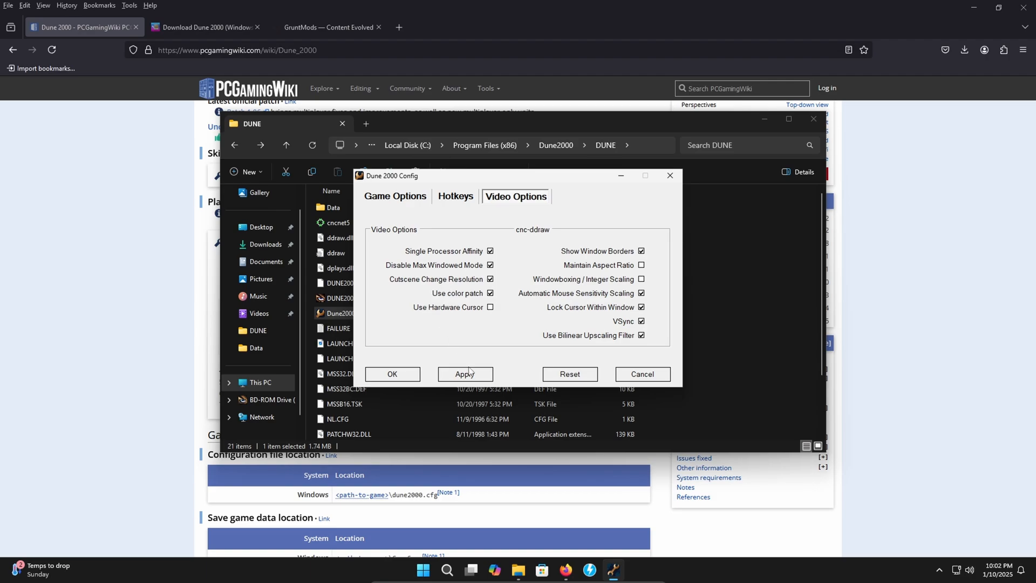
click(391, 374)
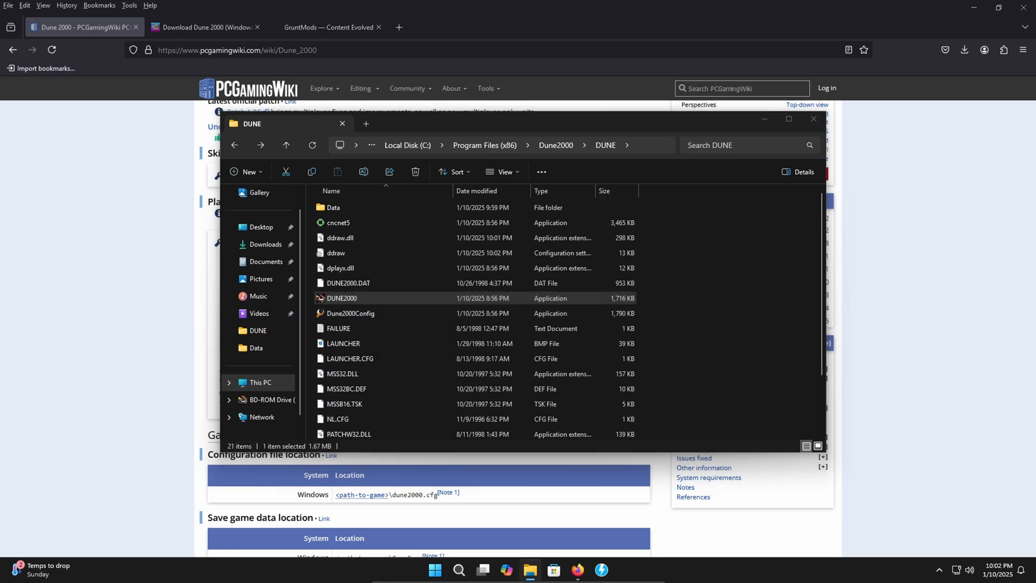
Launch Dune 2000 and twice begin a new campaign, cancelling at house selection and difficulty
double_click(341, 298)
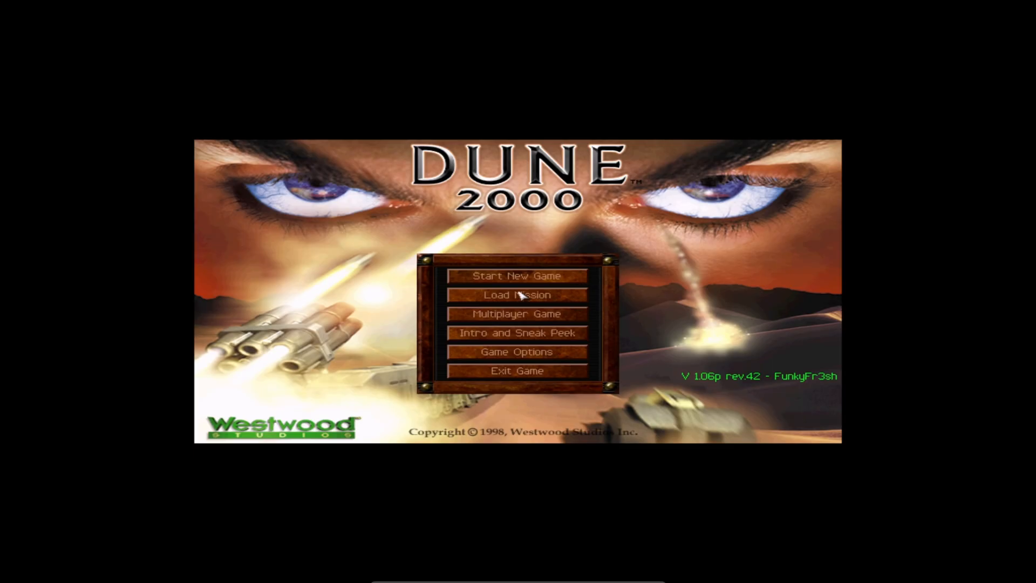
mouse_move(512, 283)
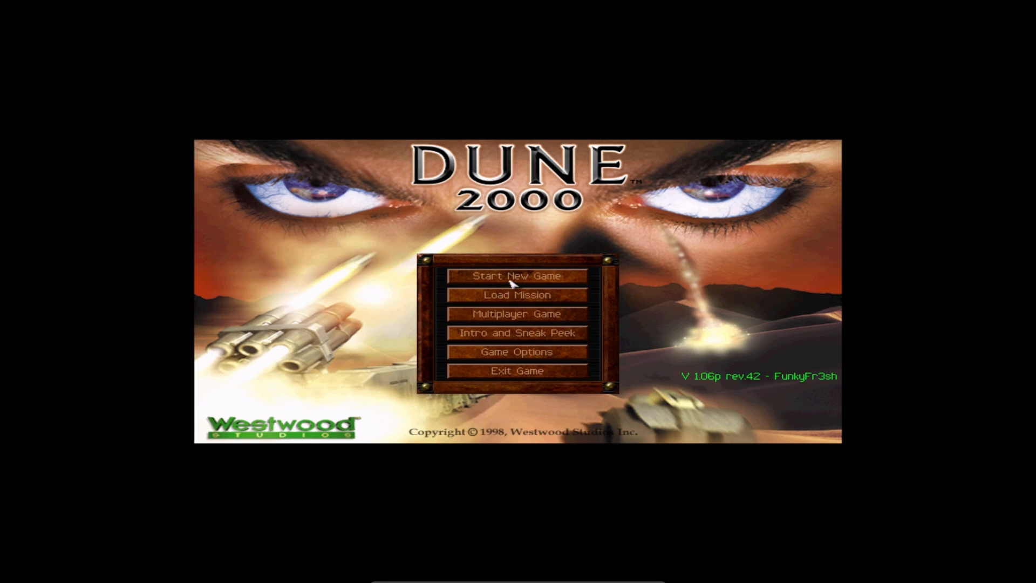
click(517, 276)
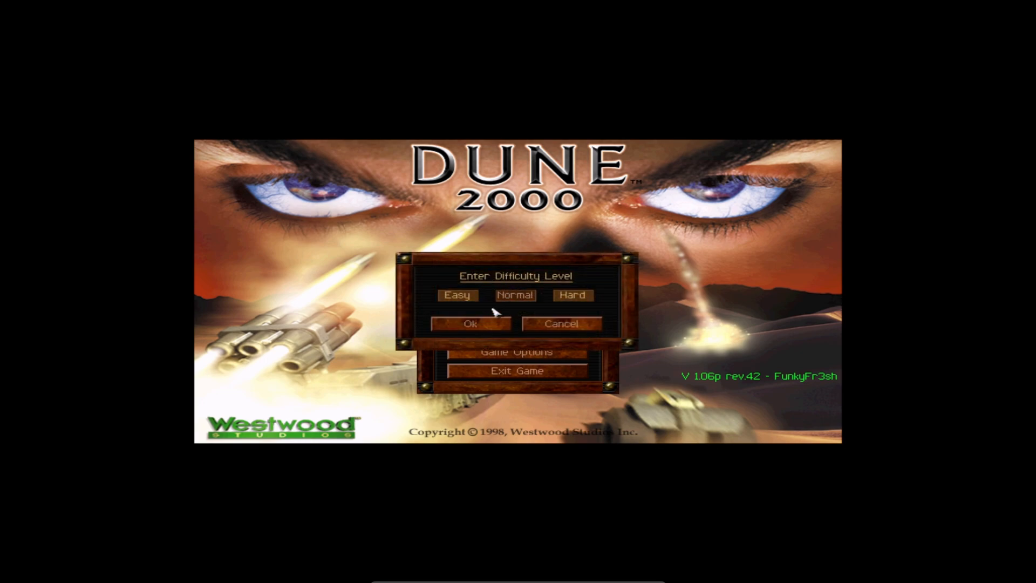
click(471, 323)
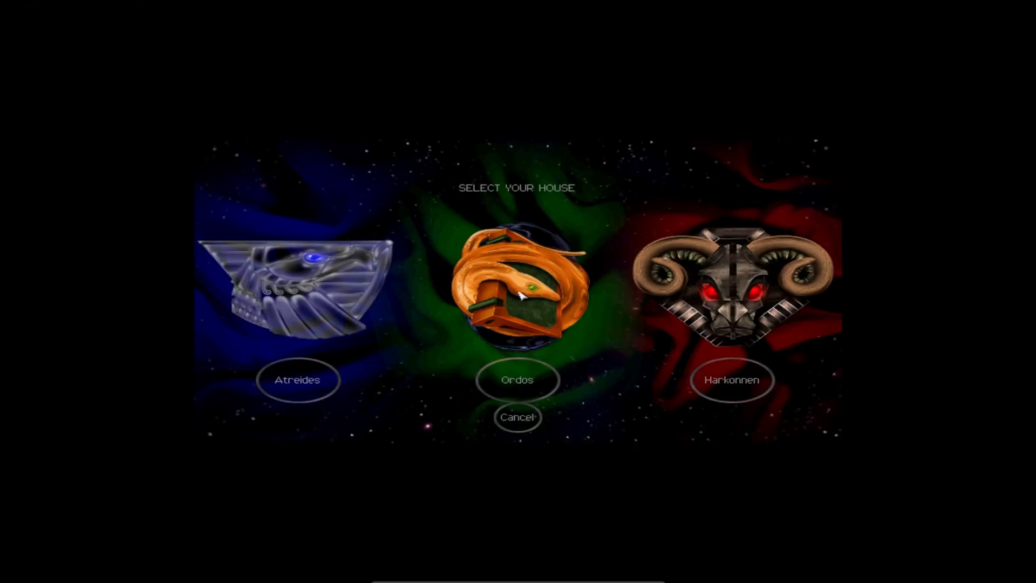
mouse_move(479, 330)
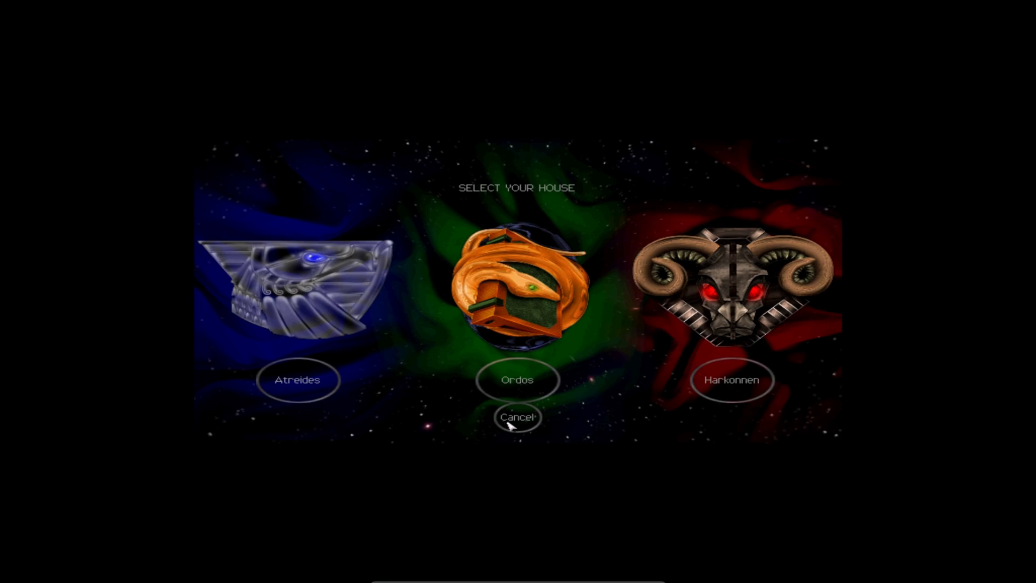
click(517, 418)
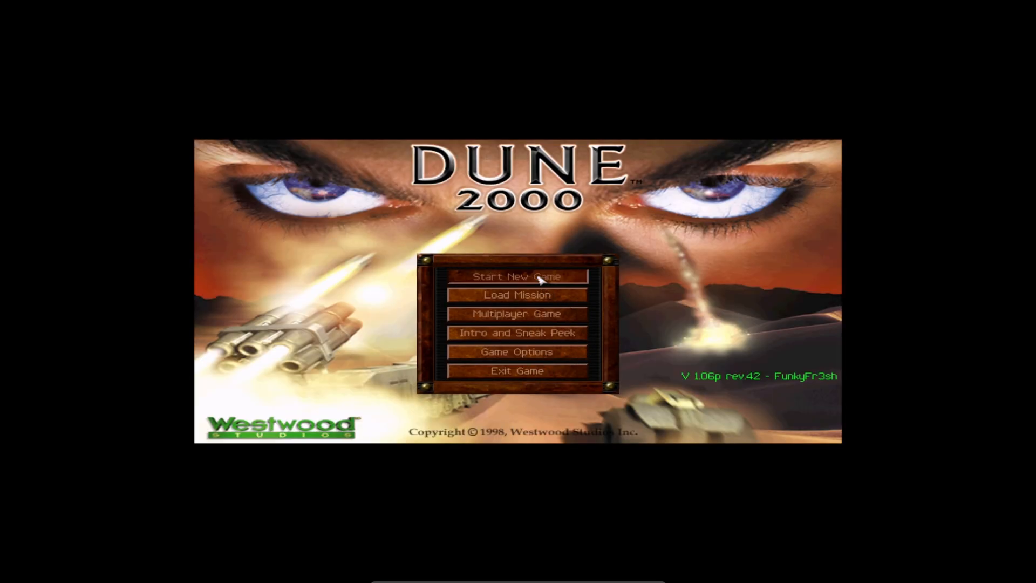
click(517, 277)
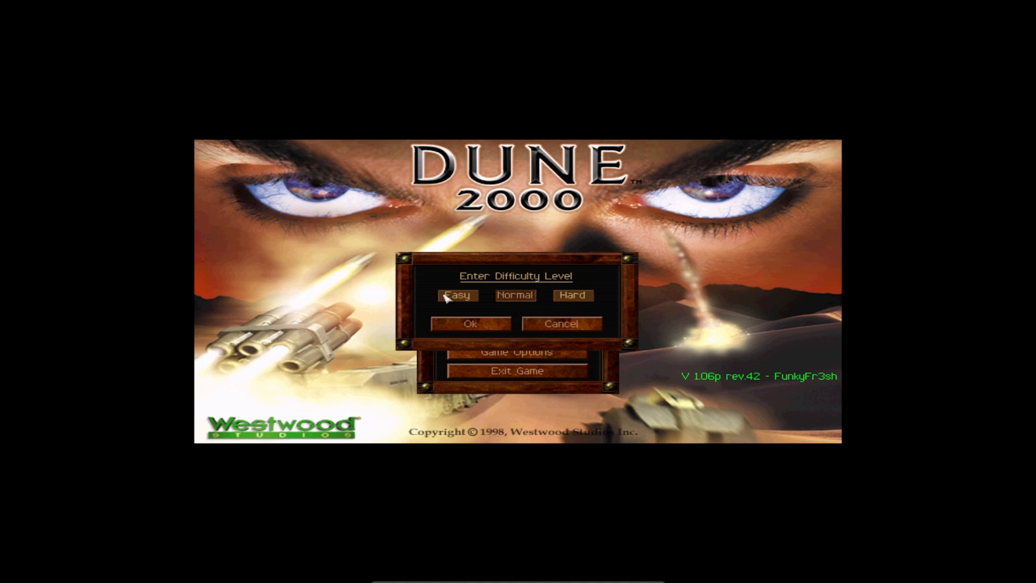
mouse_move(531, 298)
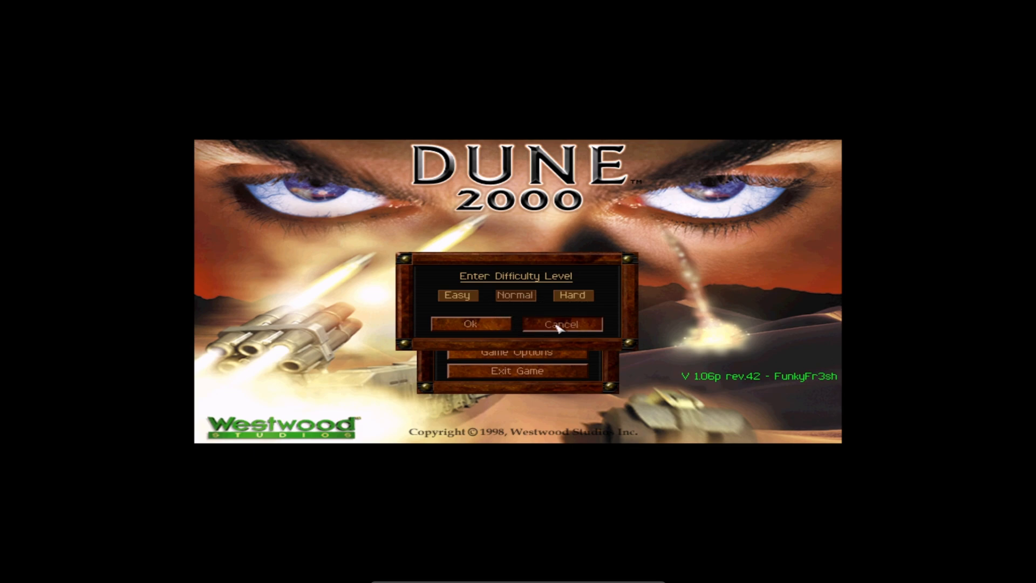
click(560, 324)
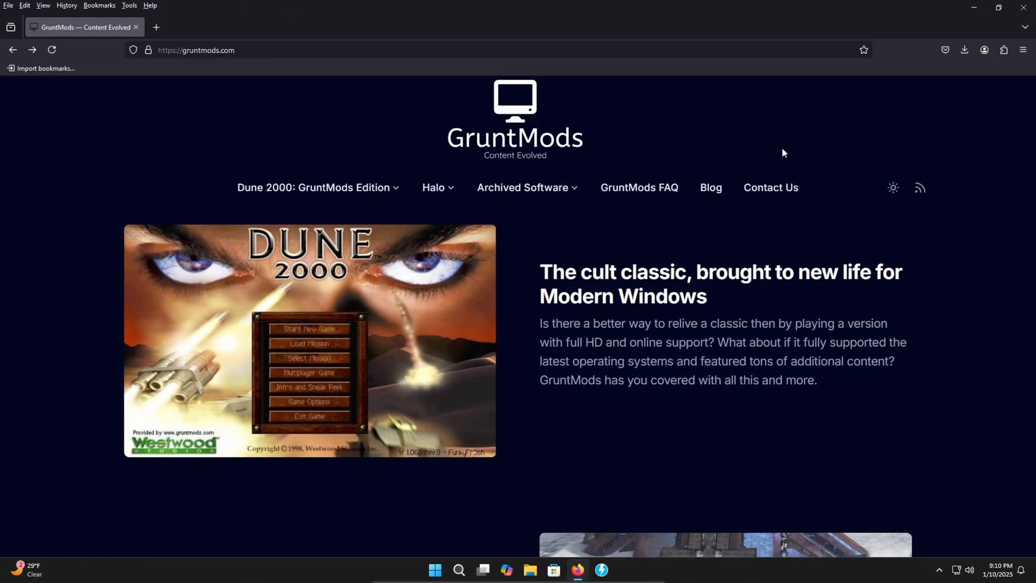
mouse_move(695, 131)
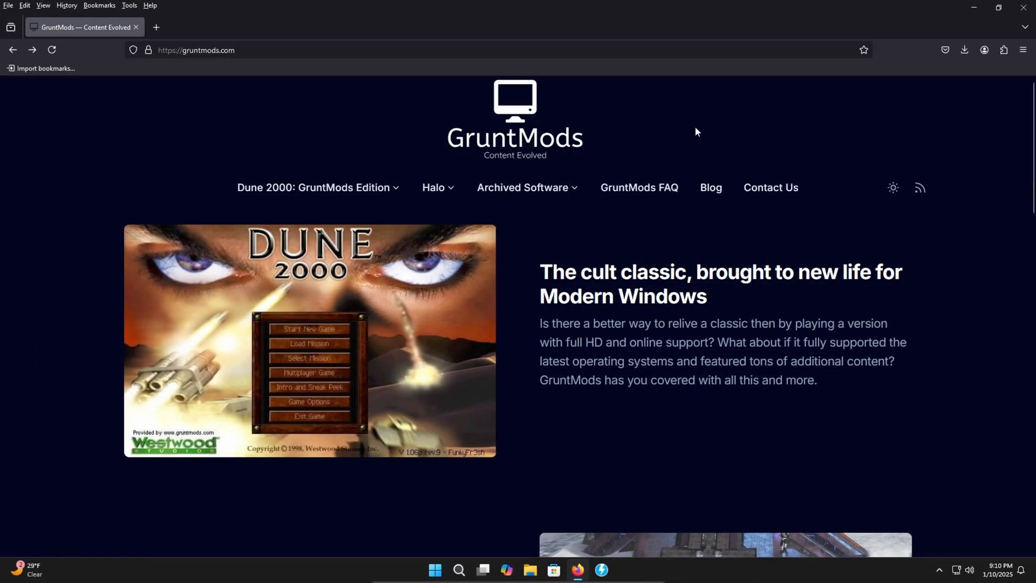
Open the Dune 2000: GruntMods Edition page and download GruntMods Edition 1.6.4
click(313, 189)
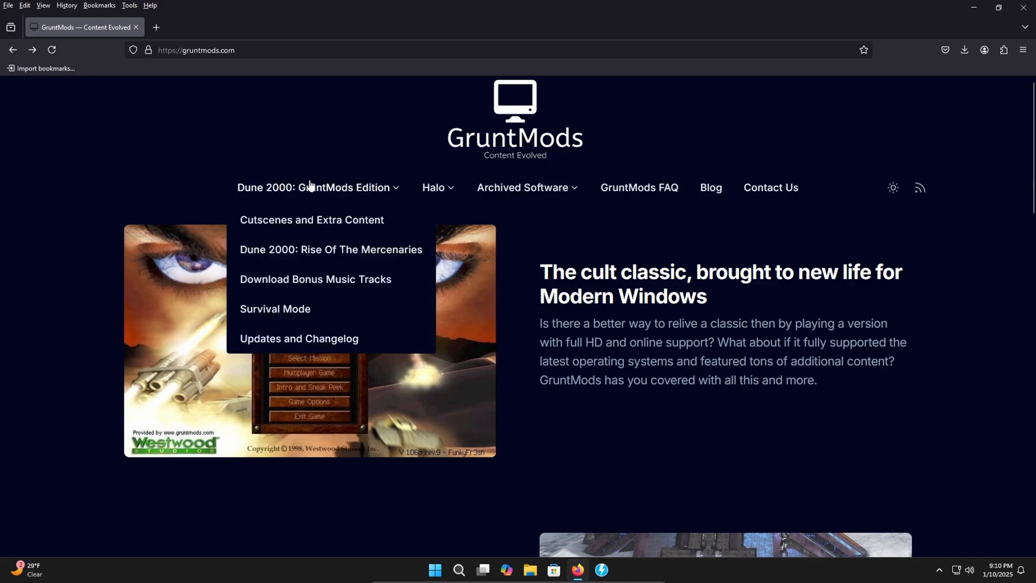
click(317, 187)
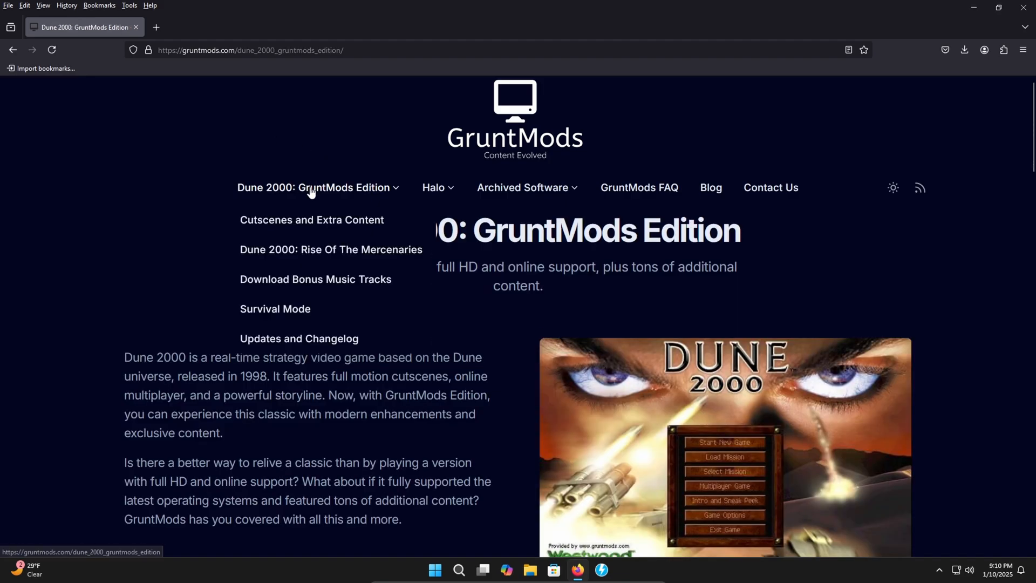
scroll(down, 3)
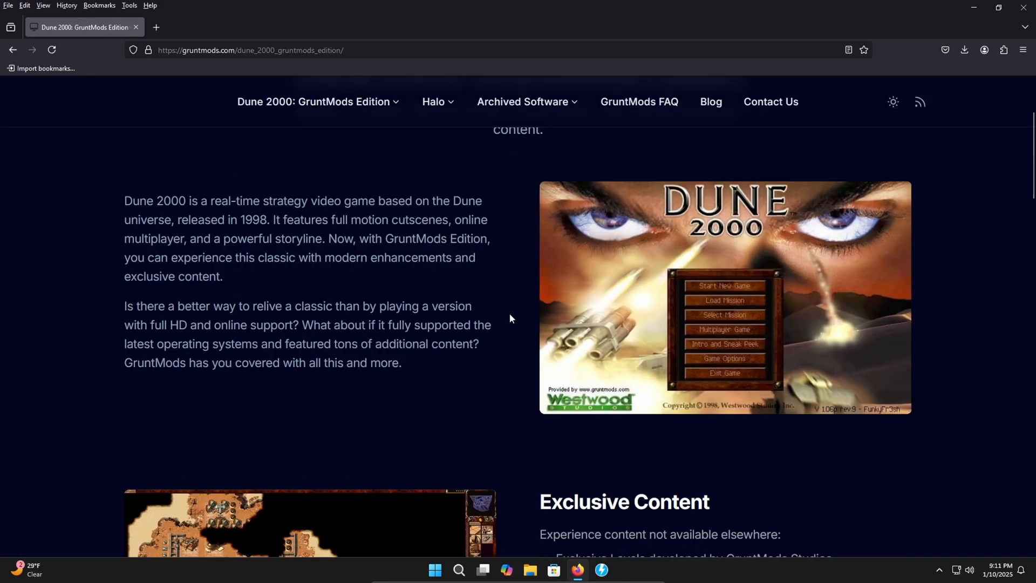
scroll(down, 3)
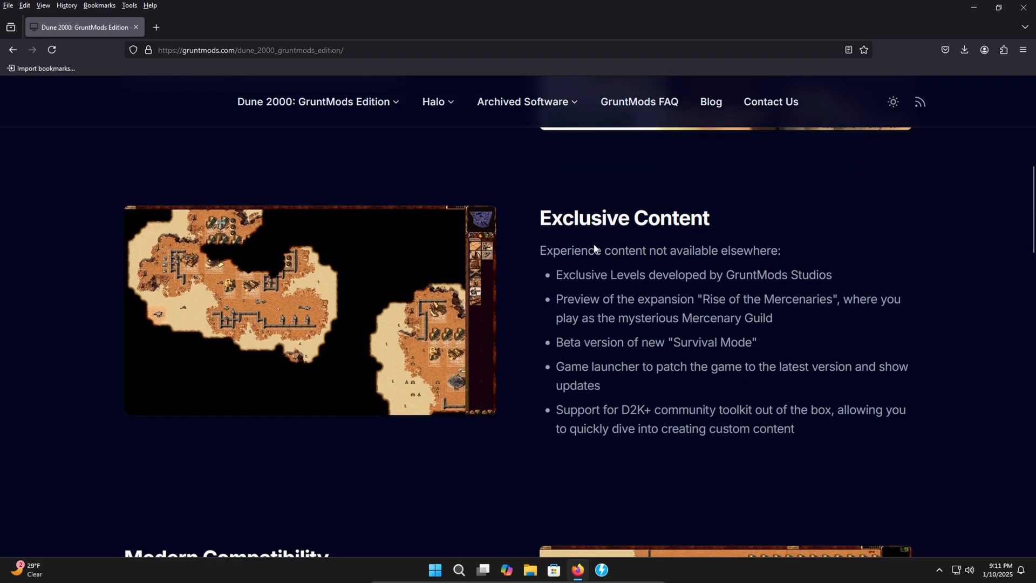
scroll(down, 3)
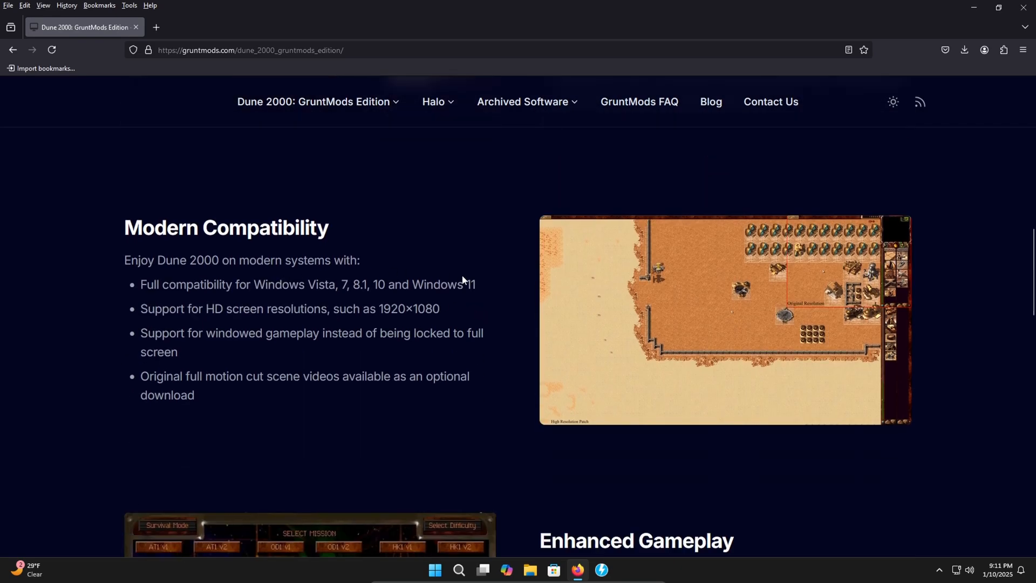
scroll(down, 3)
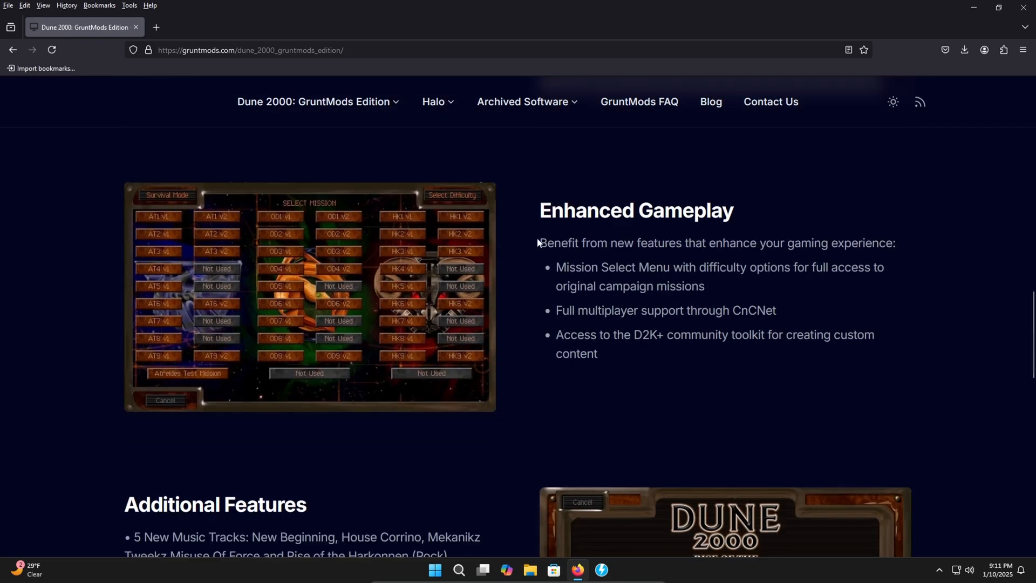
scroll(down, 3)
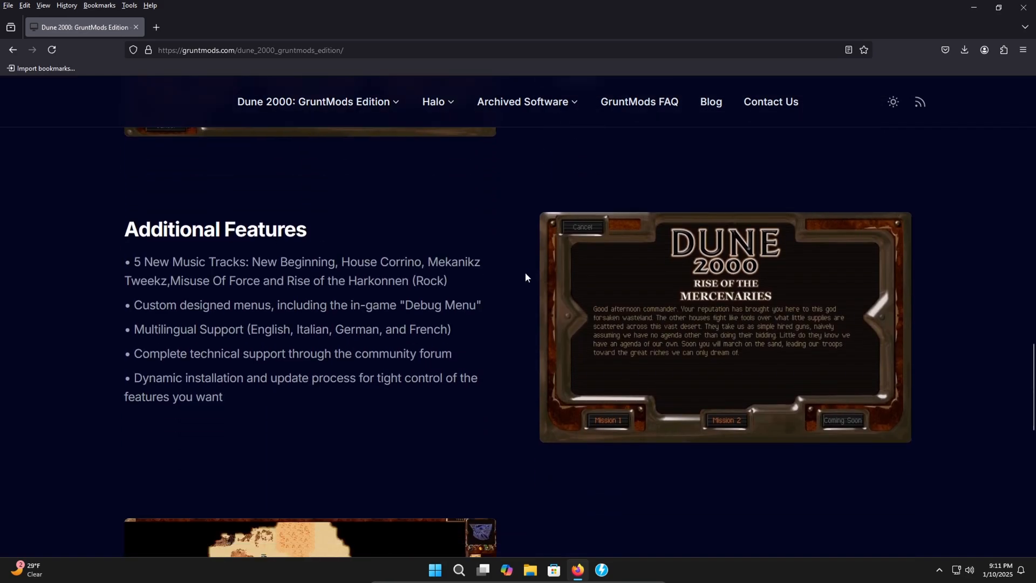
scroll(down, 3)
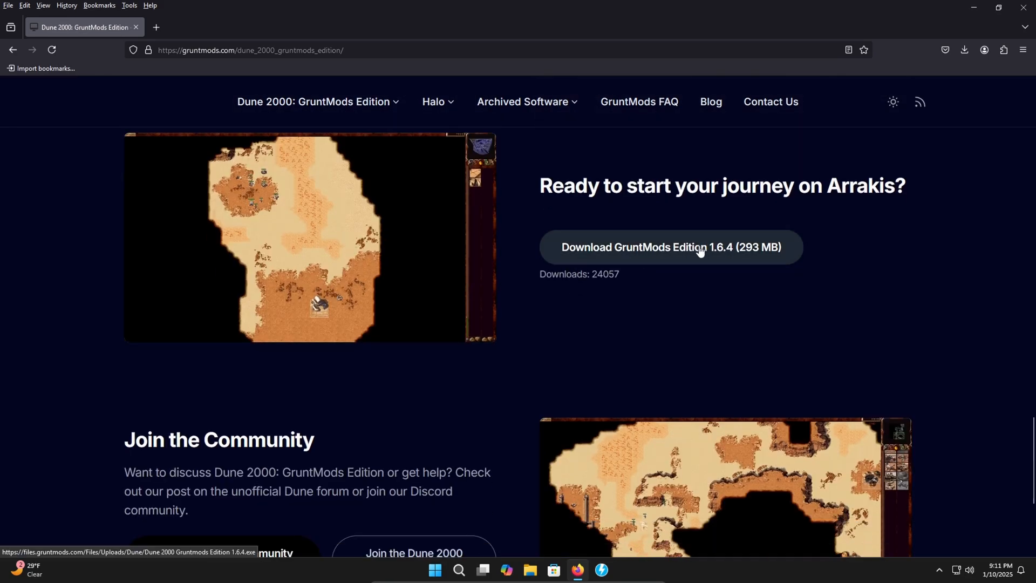
click(670, 248)
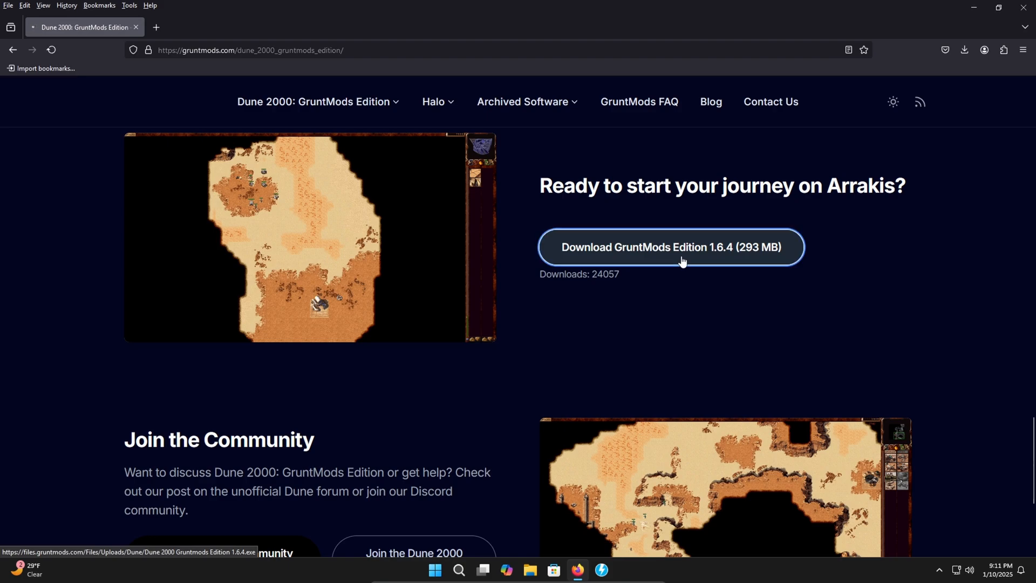
click(670, 247)
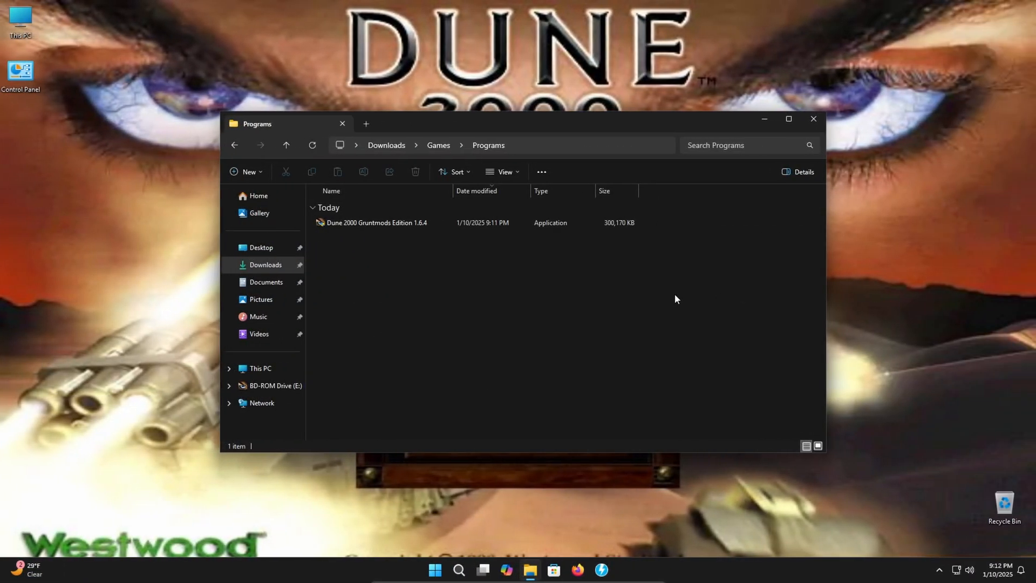
mouse_move(422, 337)
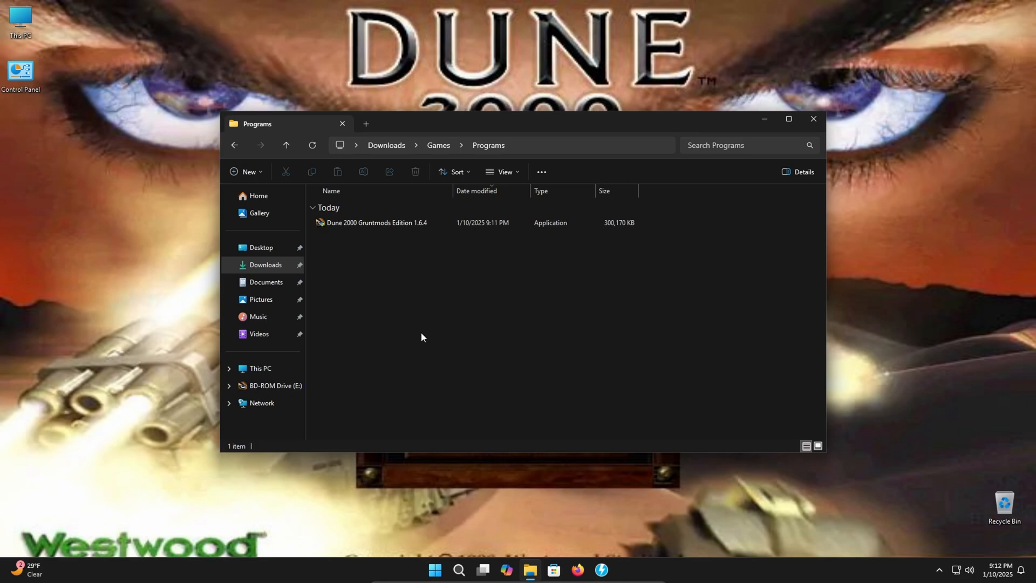
Run the GruntMods Edition 1.6.4 installer past SmartScreen and User Account Control
click(377, 222)
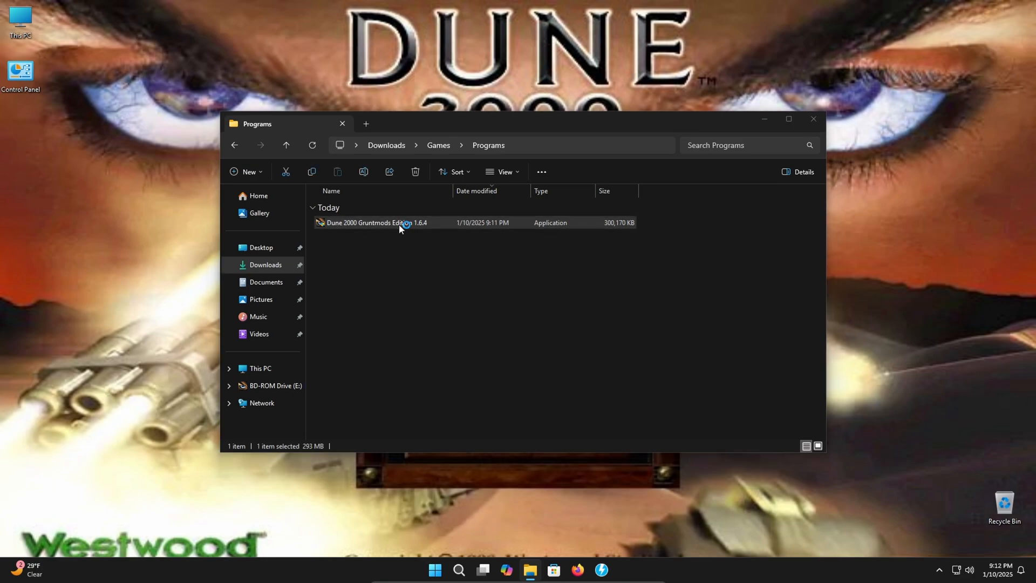
double_click(376, 222)
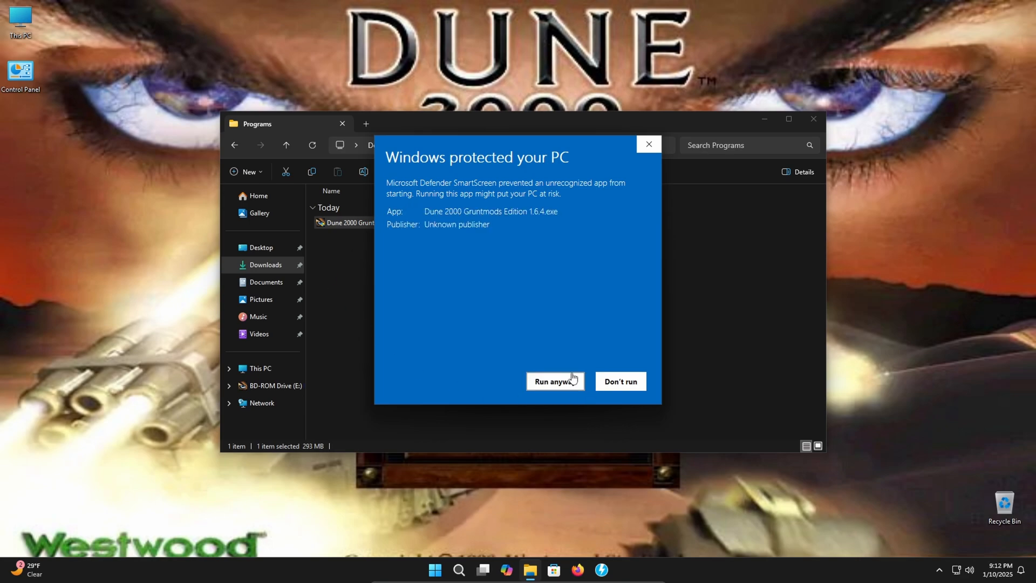
click(554, 381)
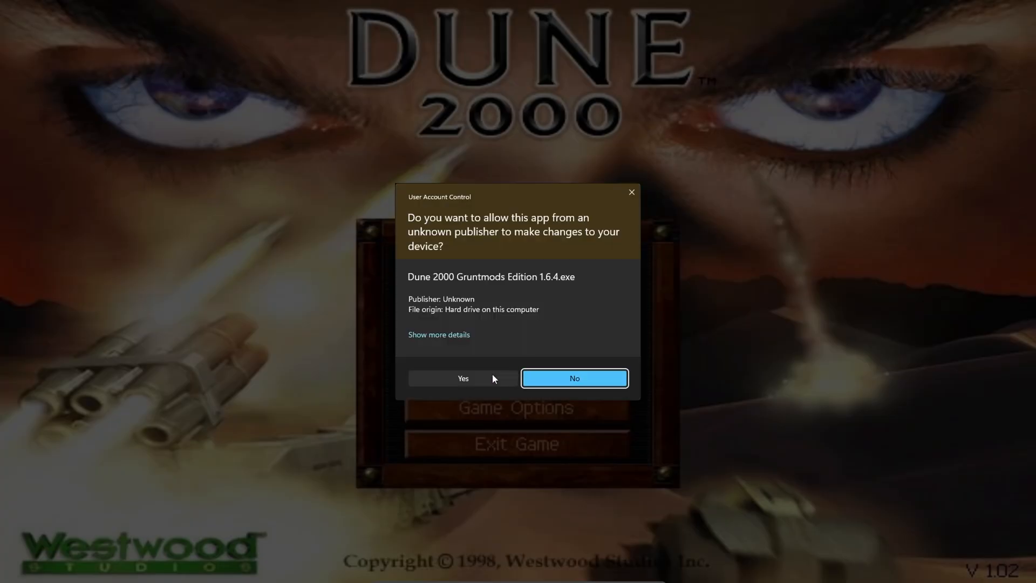
click(462, 378)
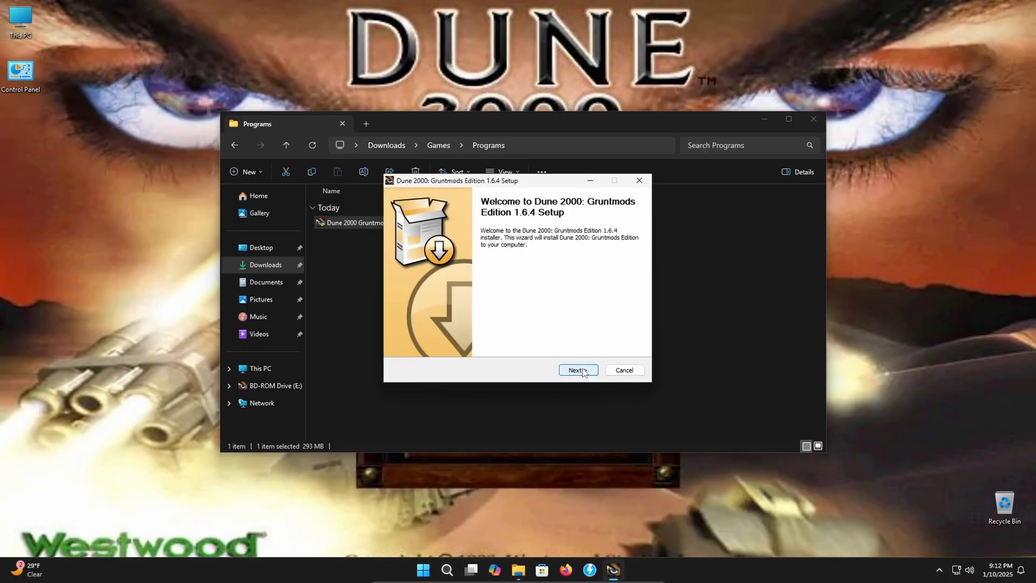
Install GruntMods Edition 1.6.4 with the default components and install folder
click(576, 370)
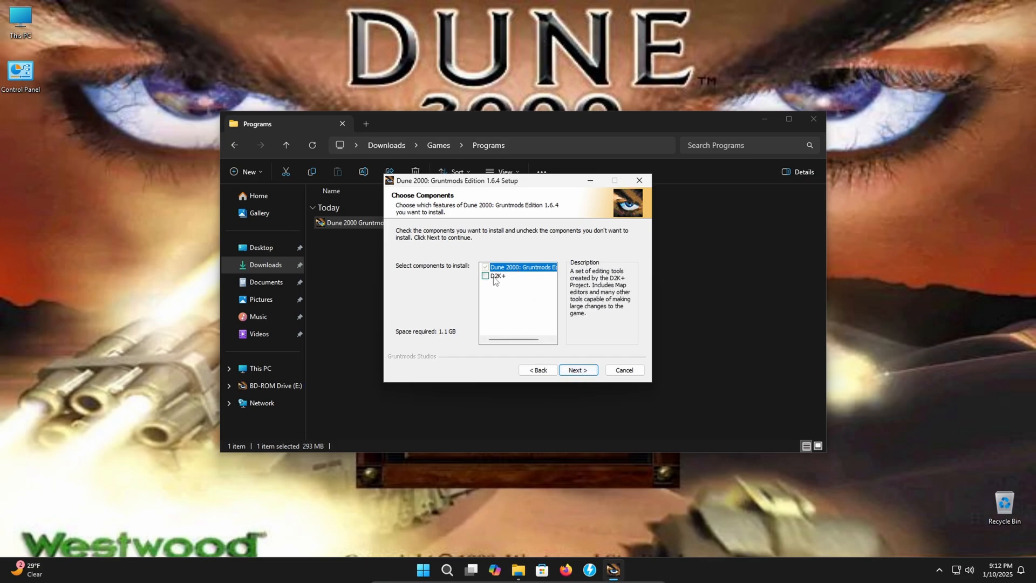
mouse_move(502, 283)
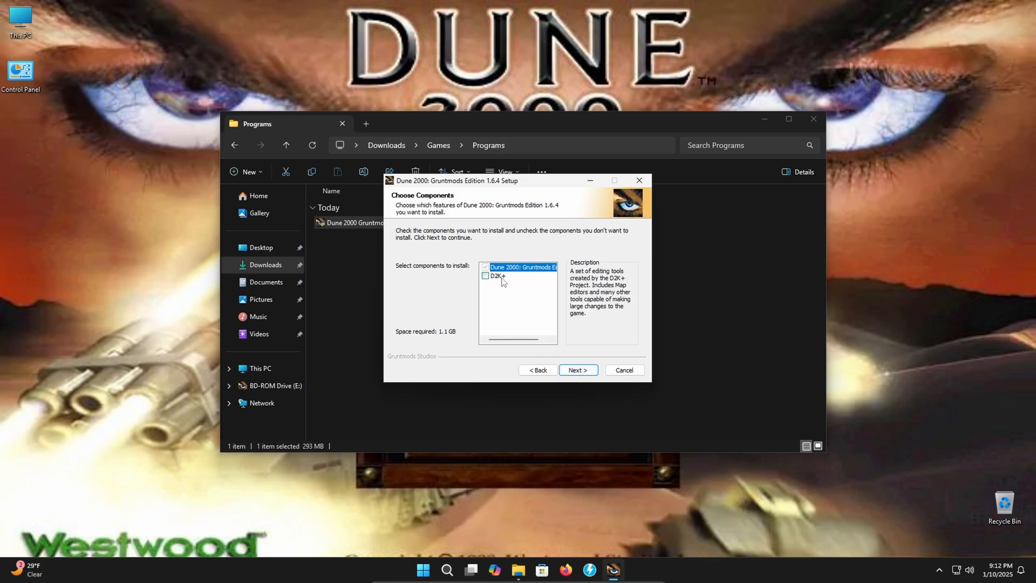
mouse_move(503, 283)
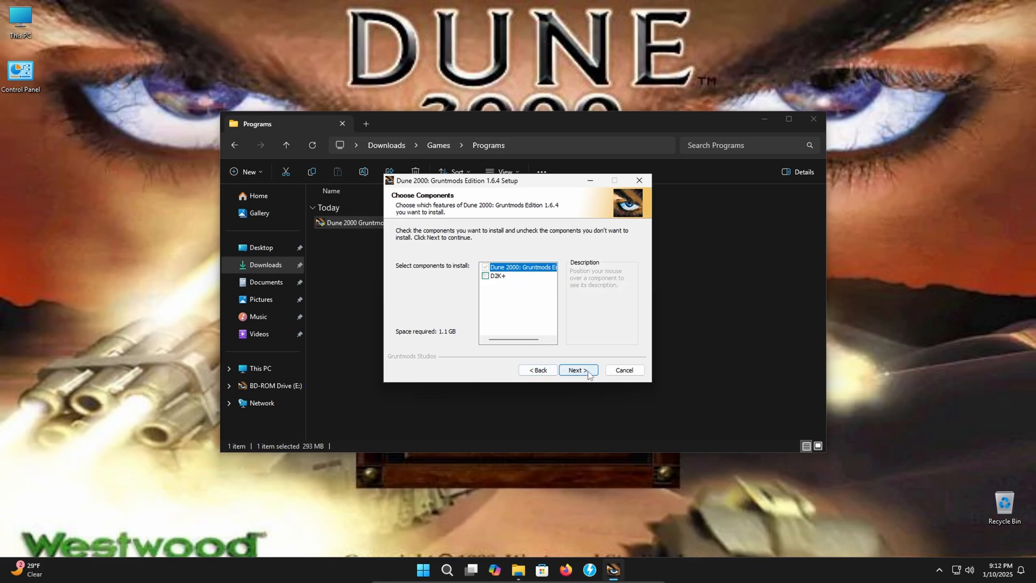
click(576, 370)
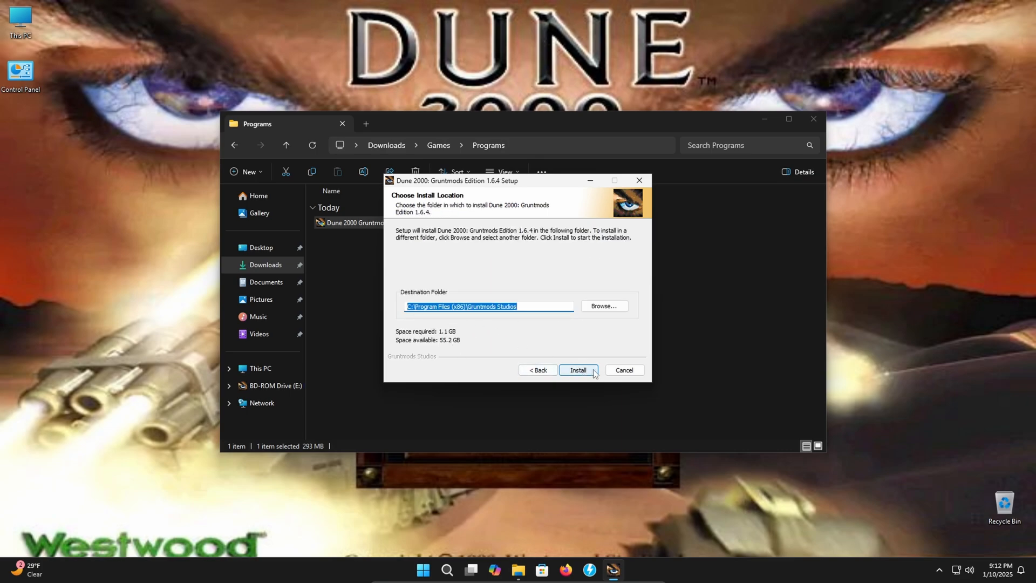
click(577, 370)
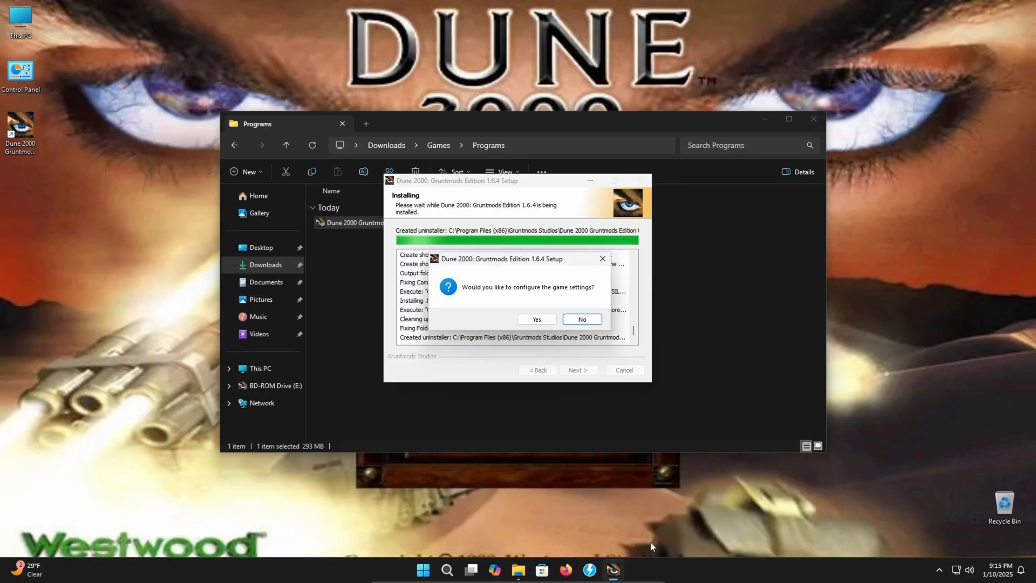
mouse_move(747, 423)
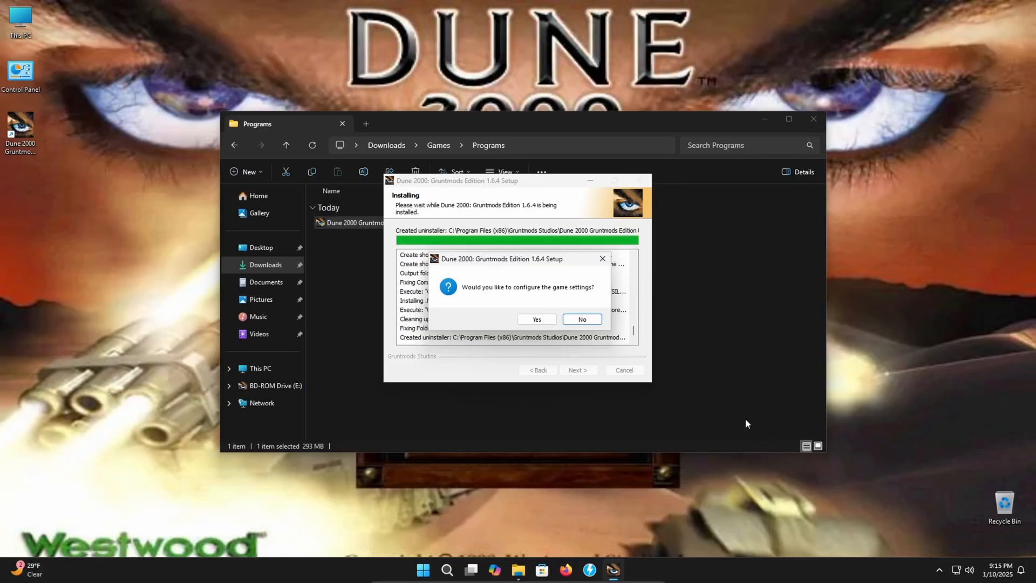
Agree to configure the game, setting resolution 1024x768 and Borderless display mode
click(536, 319)
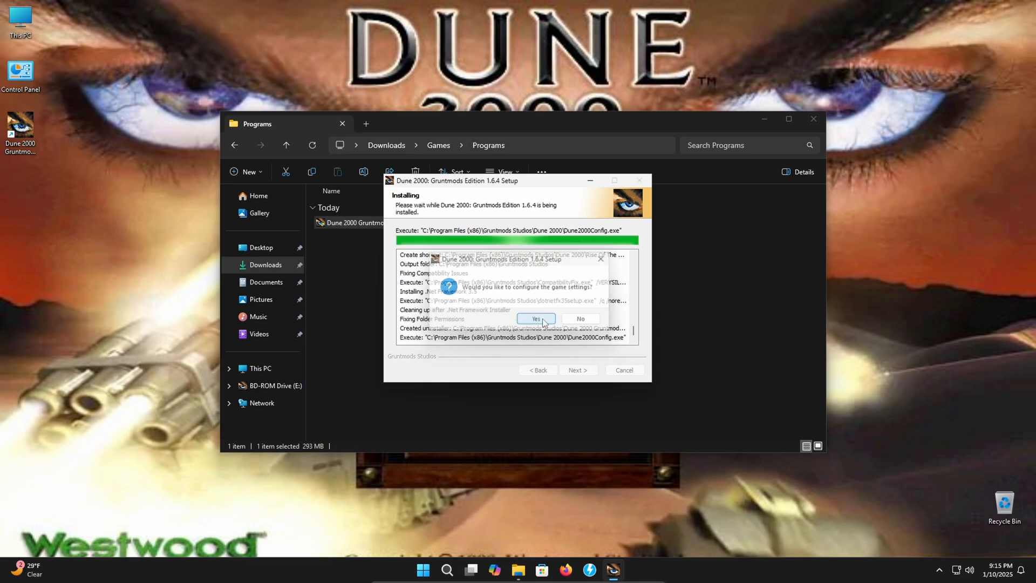
click(536, 318)
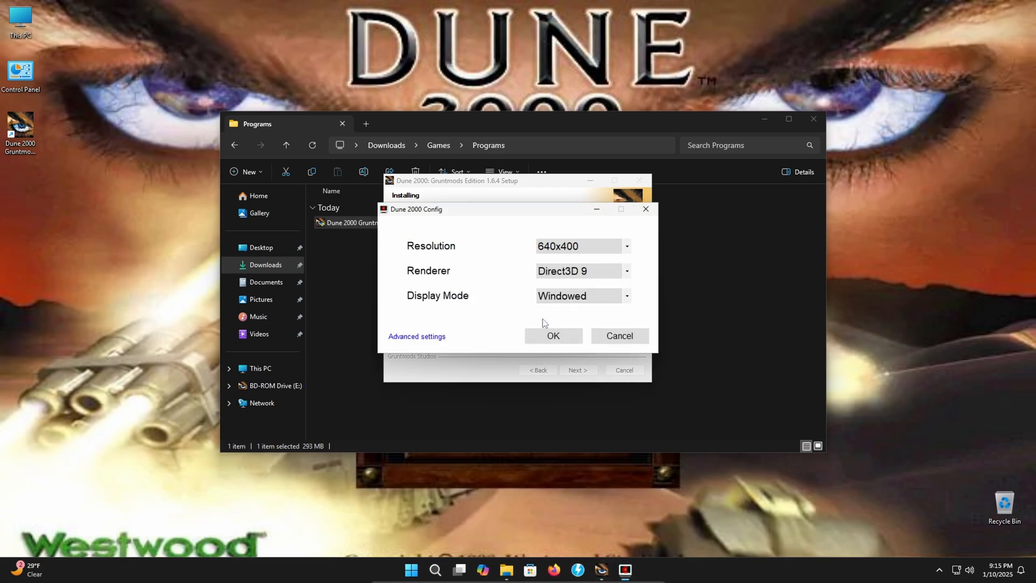
click(575, 246)
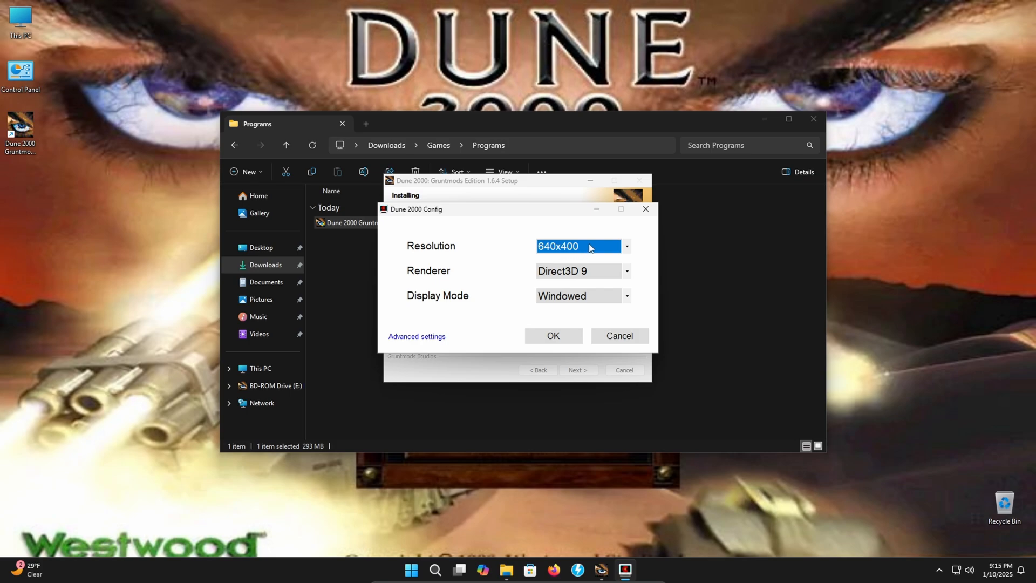
click(625, 246)
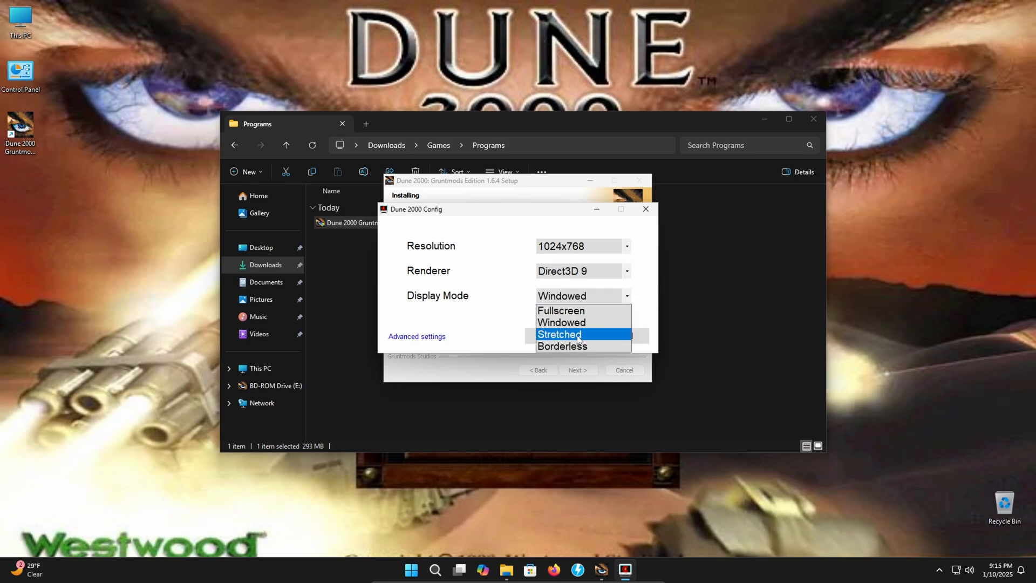
click(561, 346)
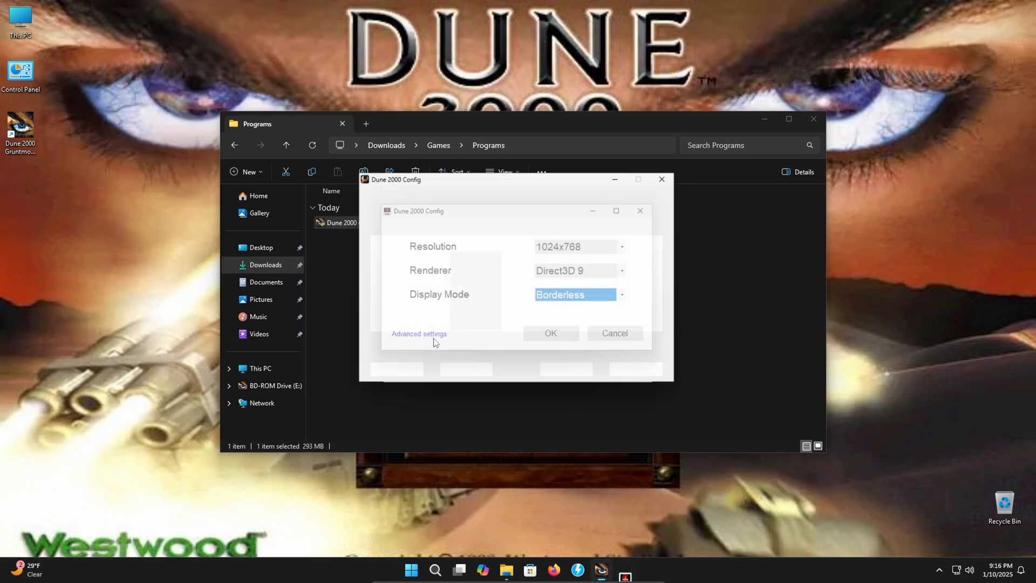
Set the language to Eng in the advanced general game options
click(419, 333)
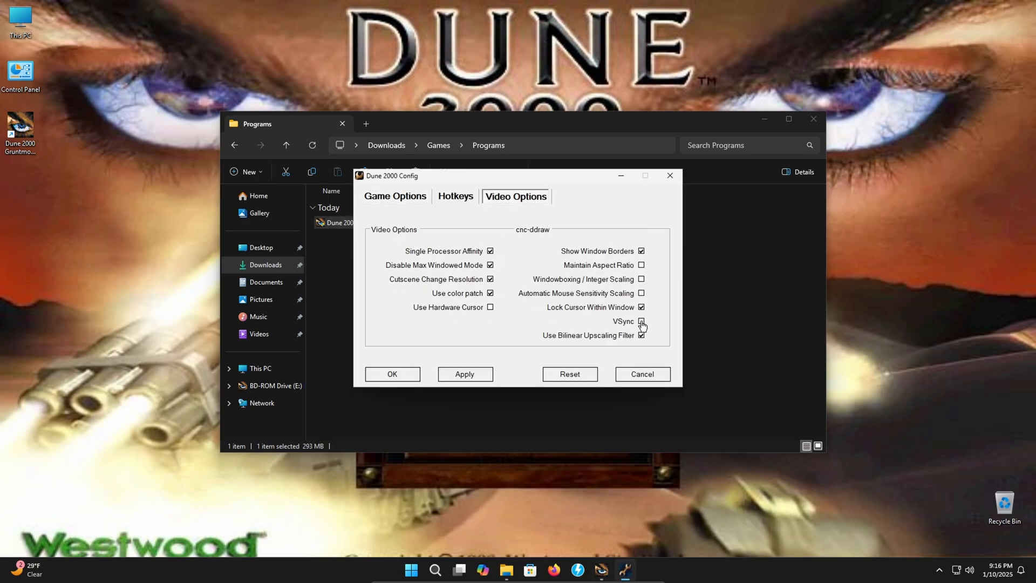
click(395, 197)
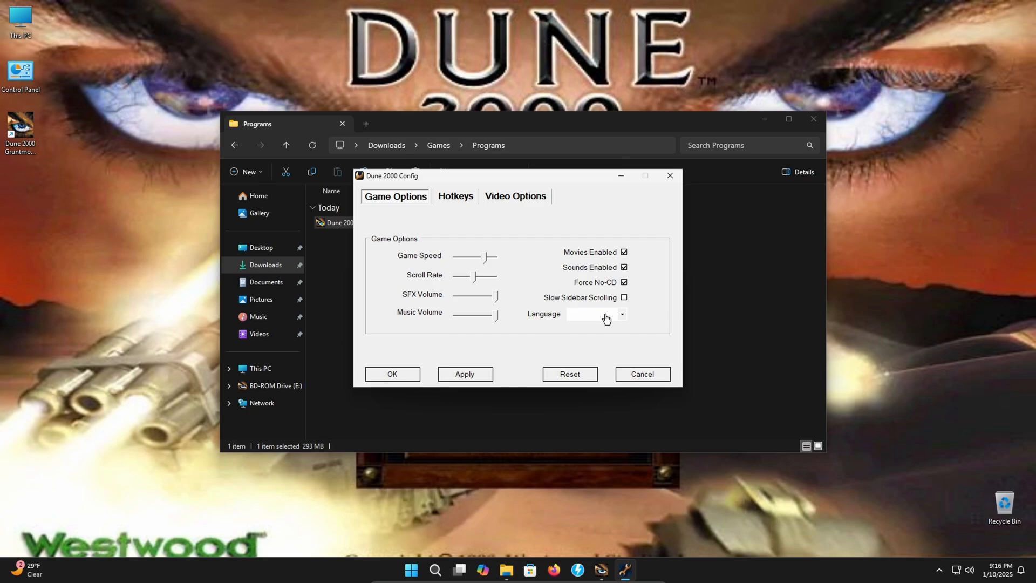
click(621, 314)
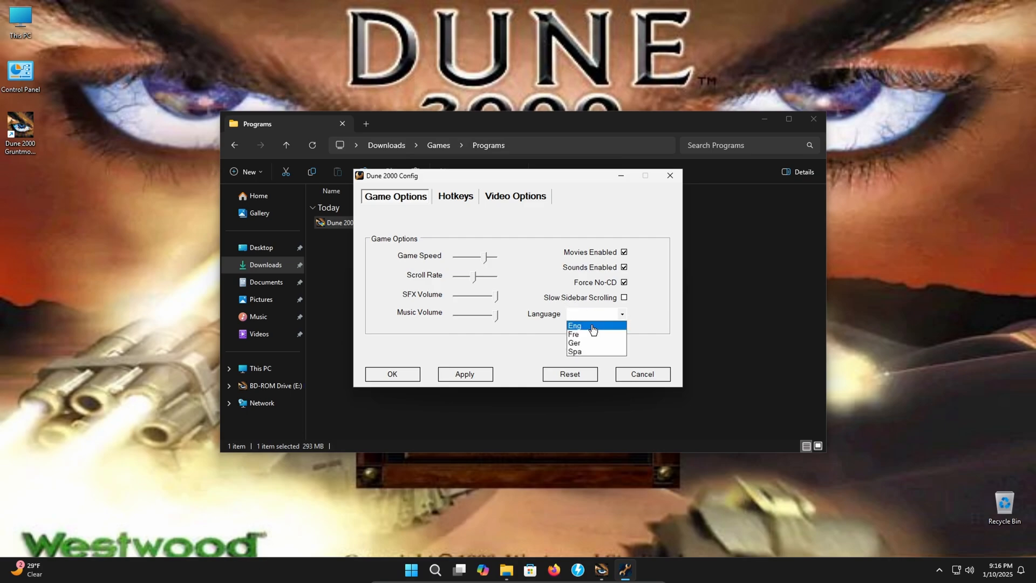
click(574, 325)
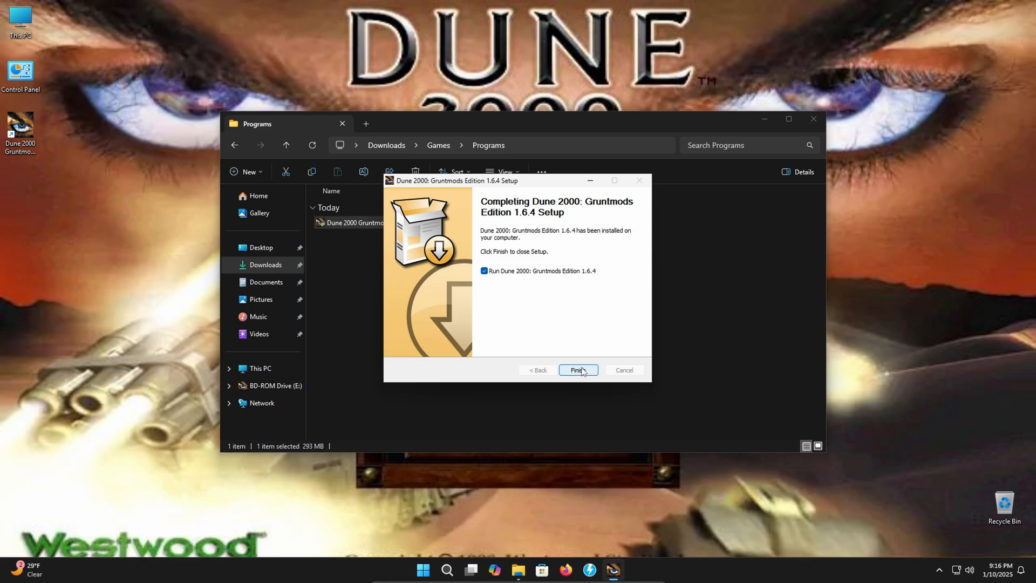
Finish setup to open New Spice Launcher and start the cutscene installer
click(577, 370)
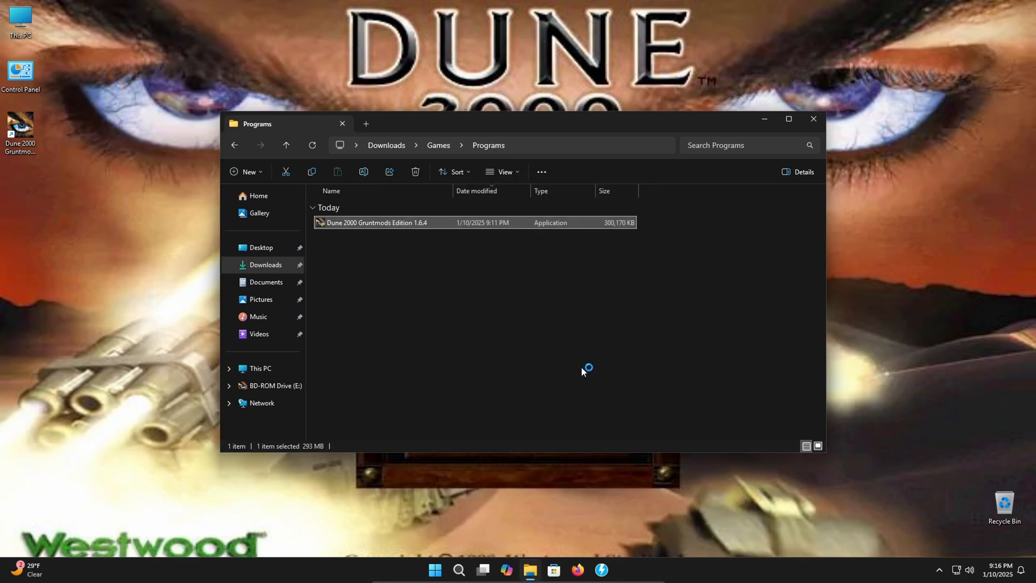
double_click(377, 222)
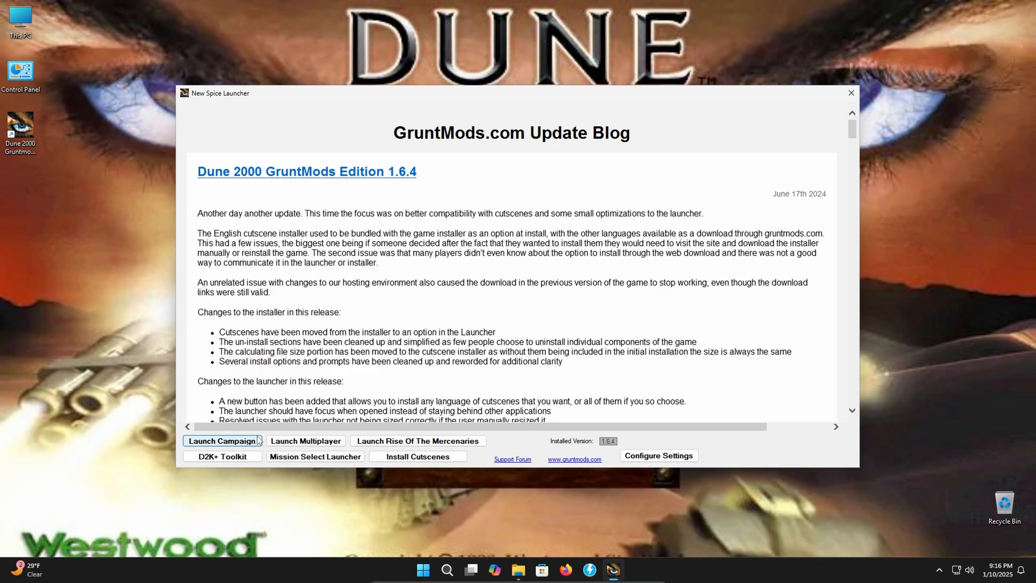
mouse_move(418, 440)
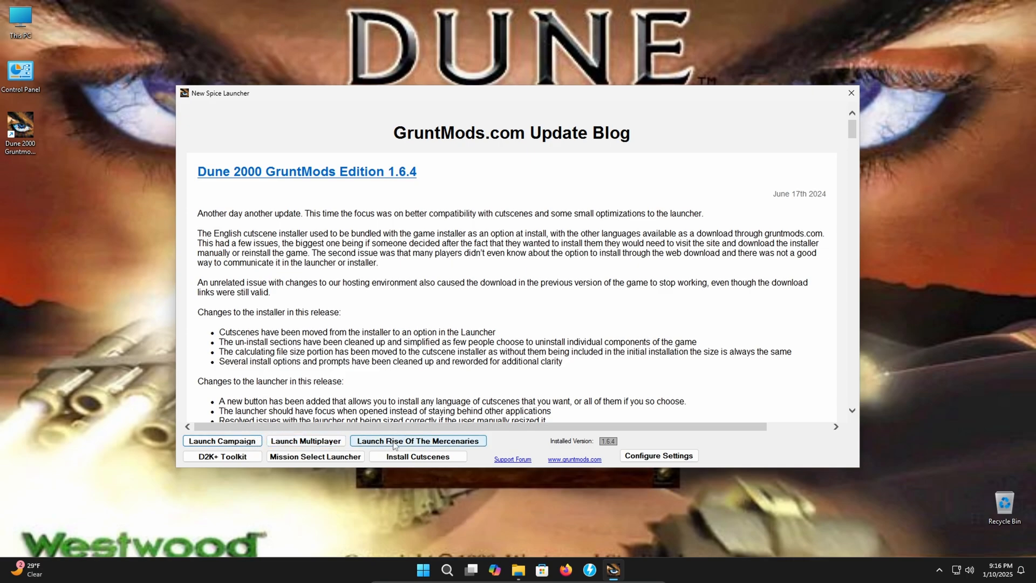
mouse_move(396, 447)
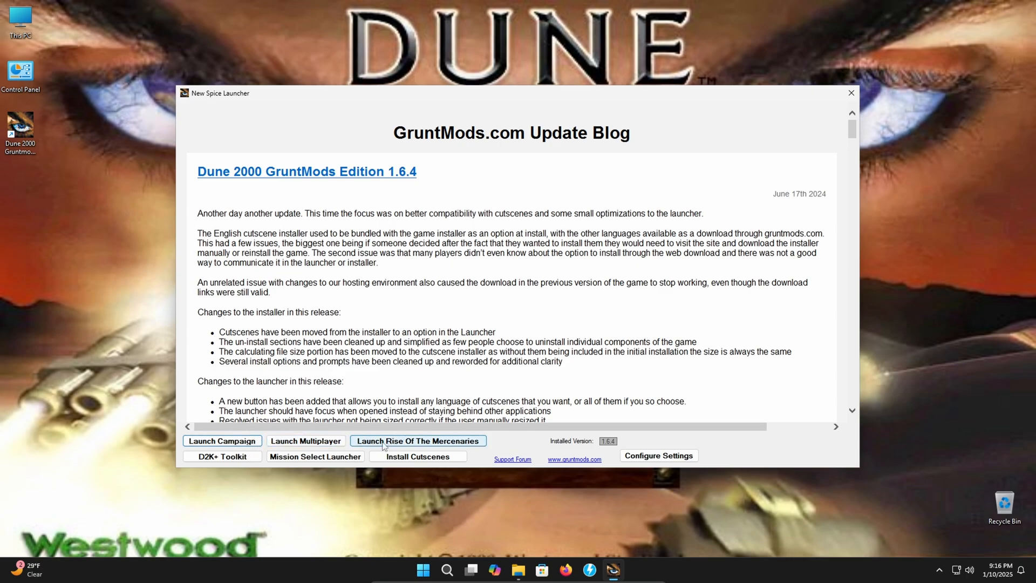
mouse_move(380, 457)
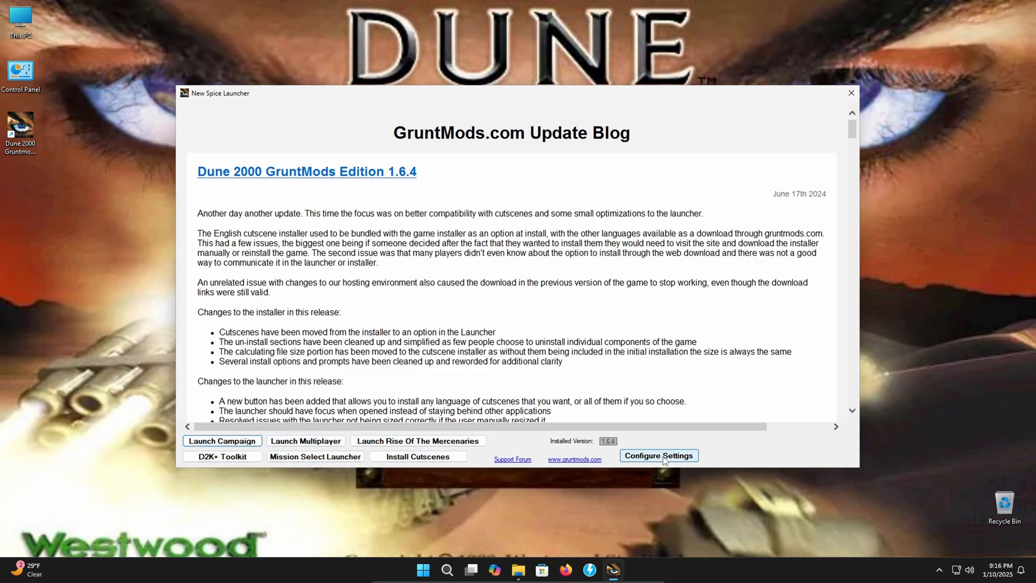
mouse_move(417, 456)
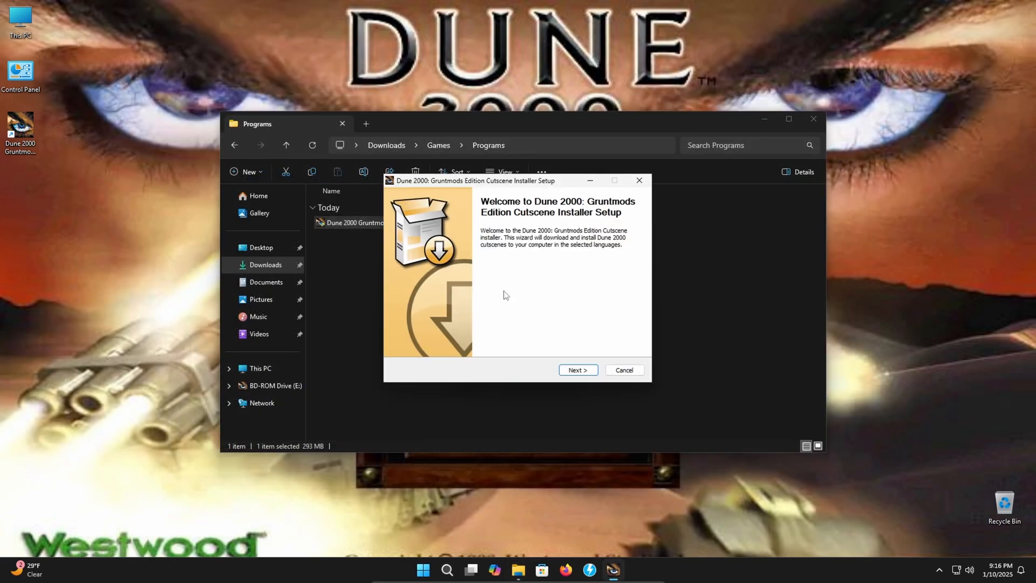
Accept the license and install the English cutscenes
click(577, 369)
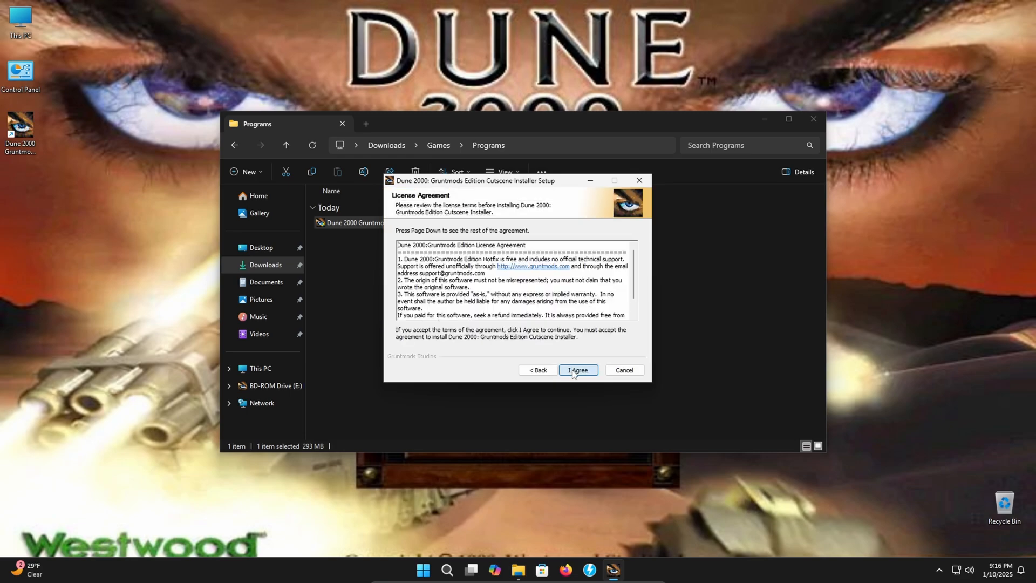
click(578, 370)
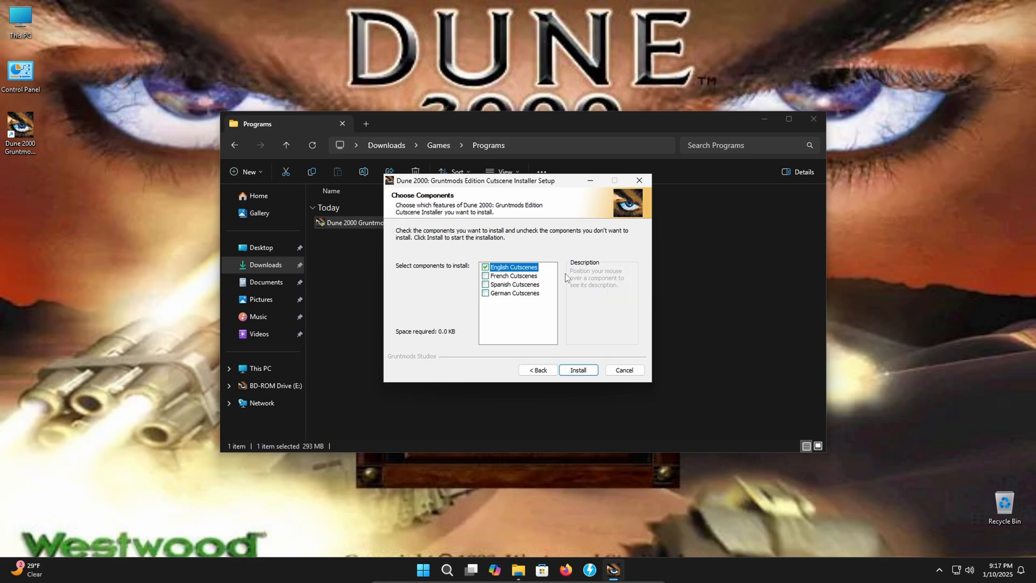
click(576, 369)
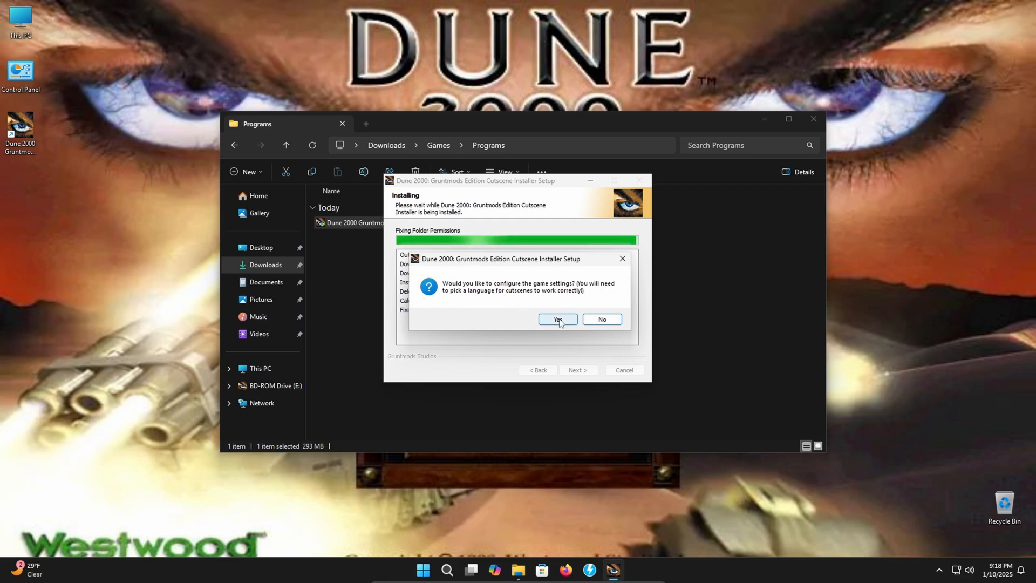
Agree to configure the game again and keep the advanced language at Eng
click(557, 319)
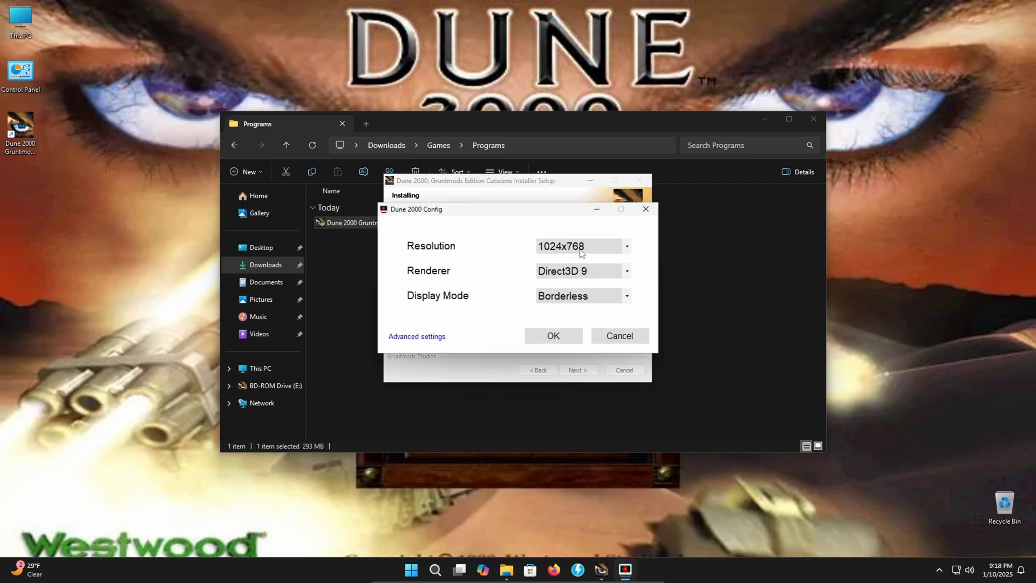
click(417, 336)
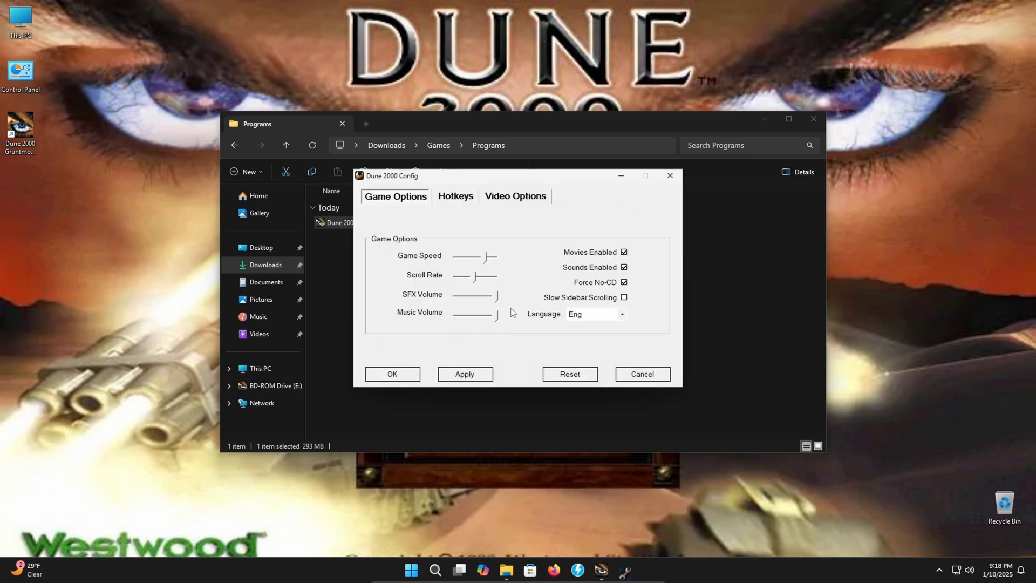
click(515, 195)
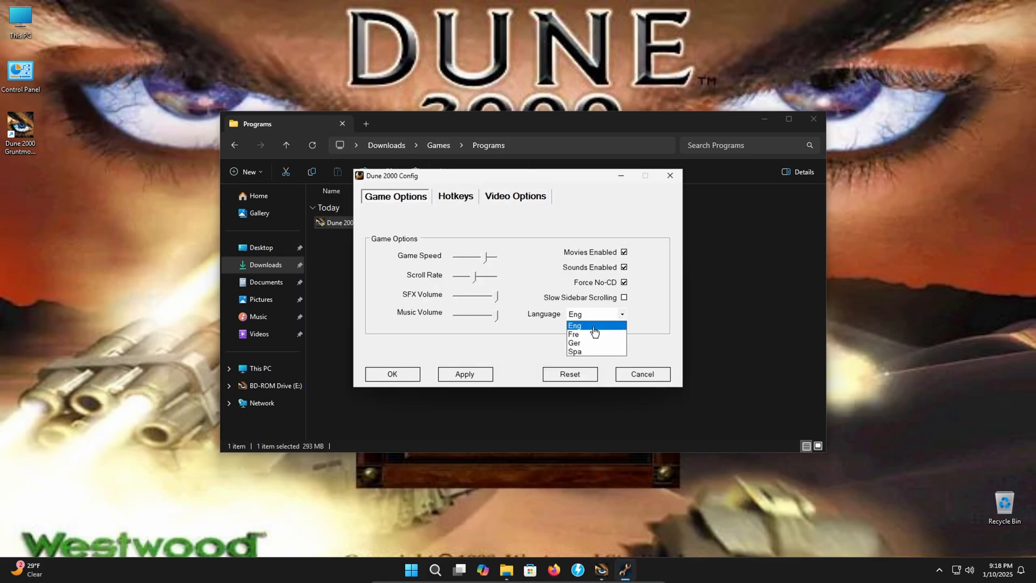
click(574, 325)
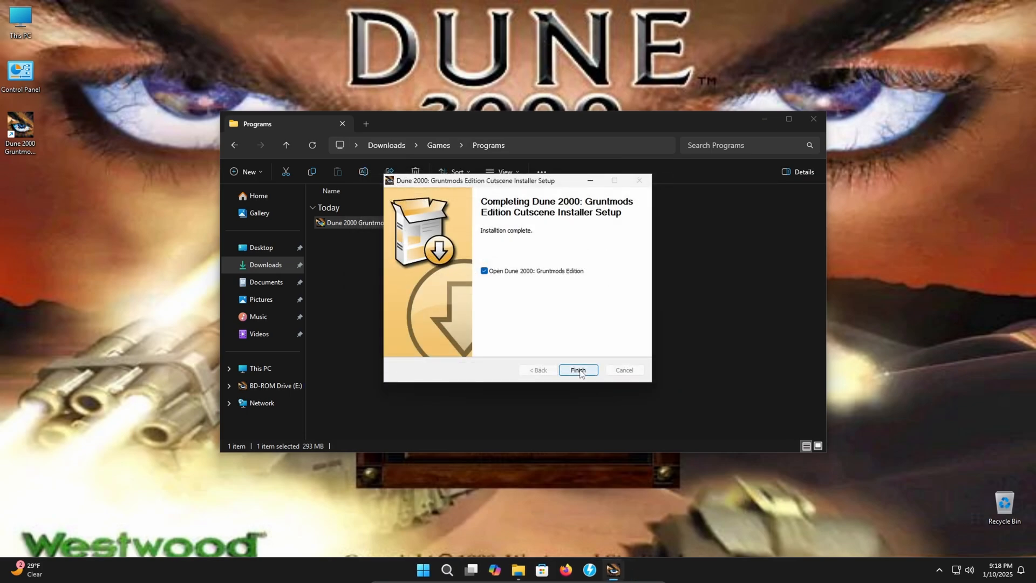
Finish the cutscene installer, reopen the launcher and start the single-player campaign
click(577, 370)
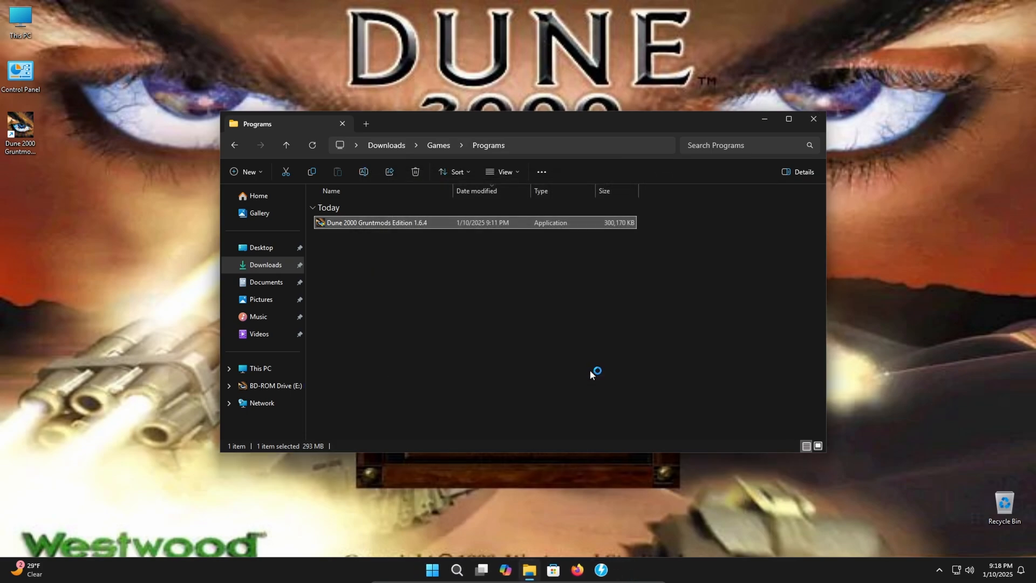
double_click(377, 222)
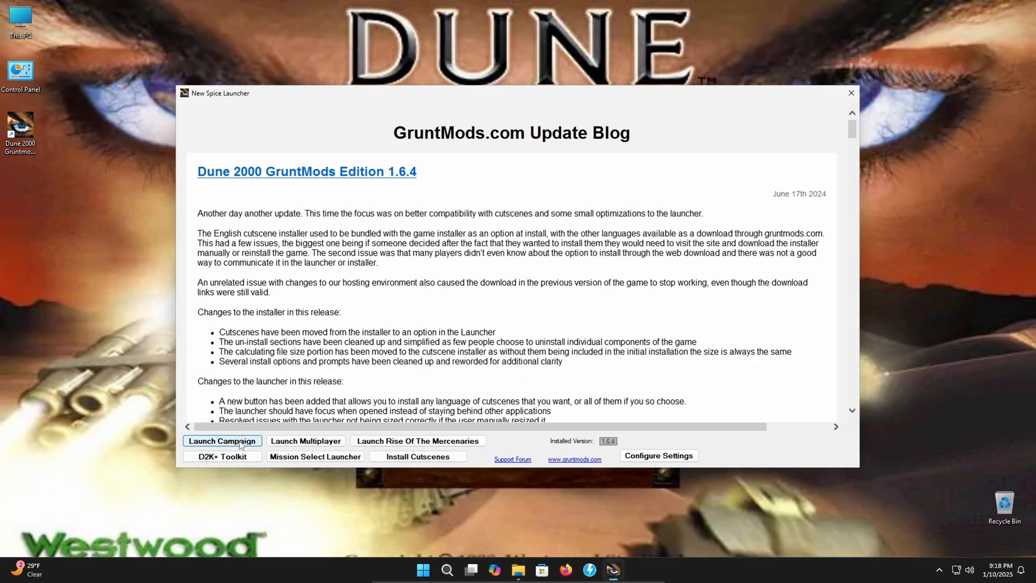
click(222, 441)
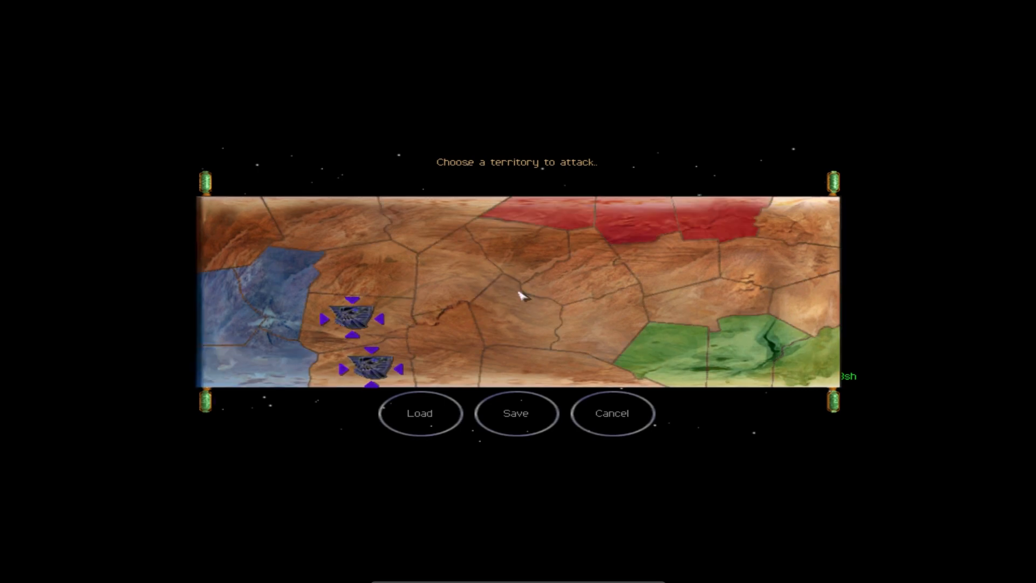
Cancel the campaign territory map and confirm returning to the main menu
click(611, 413)
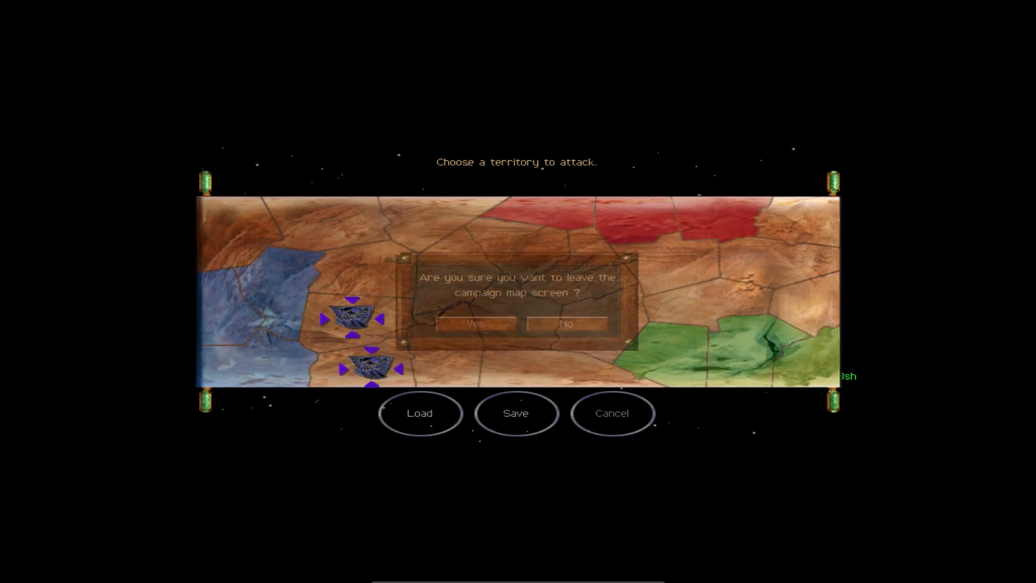
click(474, 323)
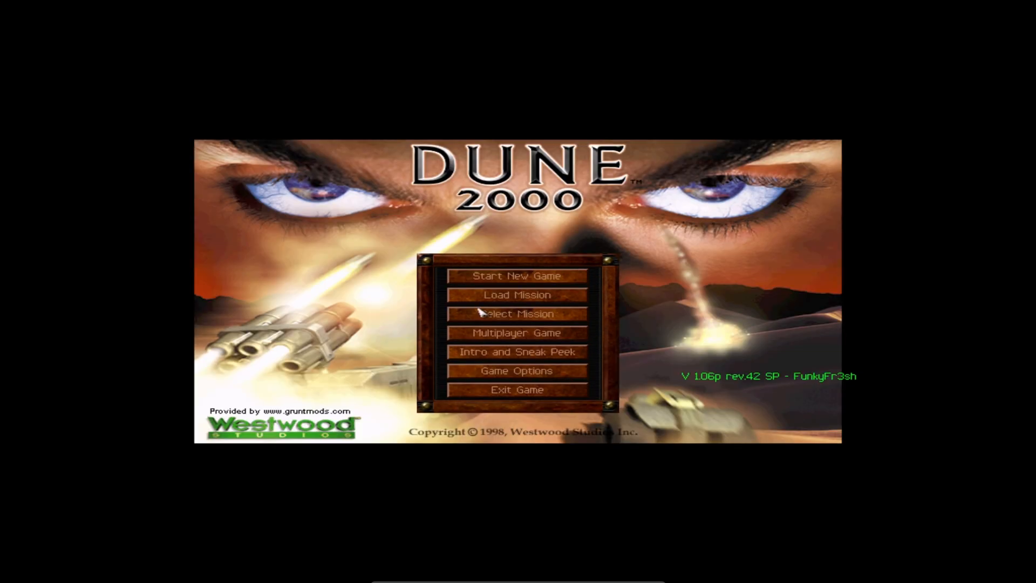